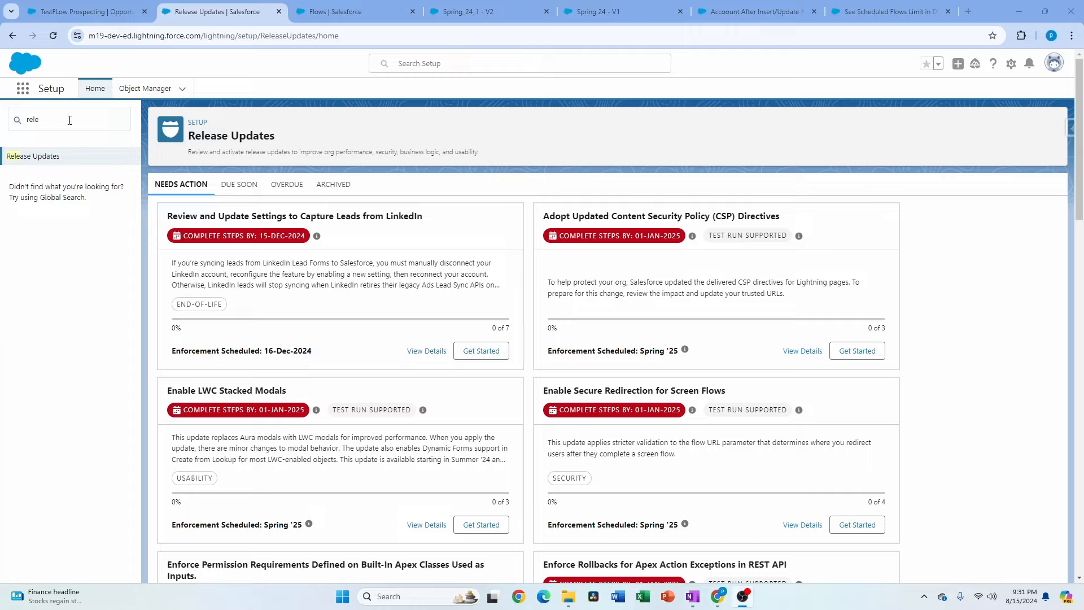
mouse_move(391, 271)
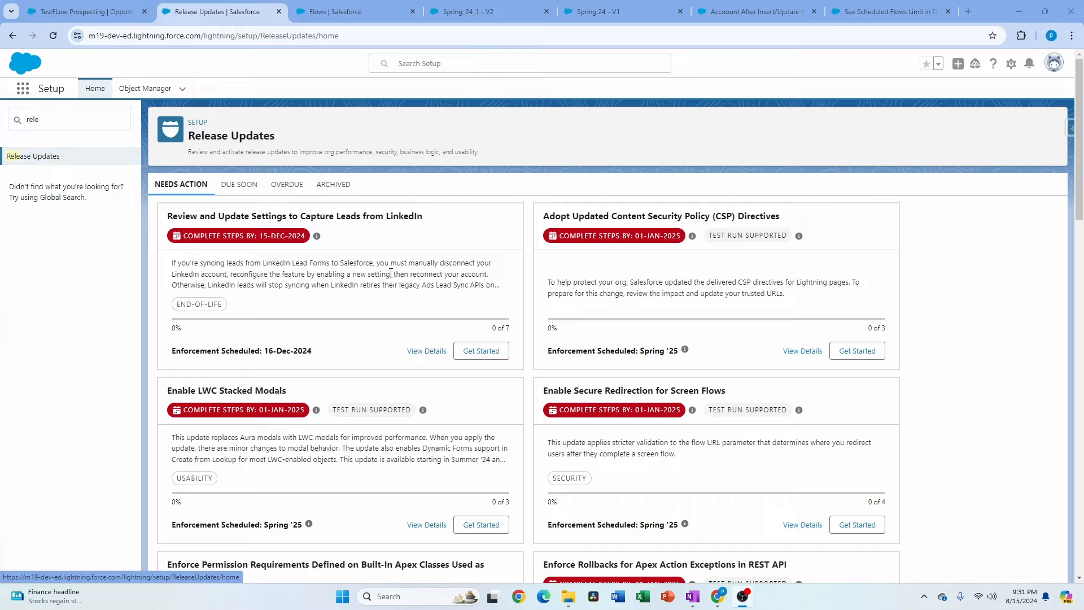
mouse_move(293, 194)
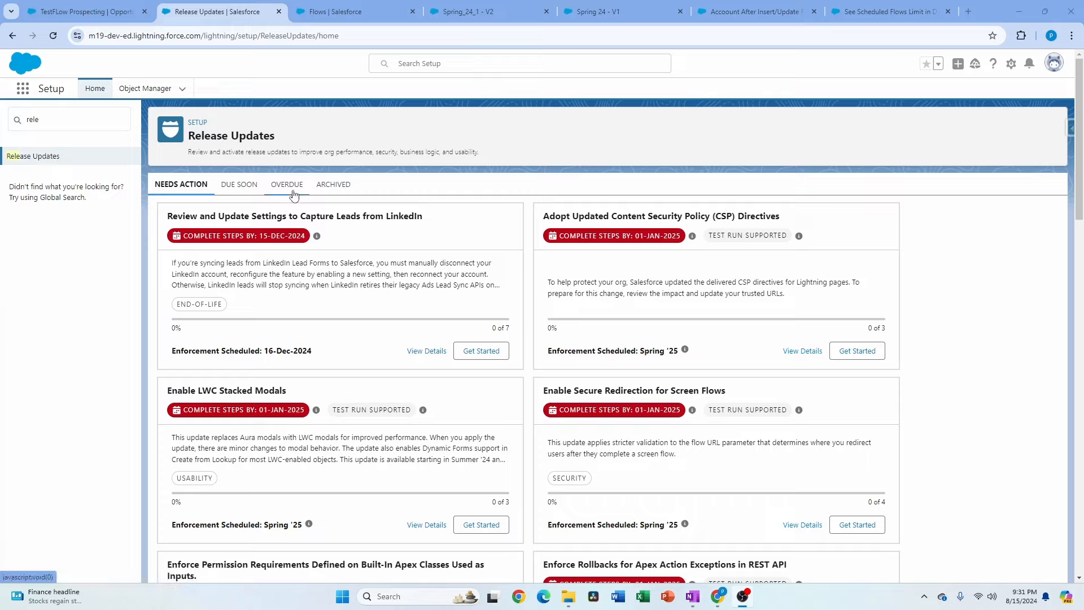
mouse_move(380, 314)
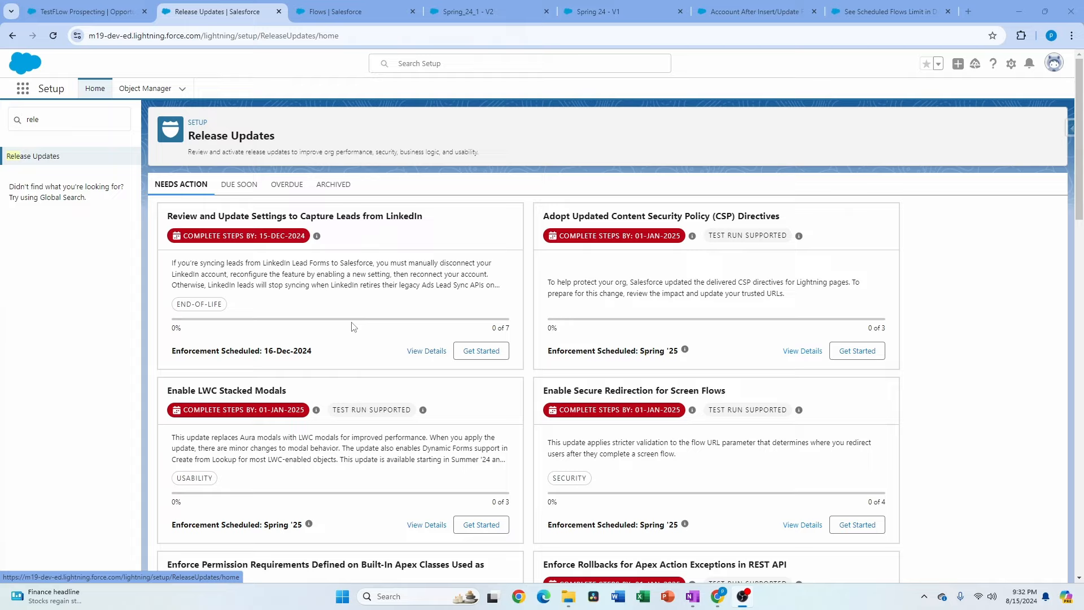
mouse_move(492, 498)
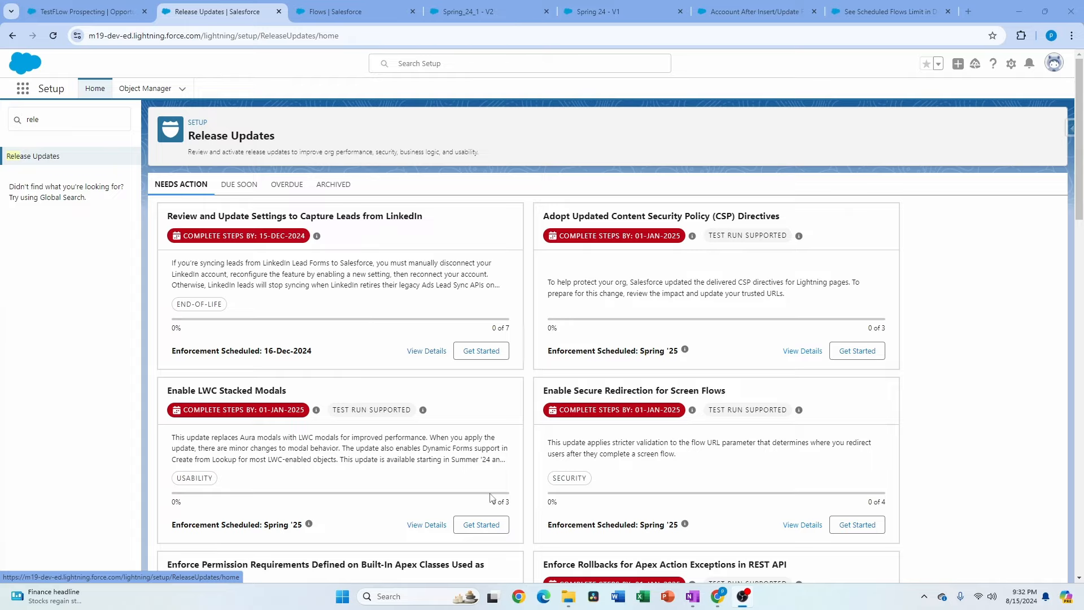
mouse_move(468, 477)
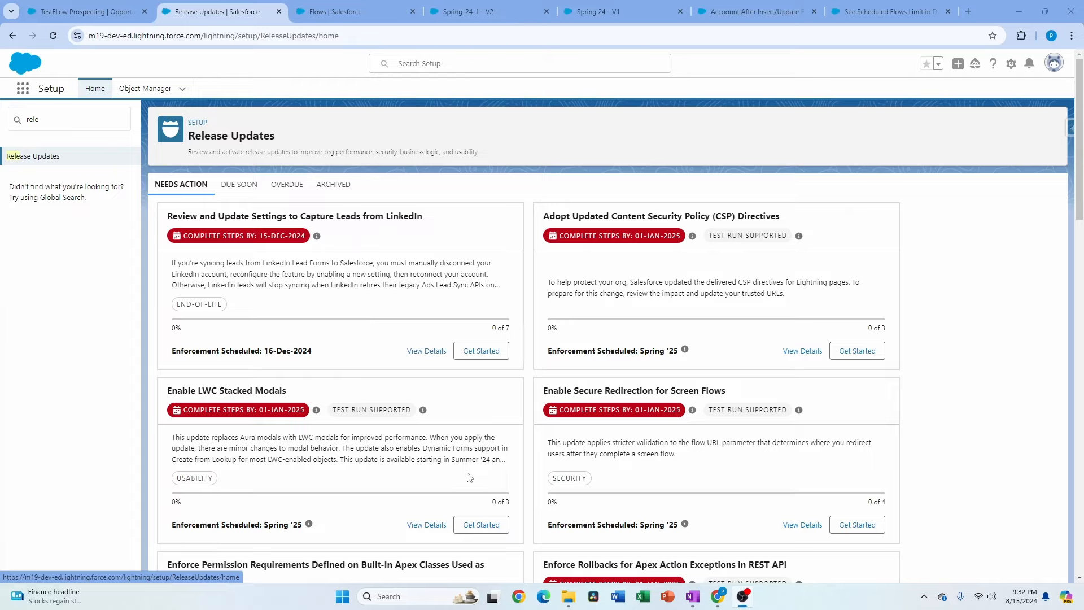
Search Setup for user 'pratima' and open her user record in Salesforce Classic.
scroll(down, 3)
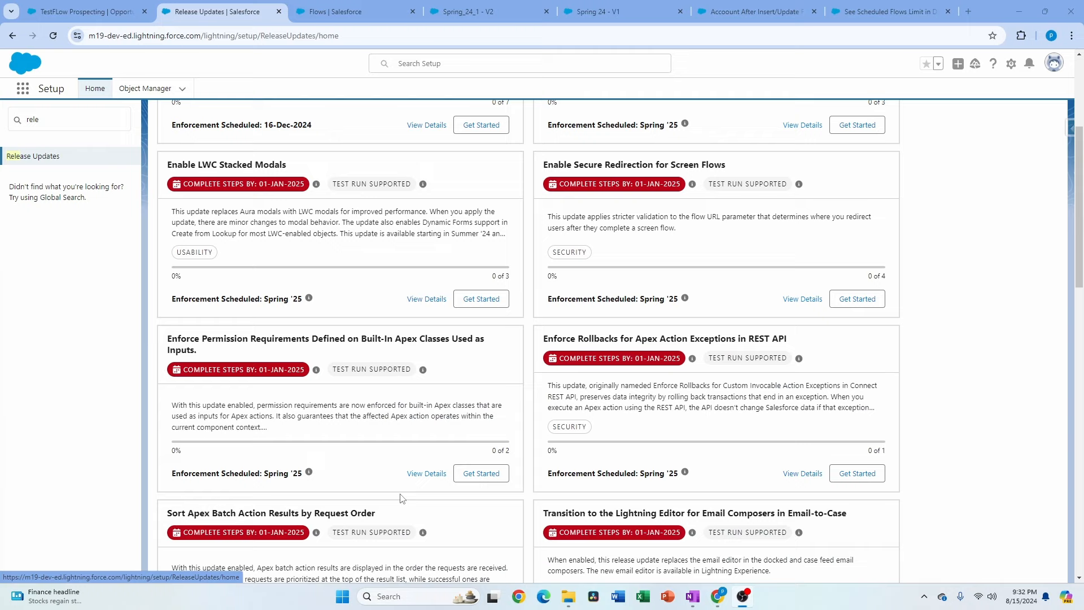
mouse_move(398, 471)
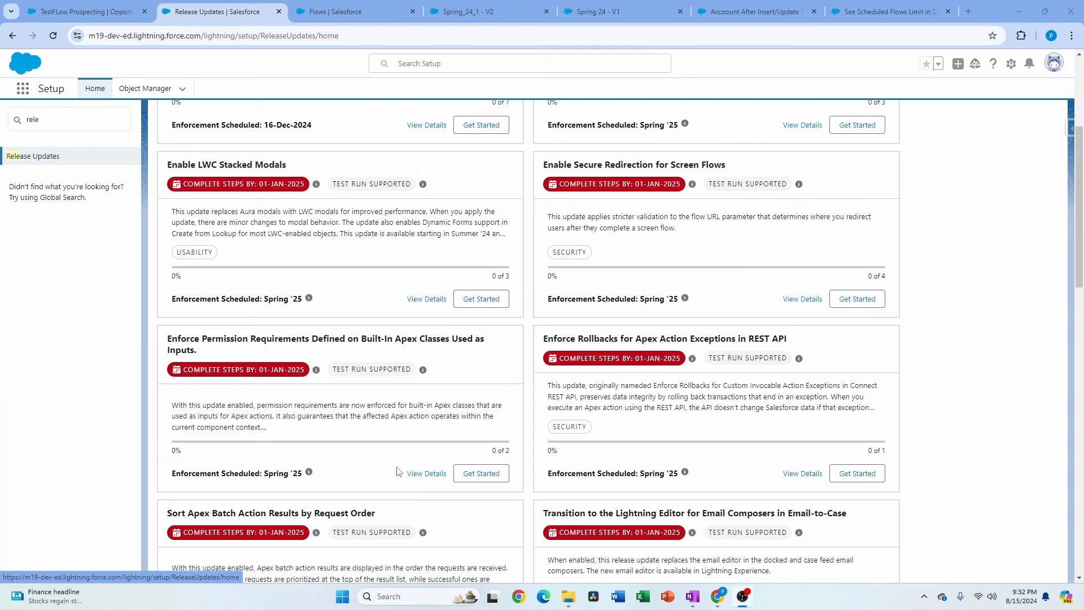
scroll(down, 3)
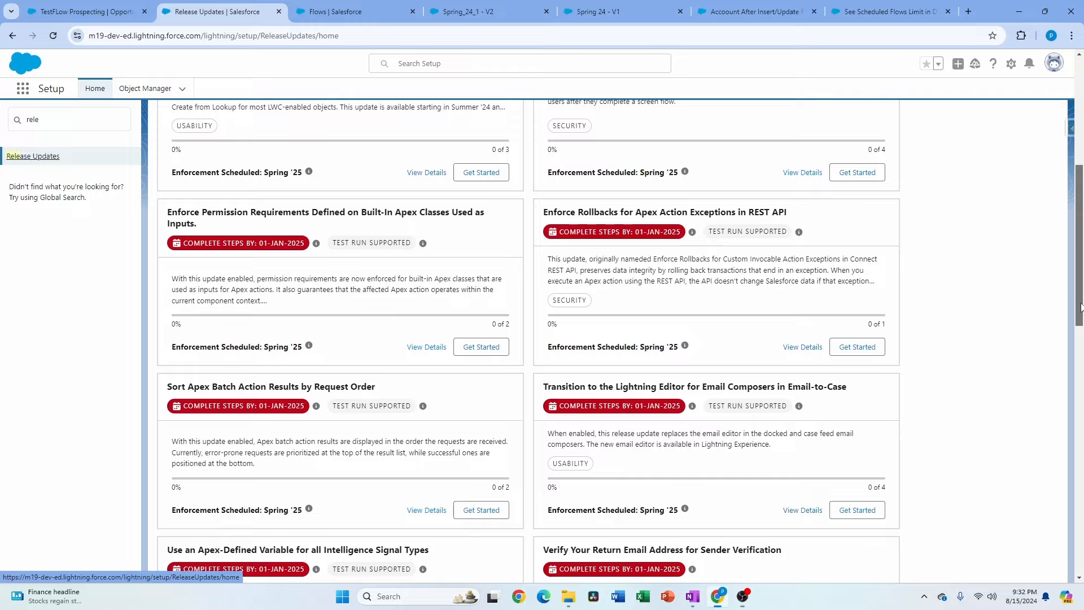
scroll(up, 3)
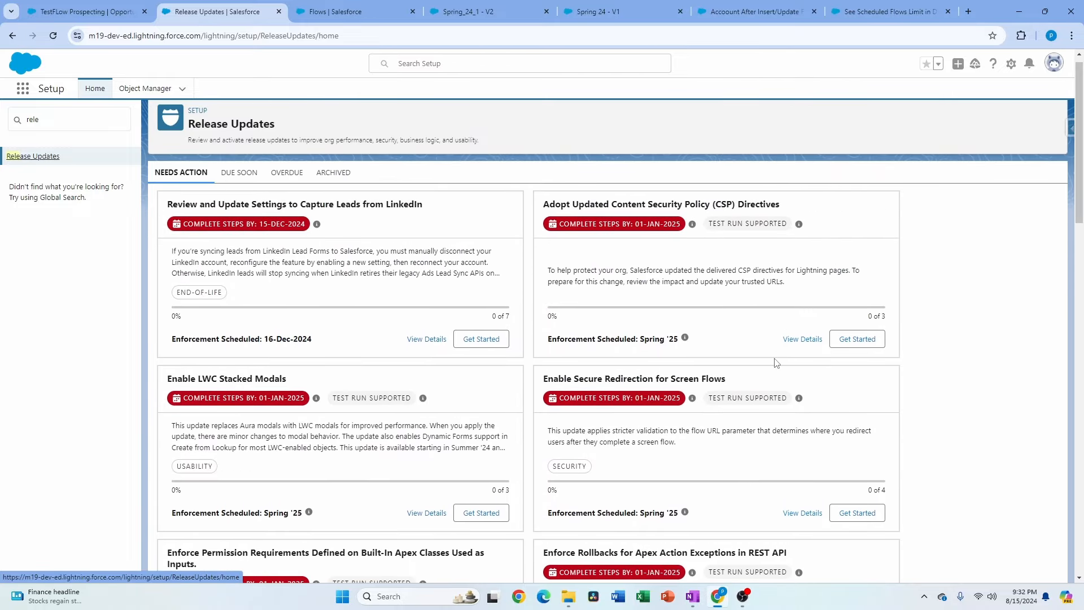
mouse_move(774, 369)
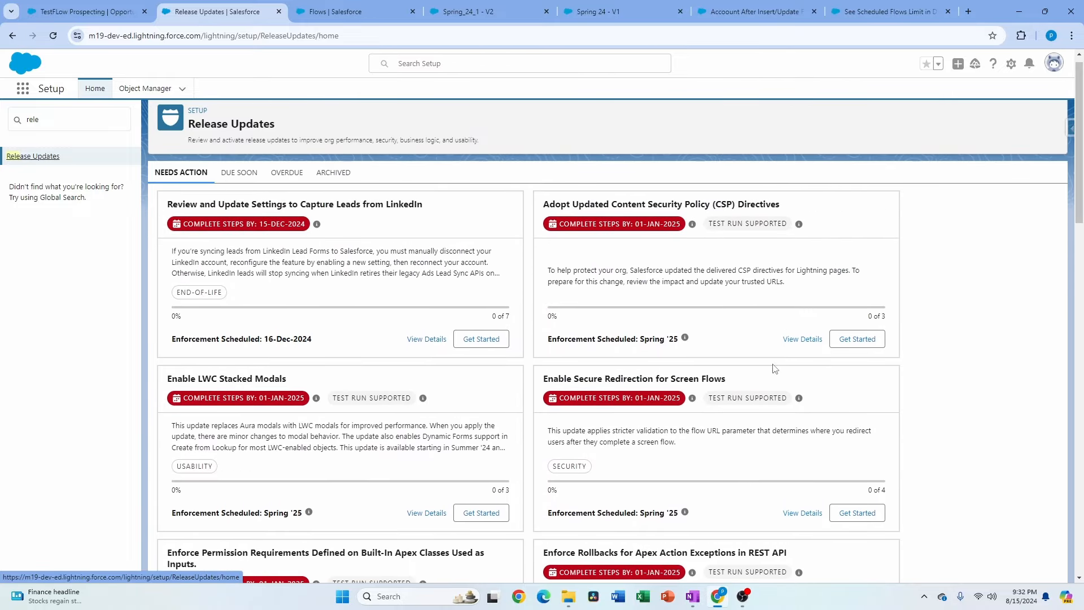
mouse_move(774, 378)
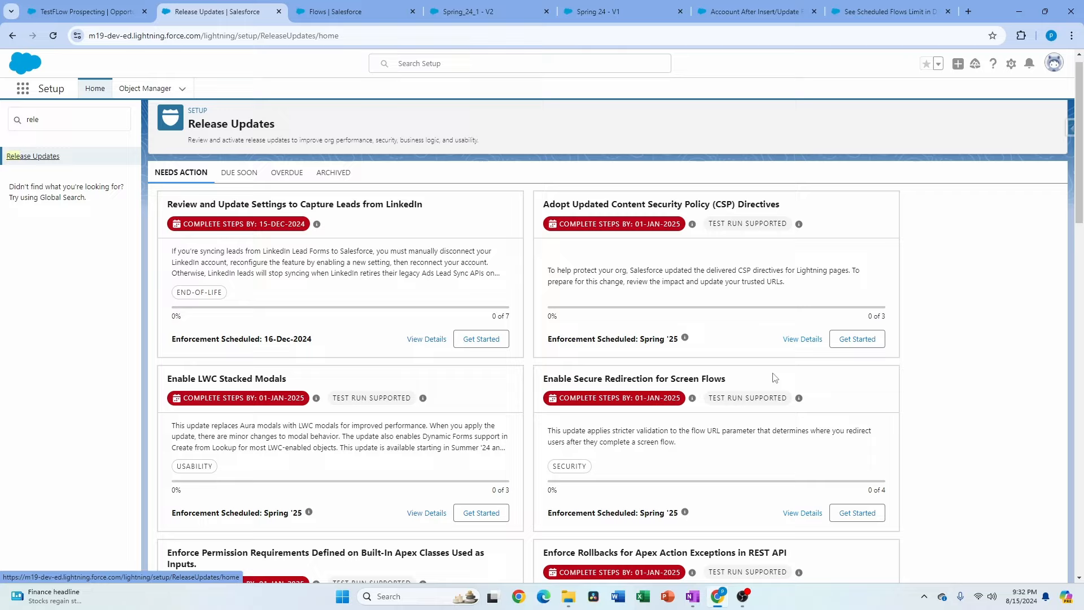
mouse_move(776, 398)
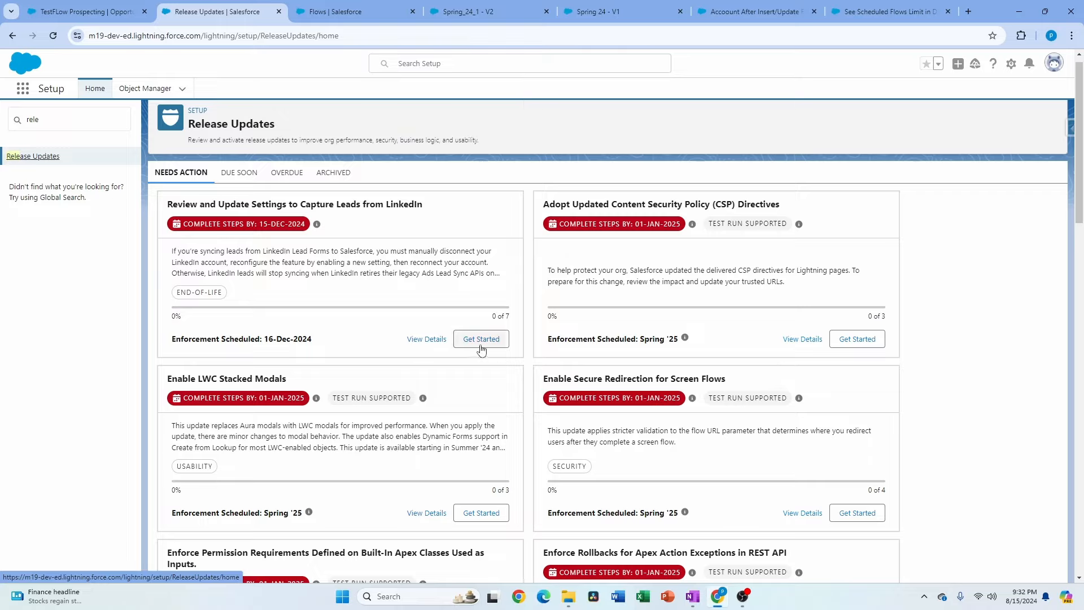
mouse_move(495, 380)
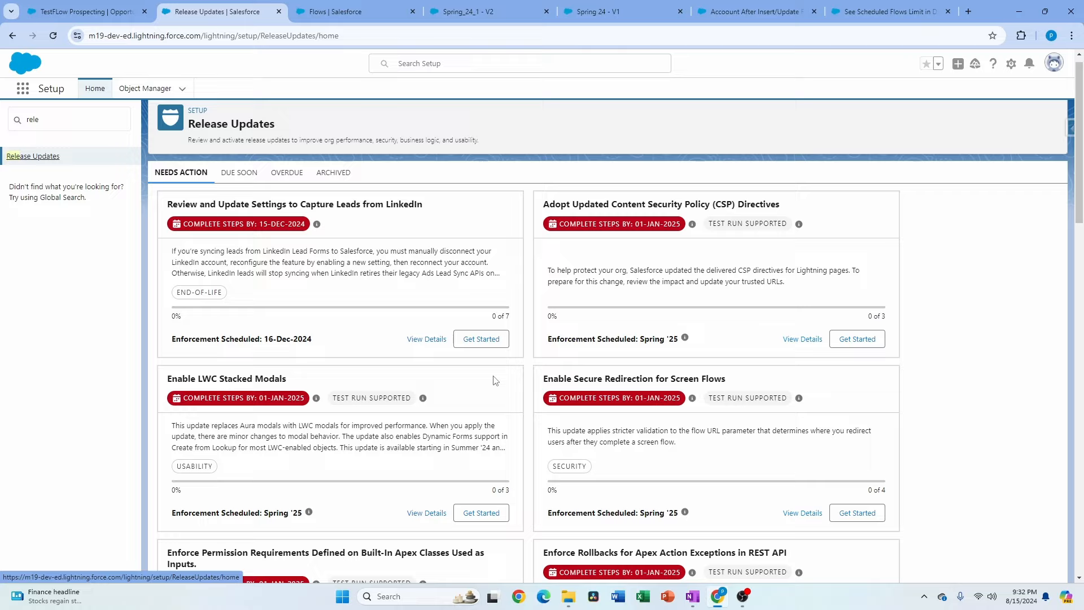
mouse_move(416, 344)
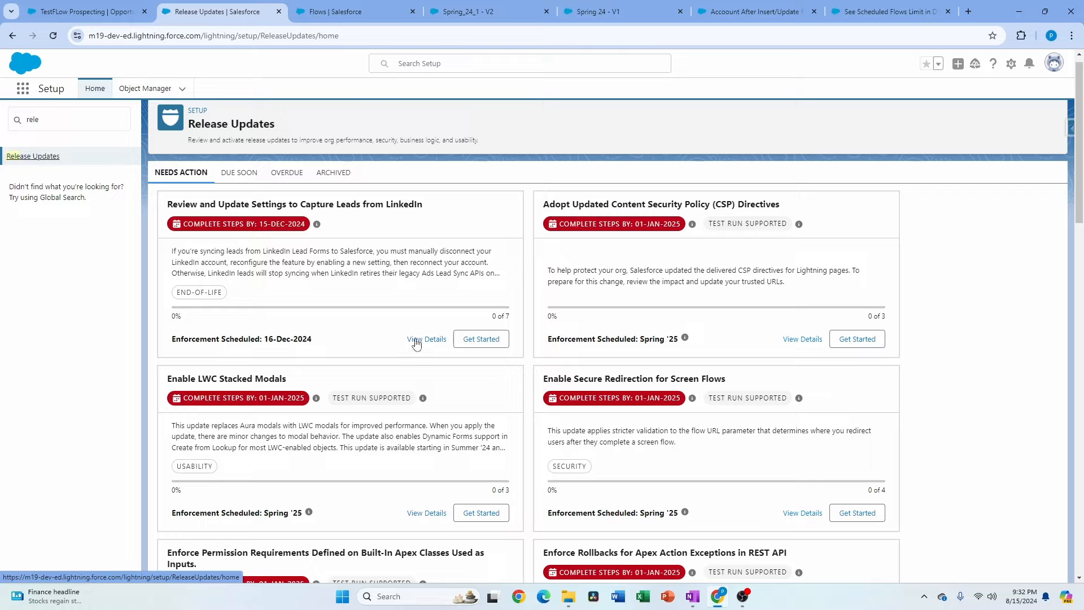
mouse_move(424, 351)
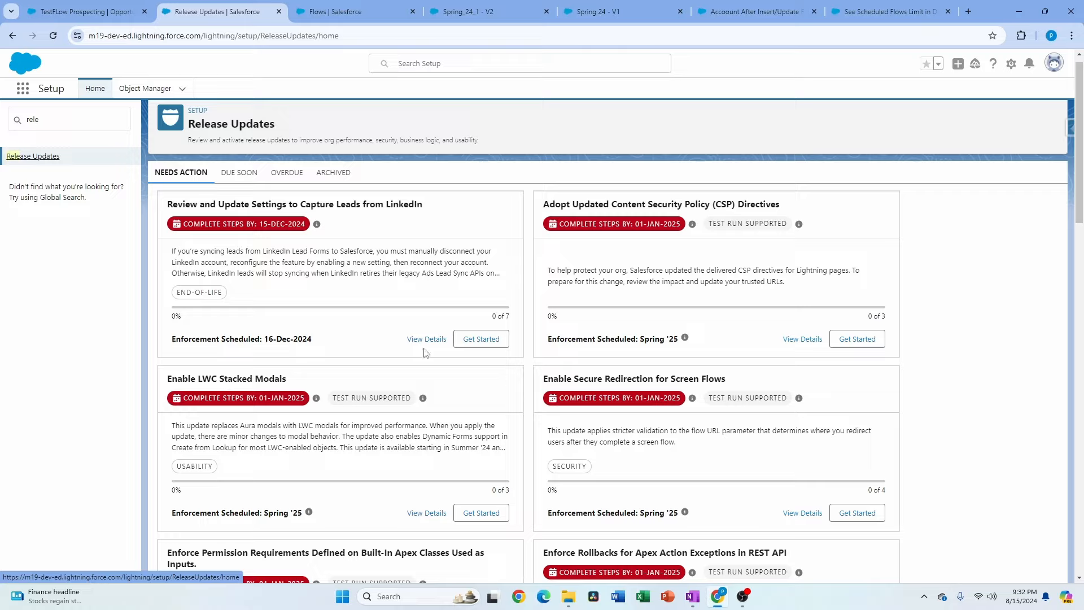
mouse_move(427, 338)
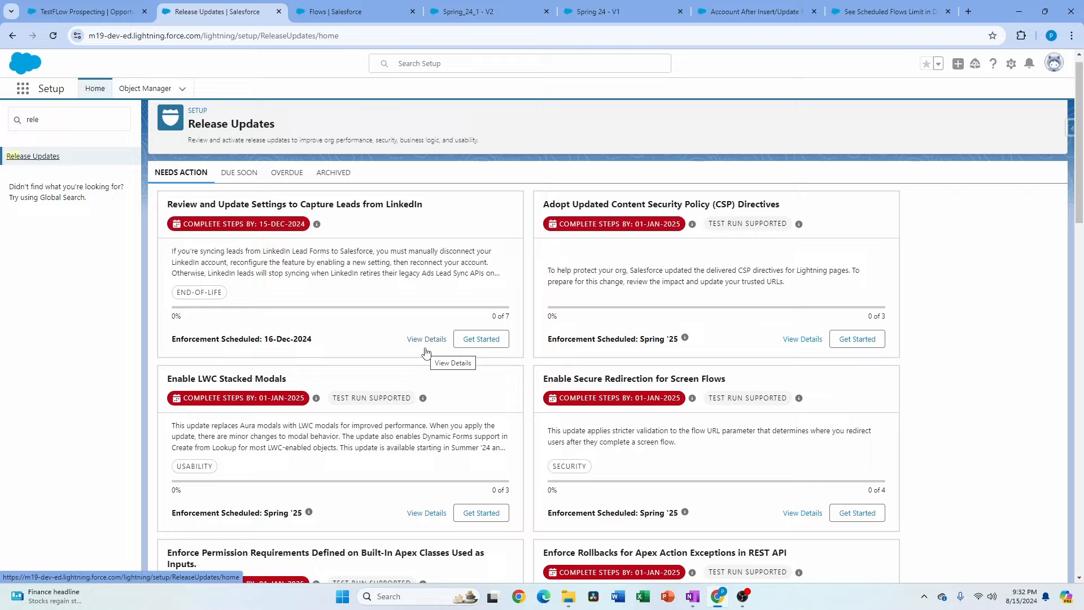
mouse_move(427, 360)
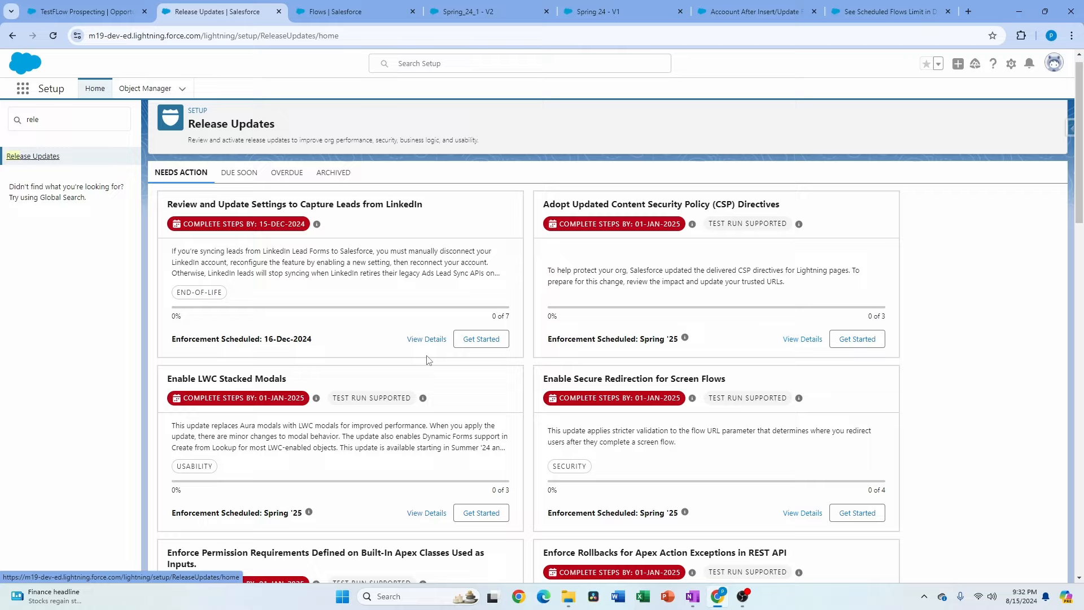
mouse_move(948, 324)
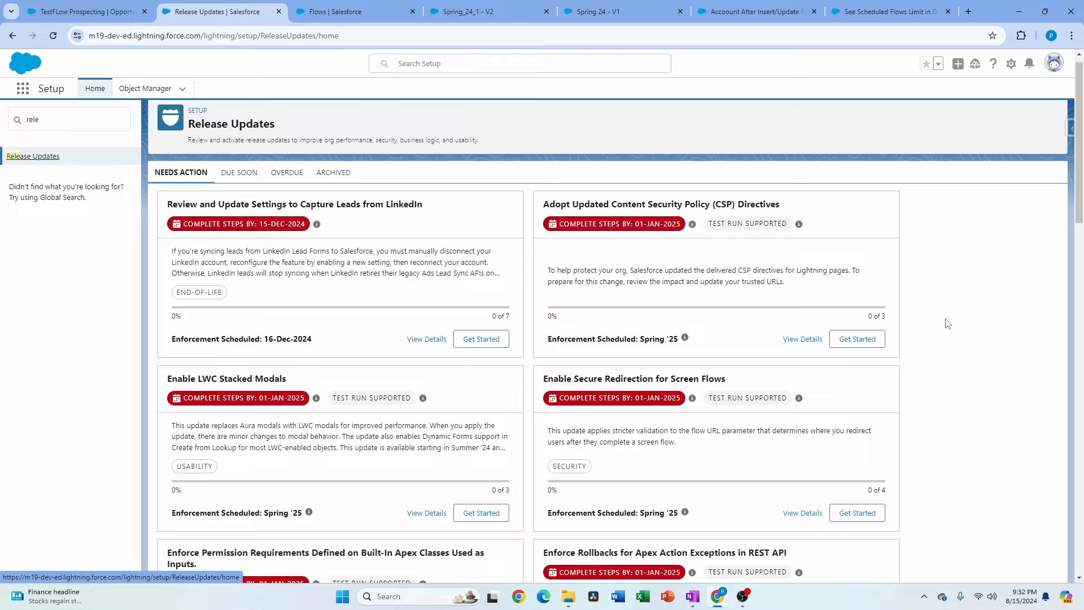
mouse_move(959, 287)
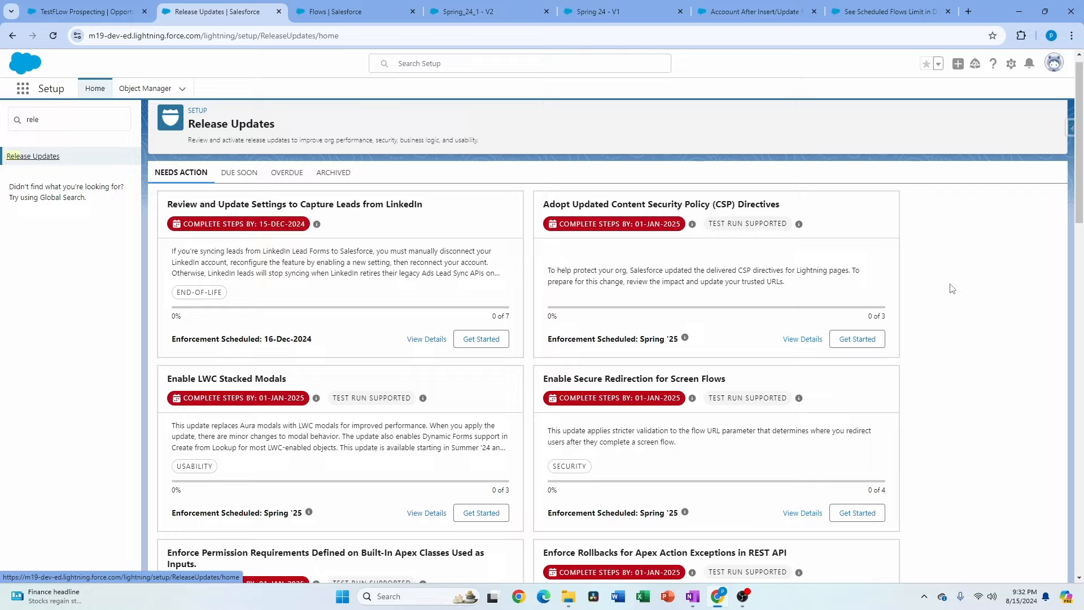
mouse_move(231, 225)
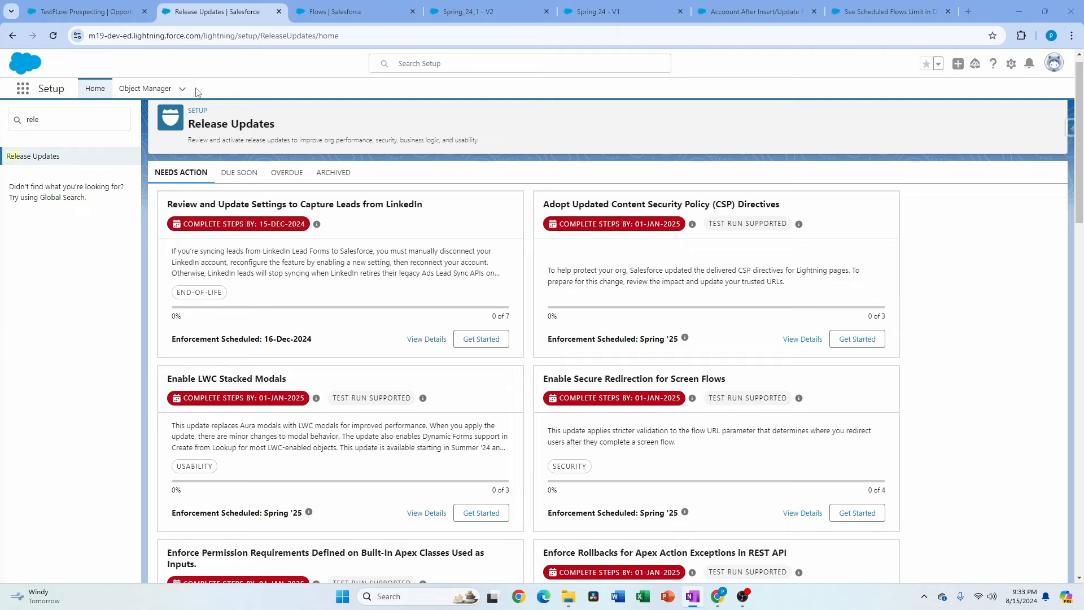
mouse_move(146, 88)
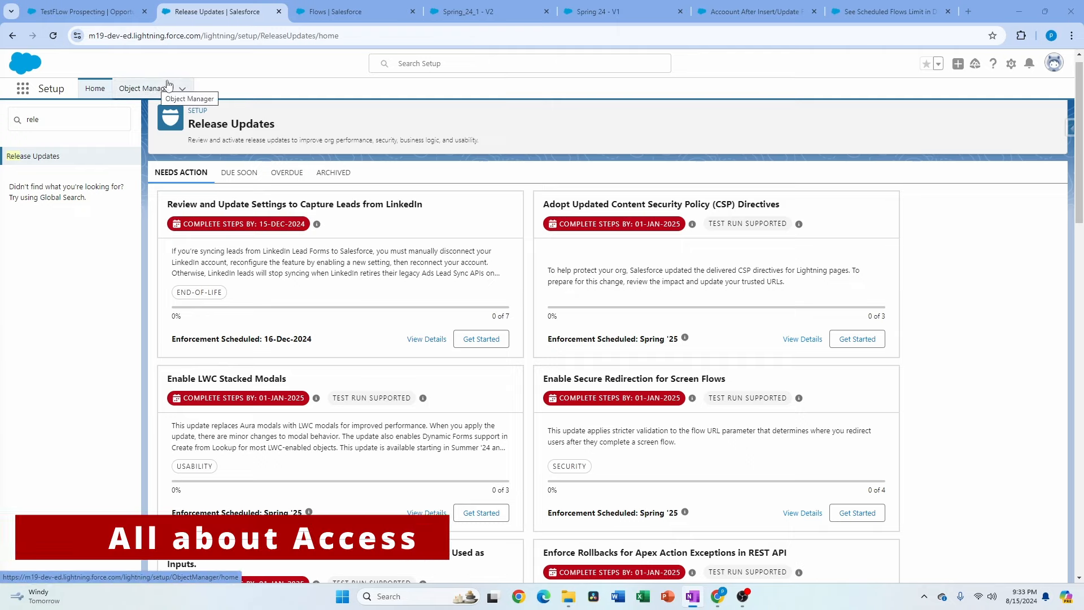
click(520, 63)
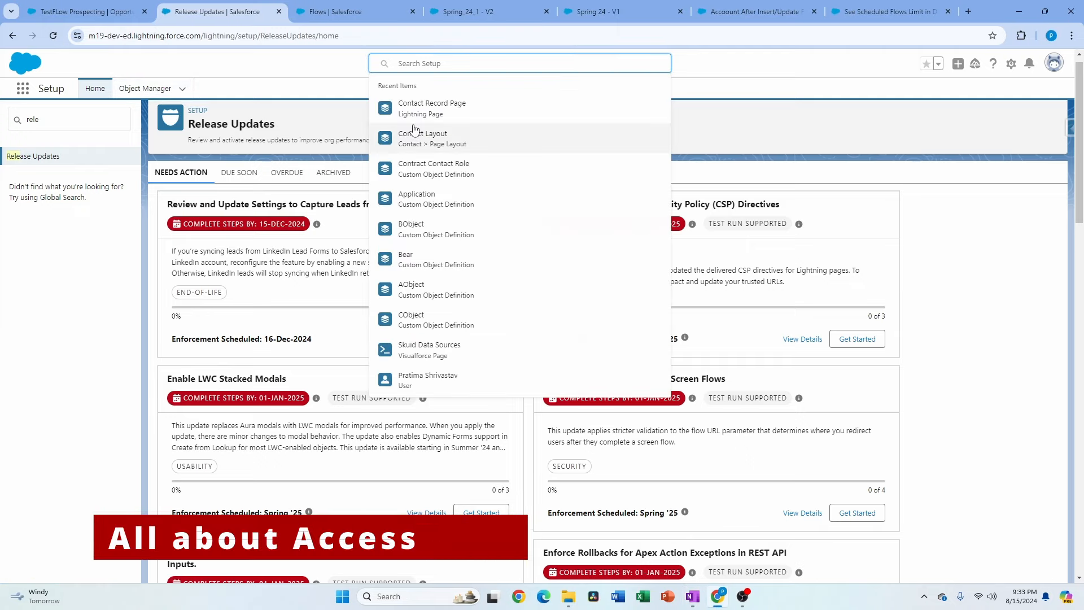
text(pr)
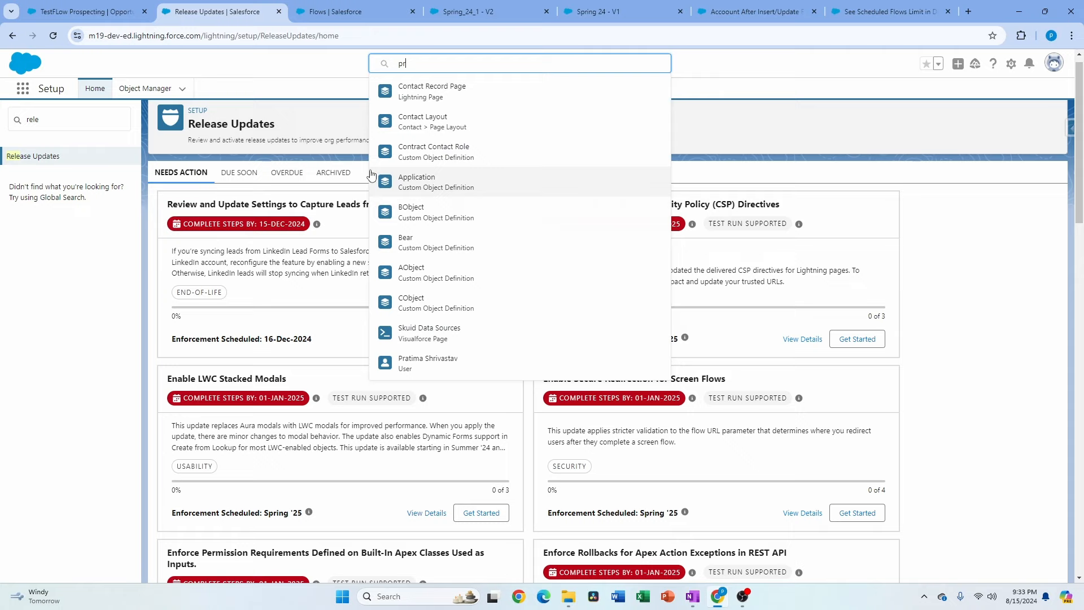
text(atima)
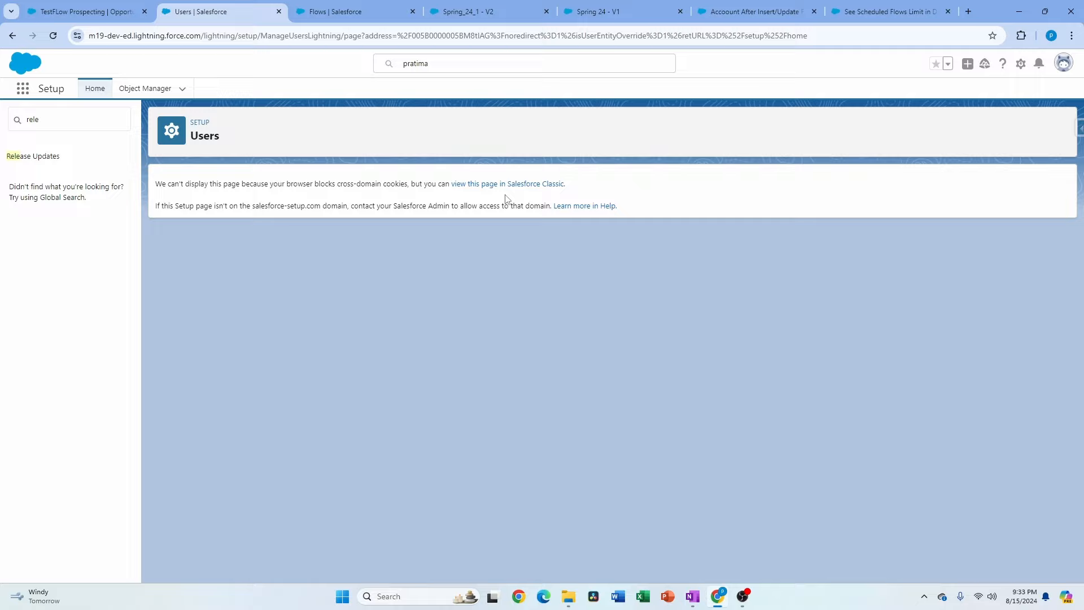
mouse_move(515, 188)
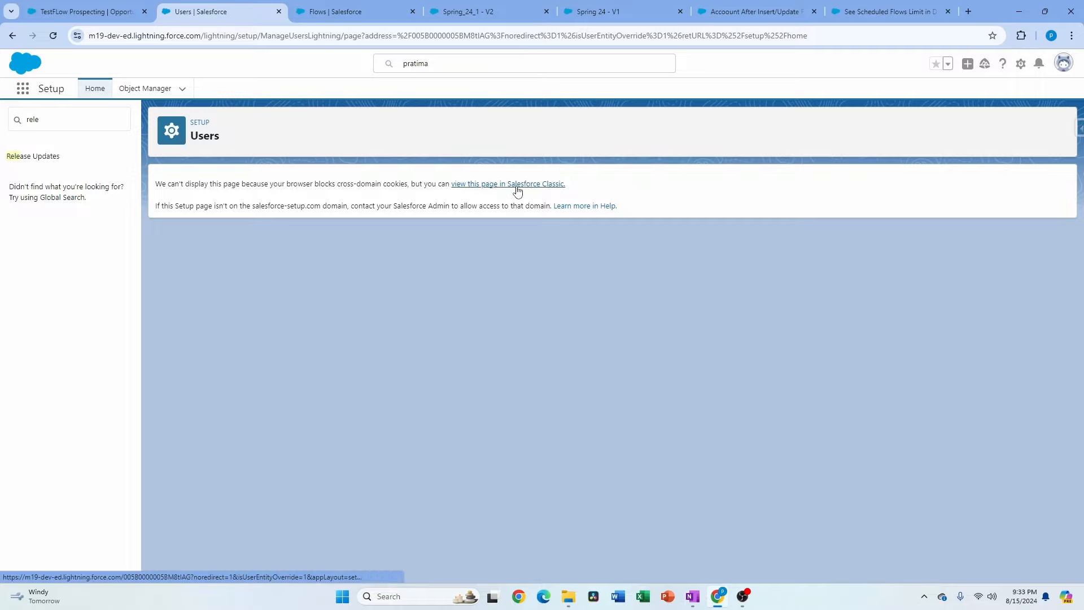
mouse_move(428, 169)
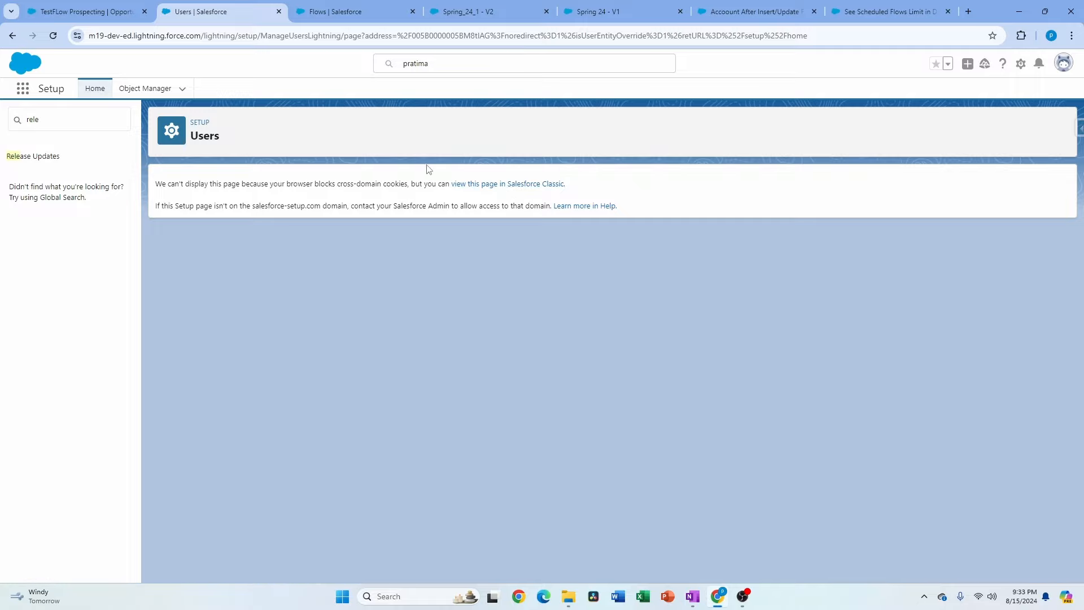
click(507, 183)
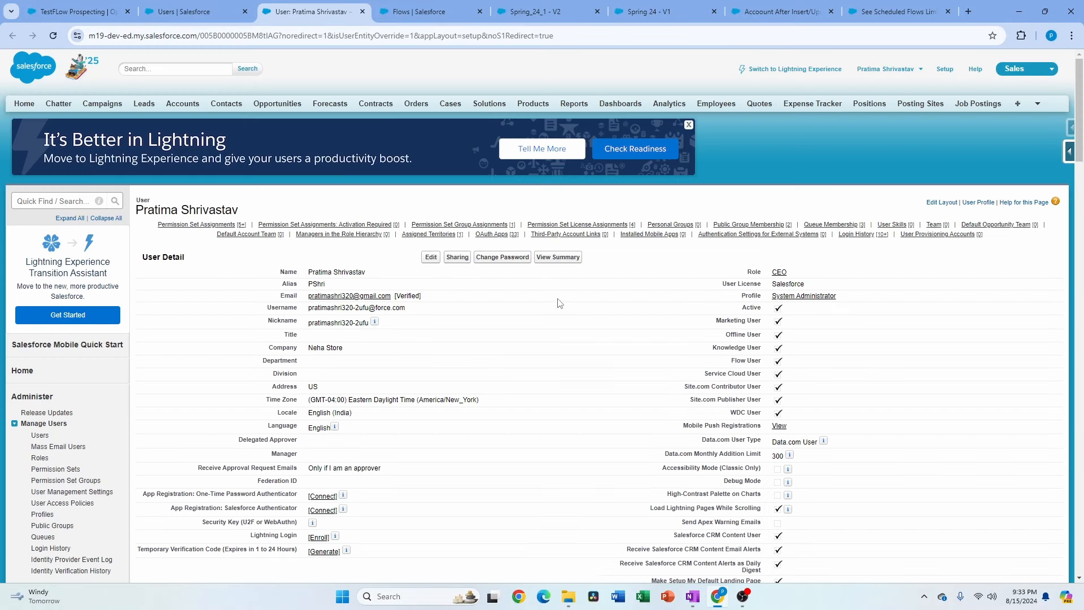
mouse_move(549, 288)
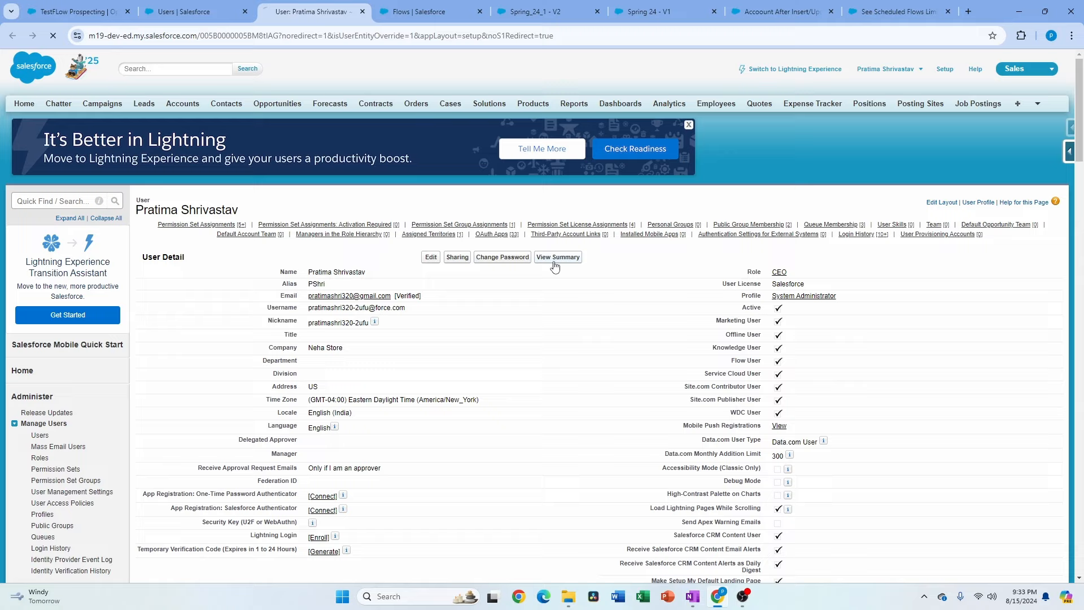
Open the user's access summary and review per-object read, create, edit and delete rights.
click(558, 257)
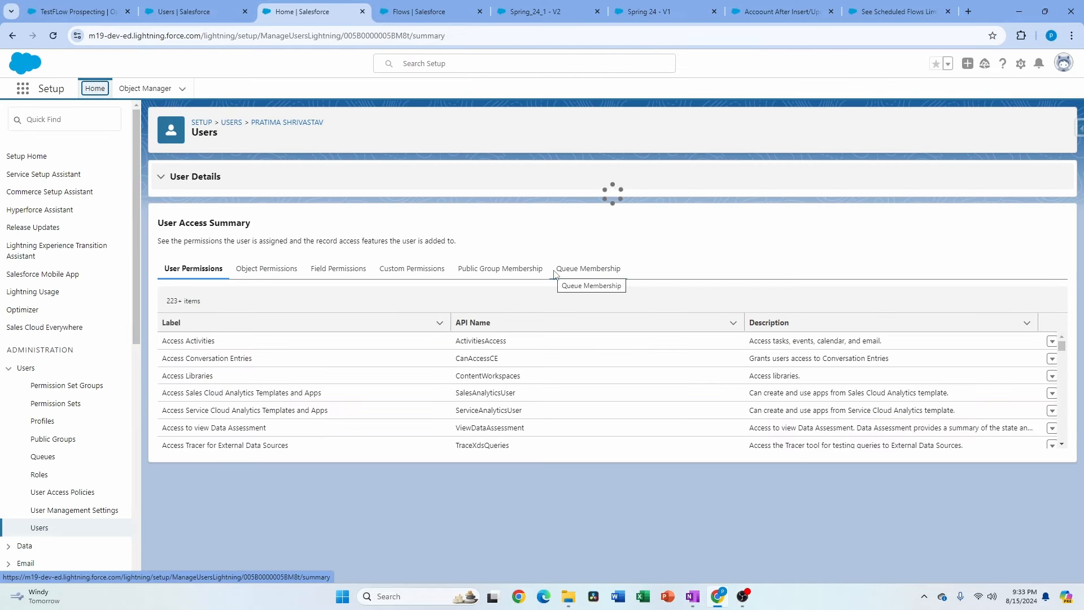
mouse_move(563, 380)
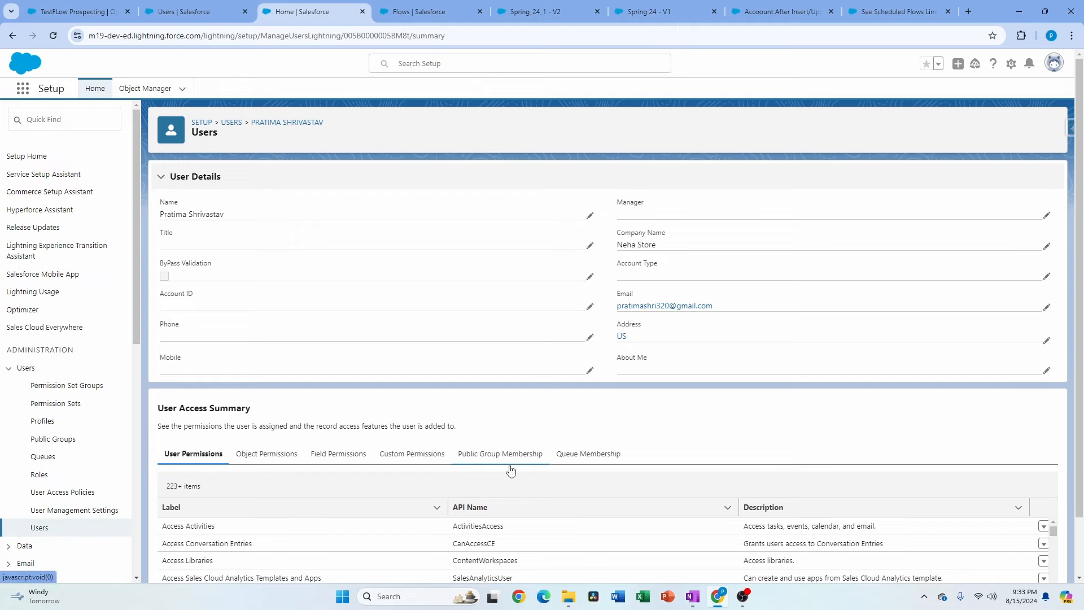
scroll(down, 3)
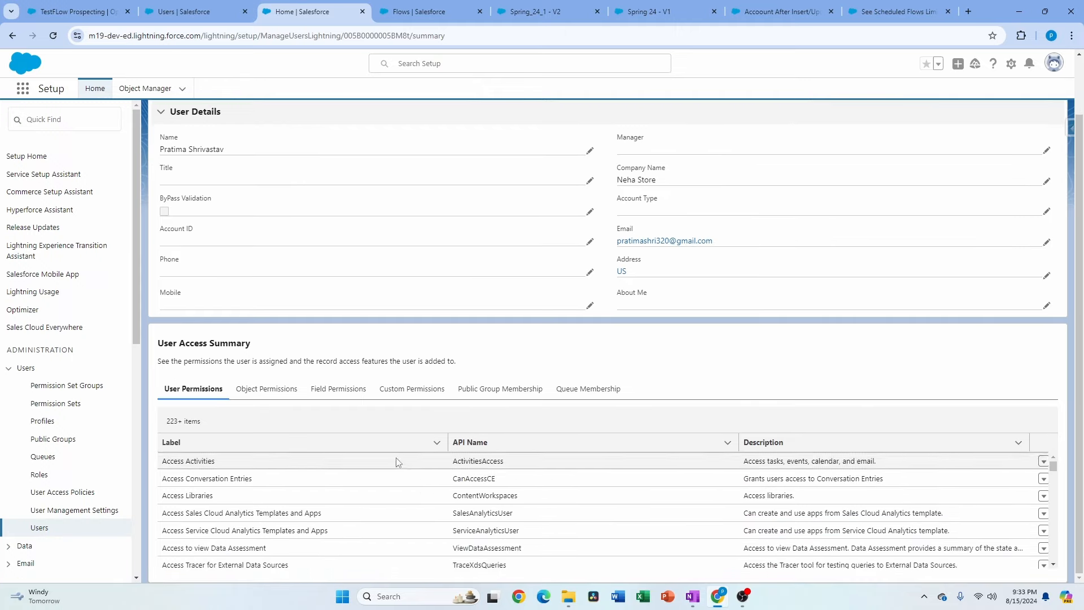
click(172, 442)
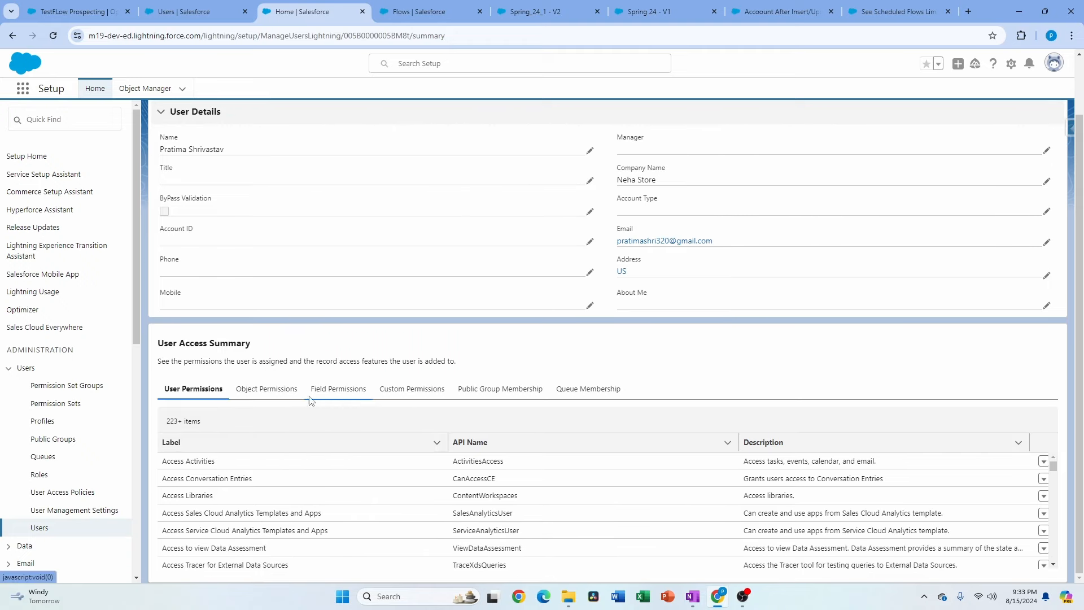
click(266, 388)
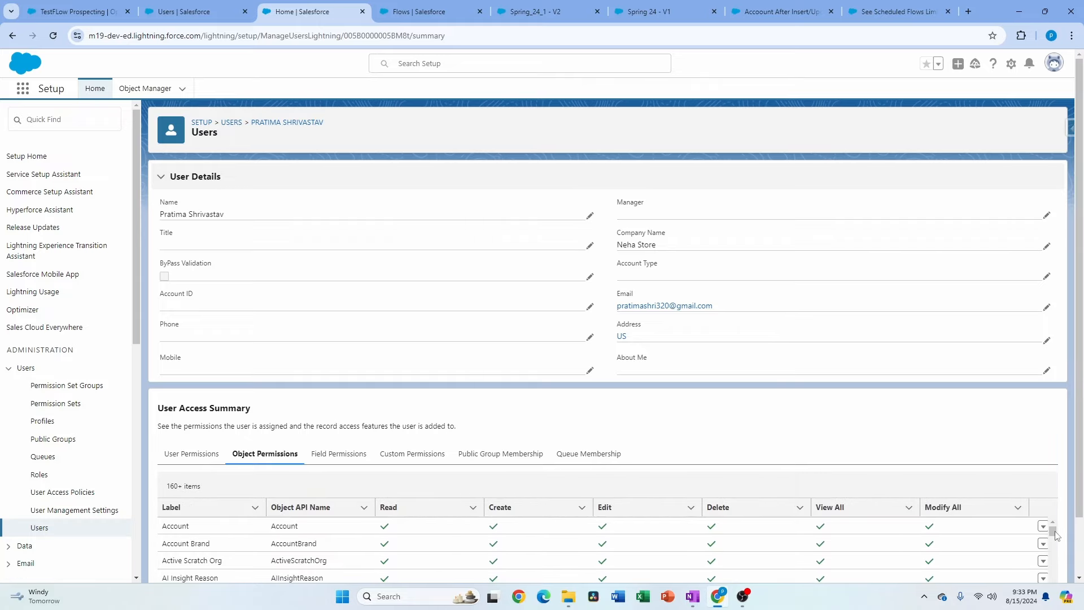
scroll(down, 3)
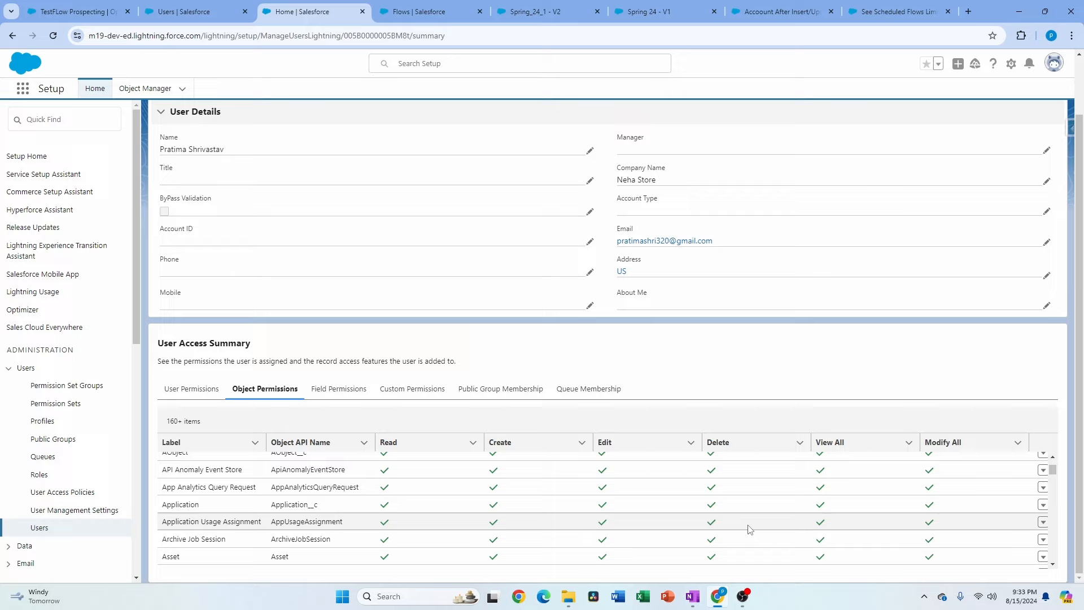
click(943, 442)
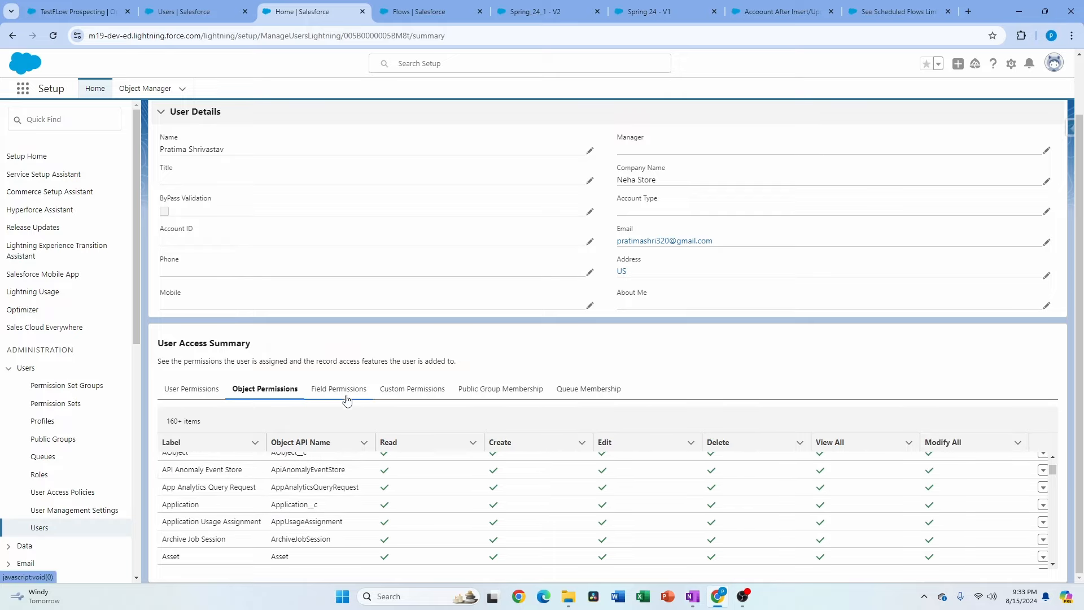
Check Product__c field permissions, public group memberships and the Opp Validation custom permission.
click(338, 388)
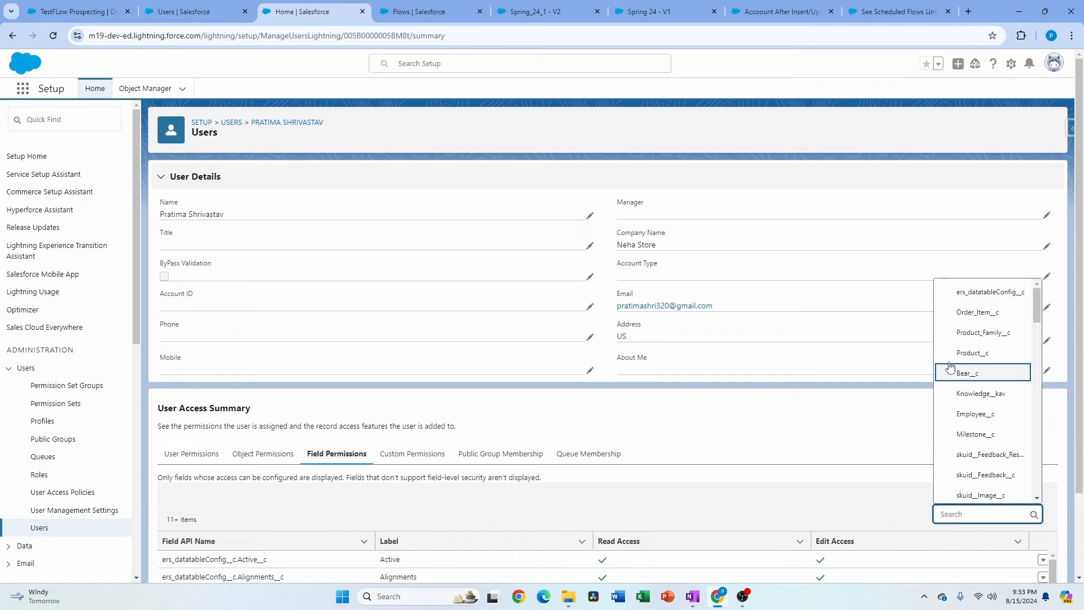
click(972, 353)
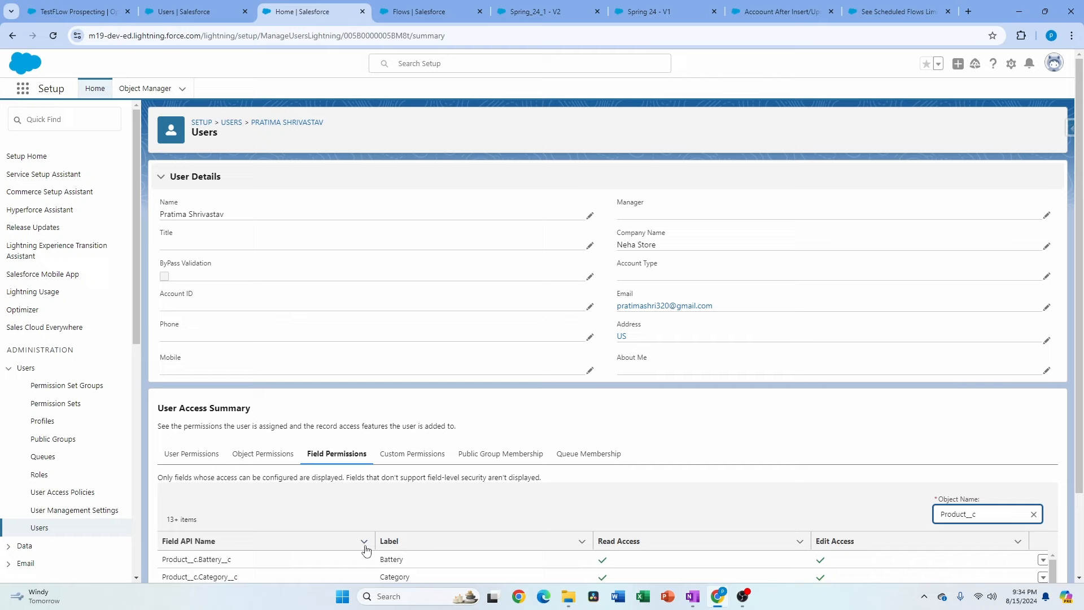
scroll(down, 3)
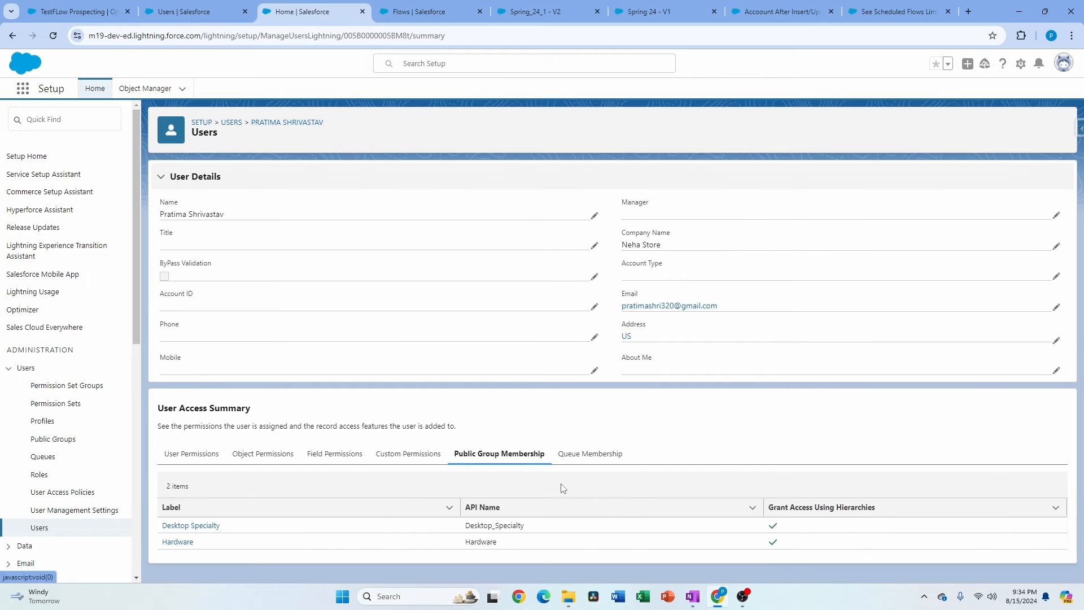
click(408, 453)
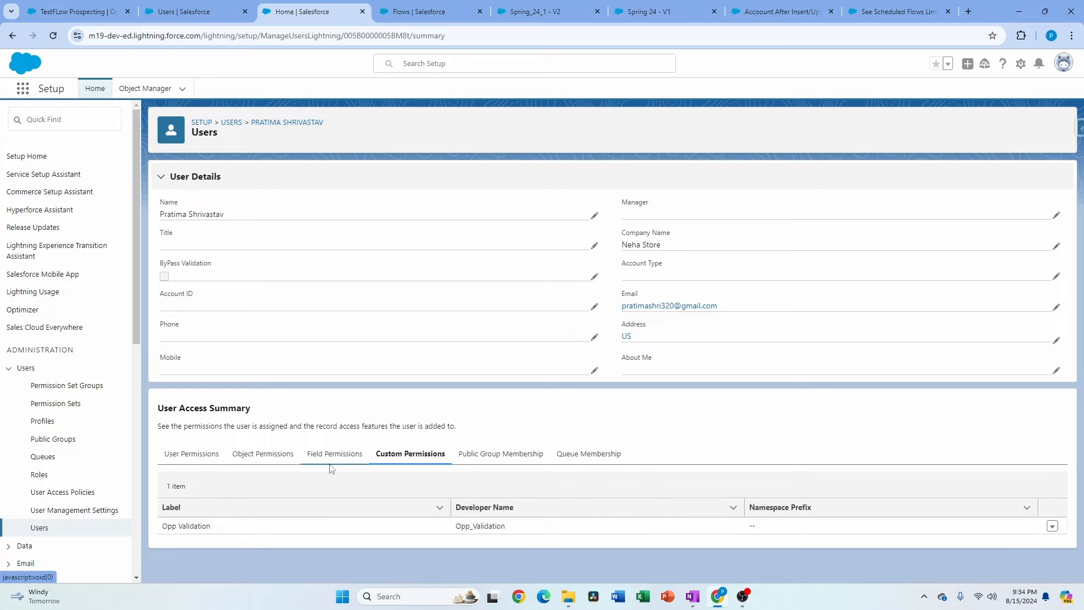
mouse_move(284, 252)
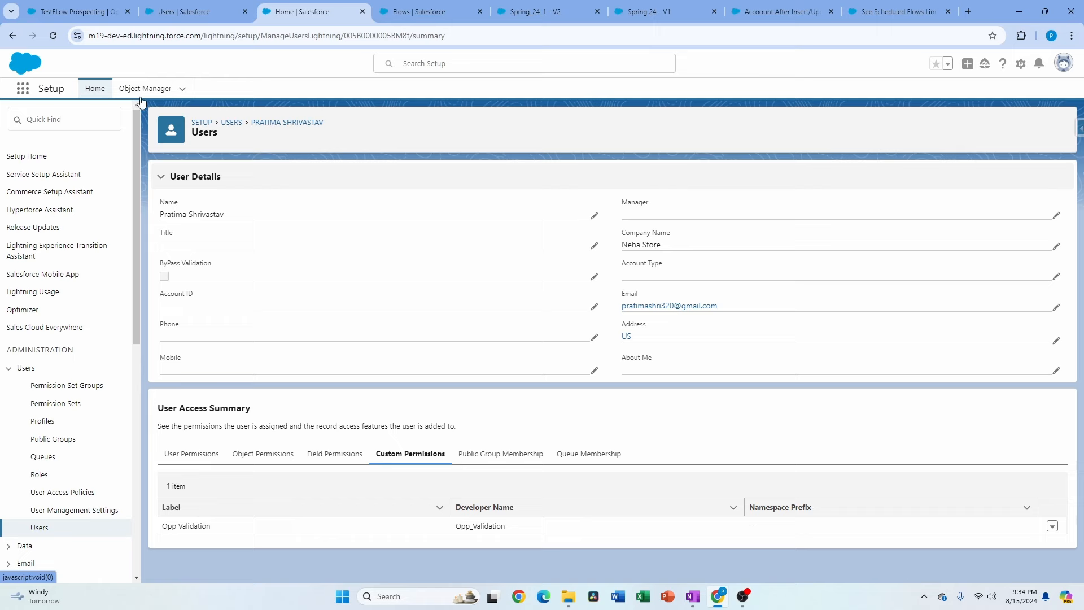
Show Account's Object Access profiles list with Read, Create, Edit and Delete rights for 32 profiles.
click(145, 88)
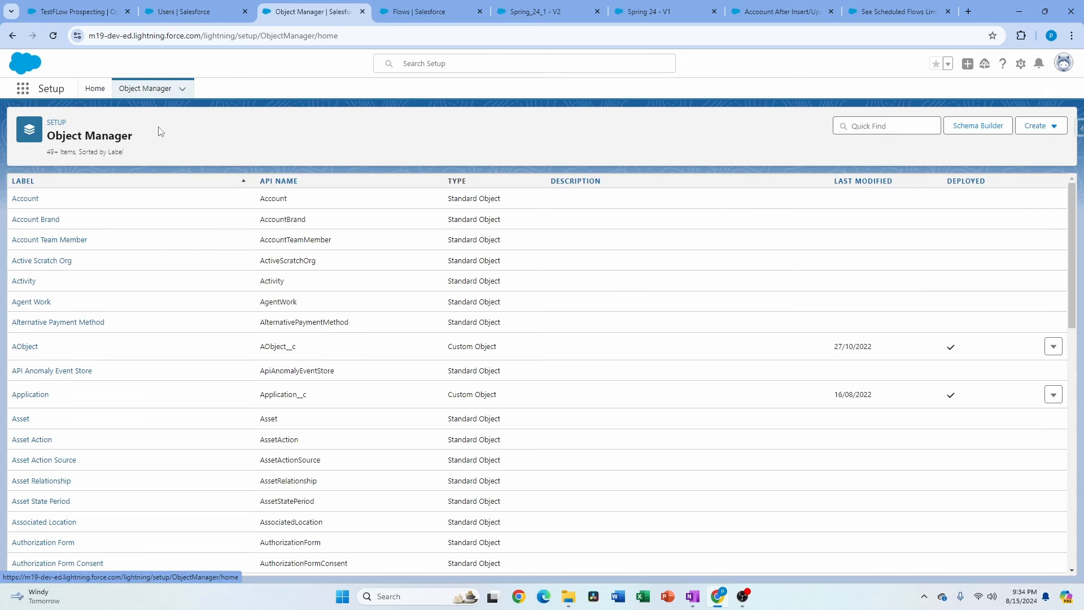
click(26, 198)
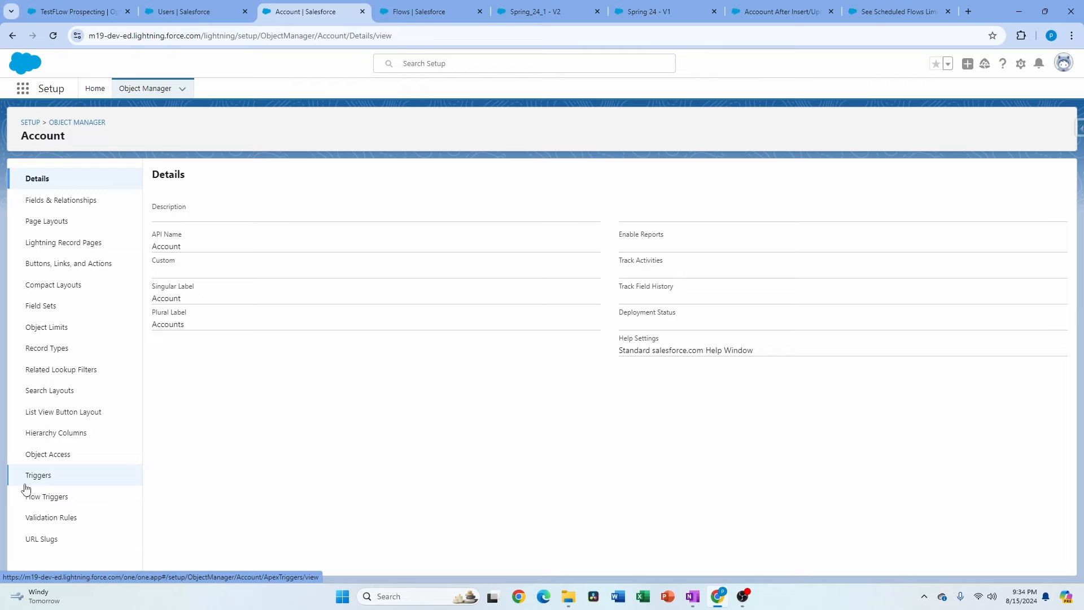
click(48, 453)
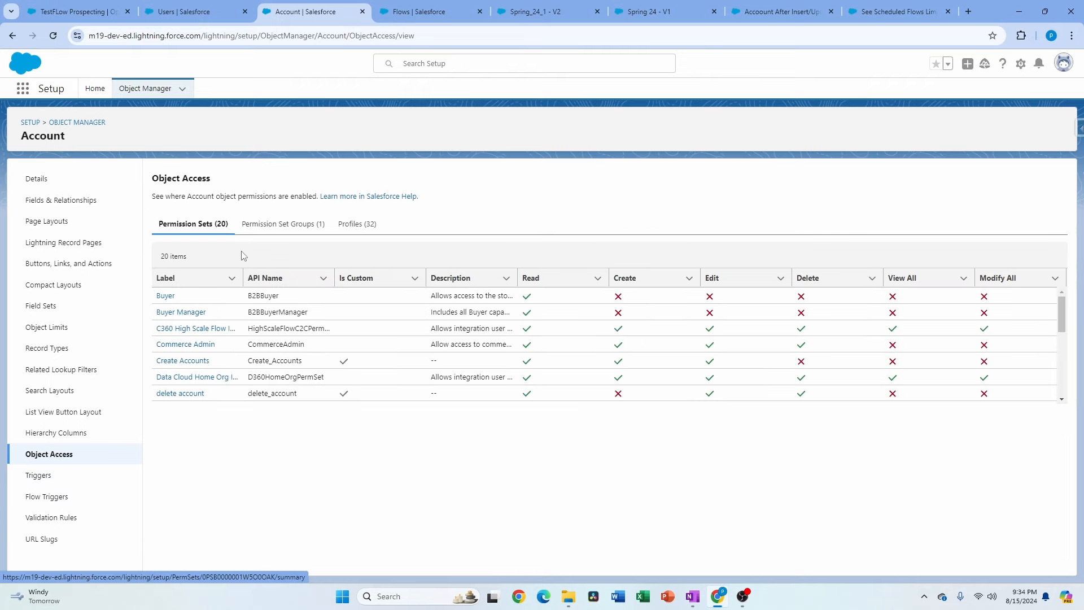
mouse_move(282, 231)
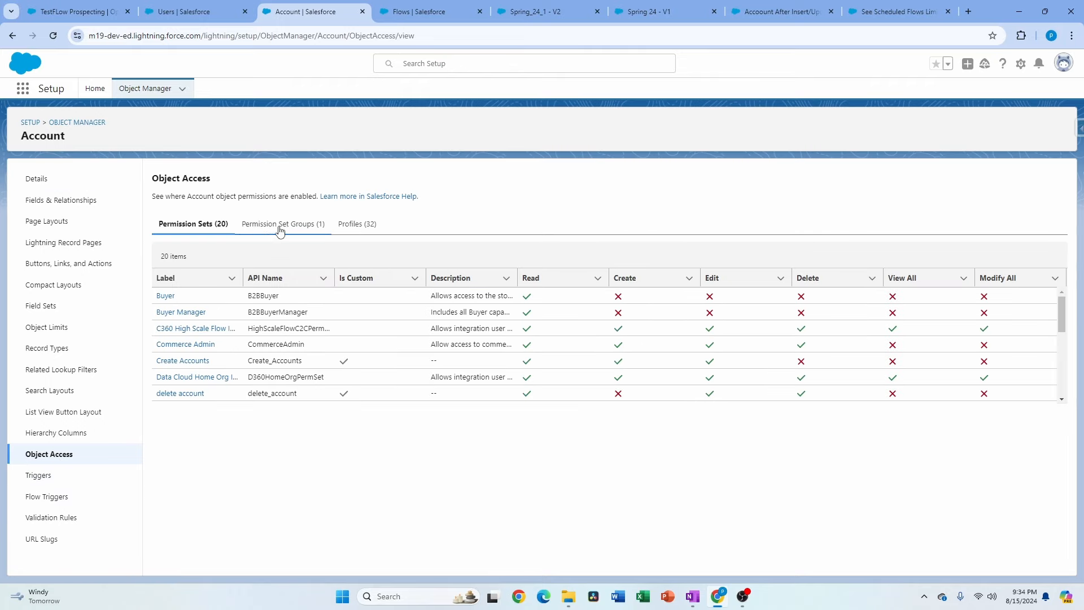
mouse_move(80, 469)
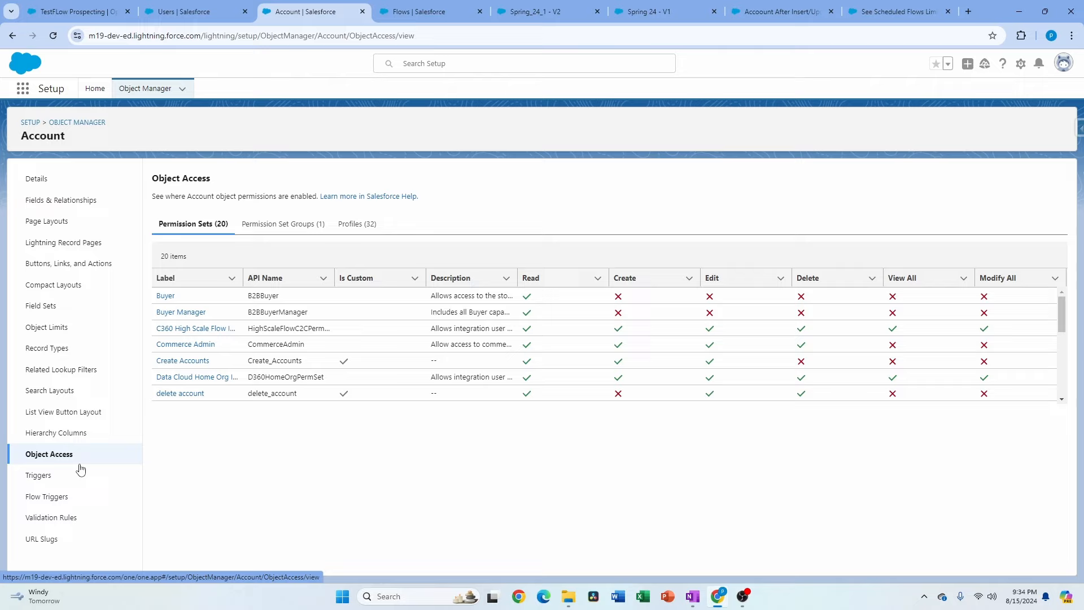
mouse_move(523, 448)
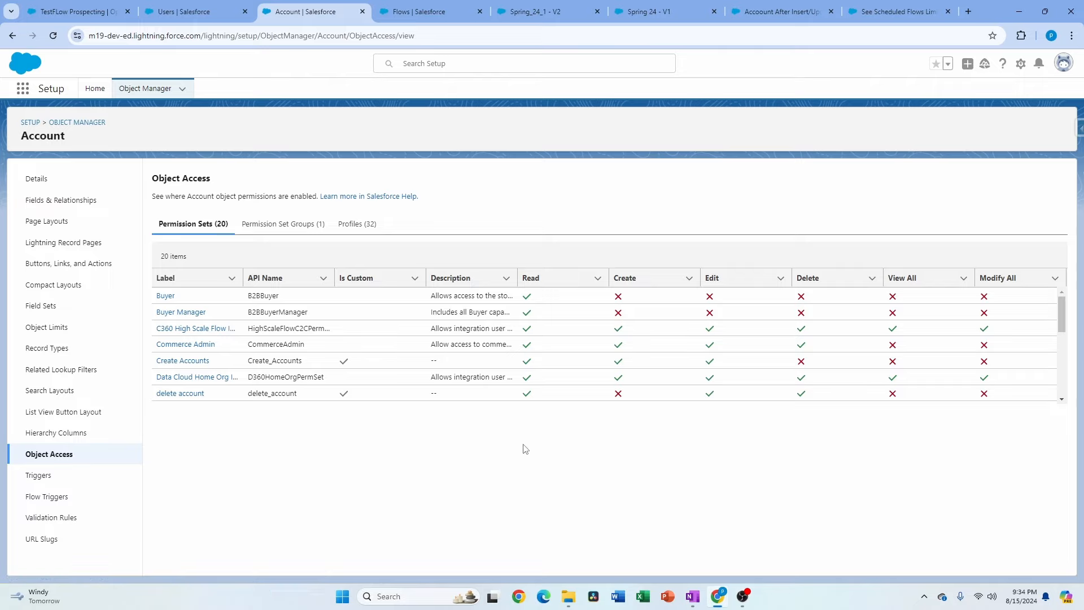
mouse_move(489, 491)
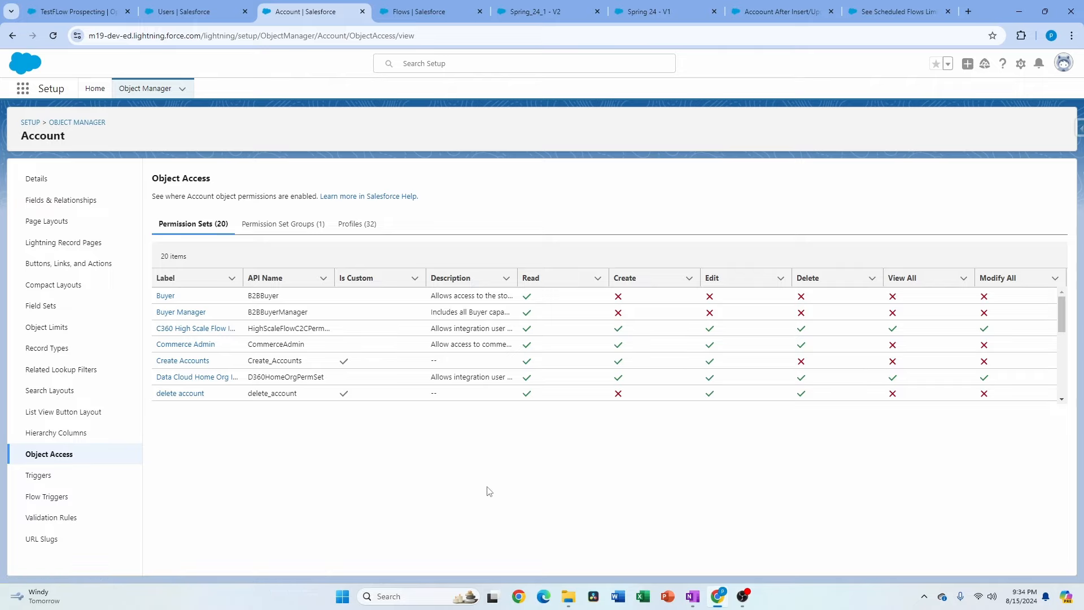
mouse_move(292, 468)
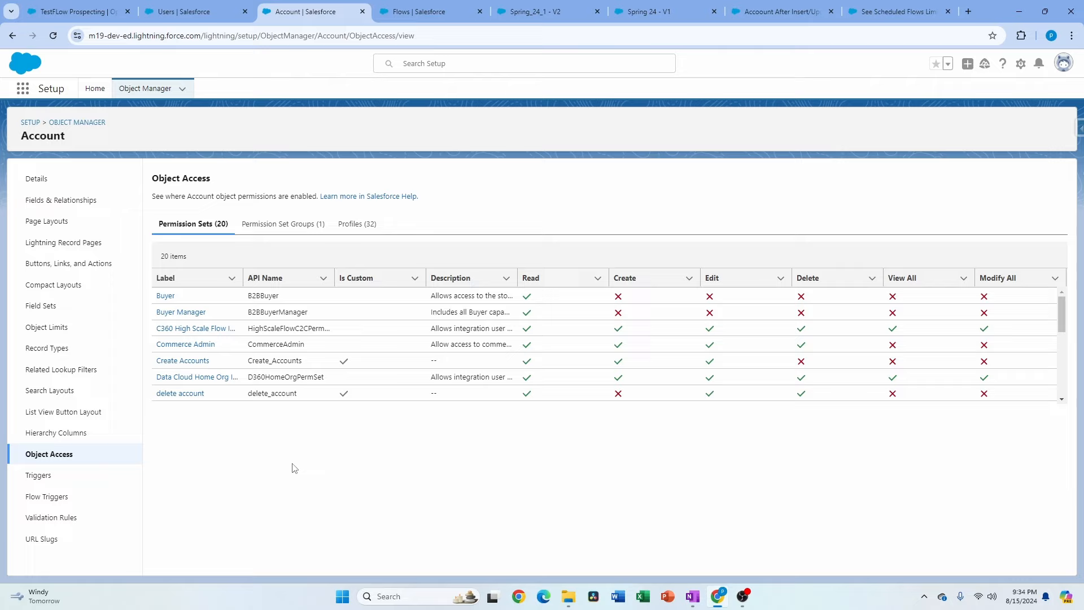
mouse_move(548, 221)
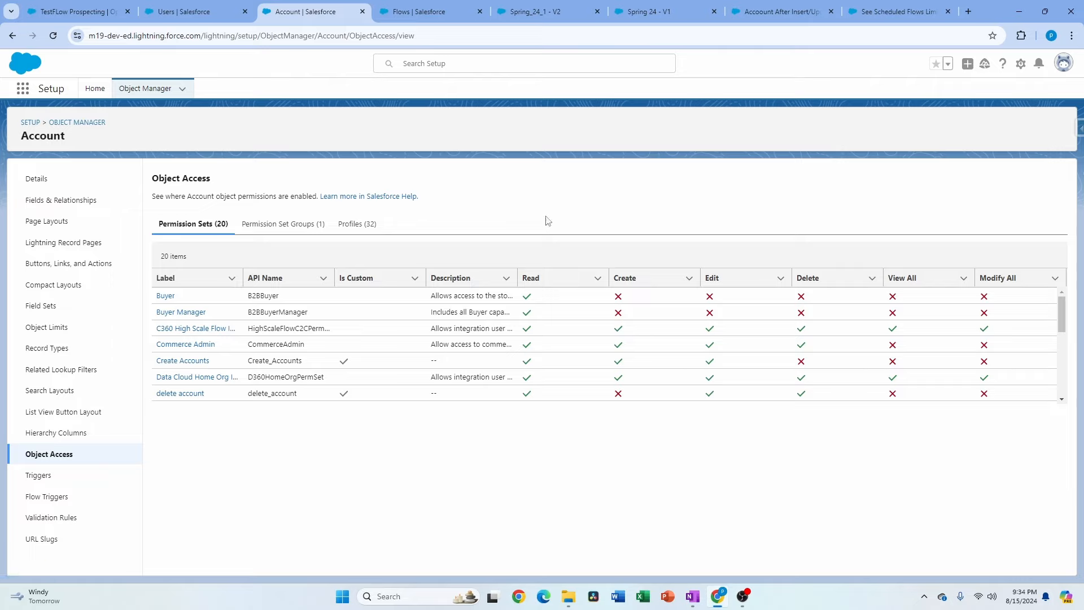
click(354, 223)
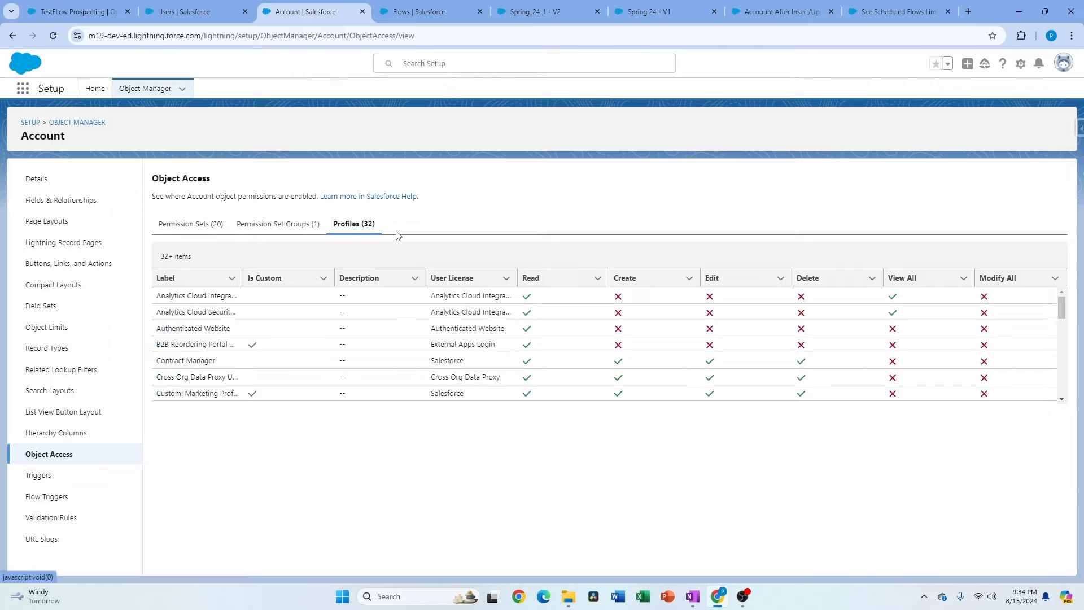
mouse_move(218, 247)
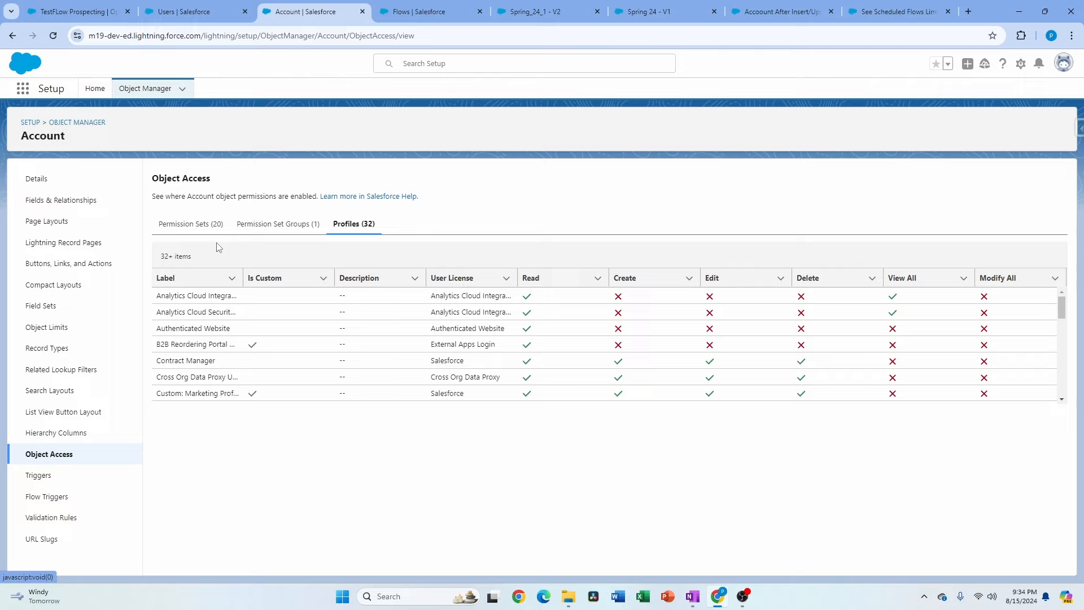
mouse_move(206, 309)
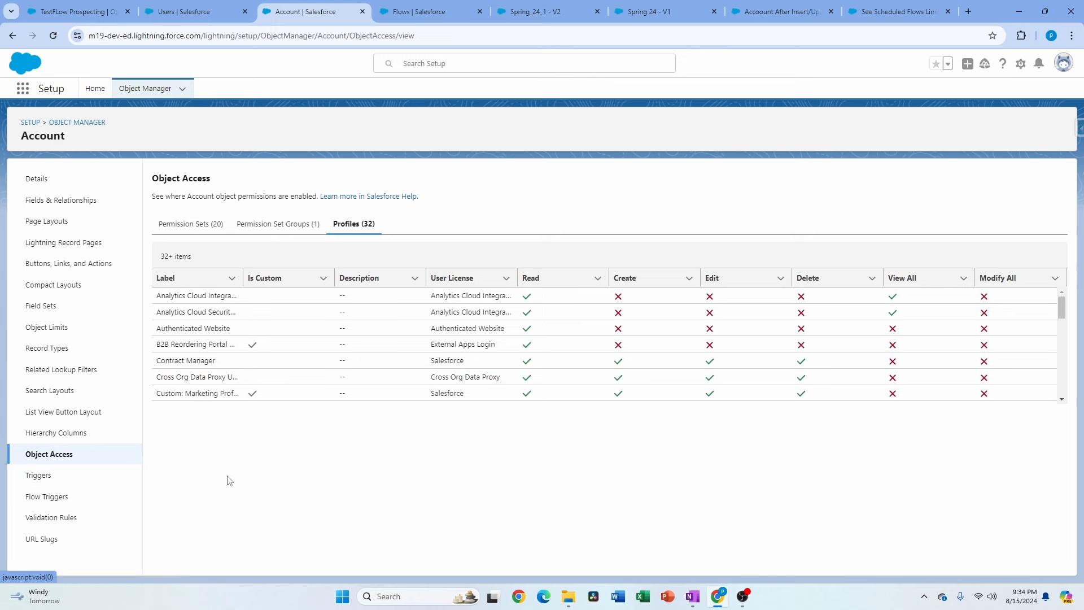
Find Public Groups via Quick Find and open the Desktop Specialty group in Classic.
click(95, 88)
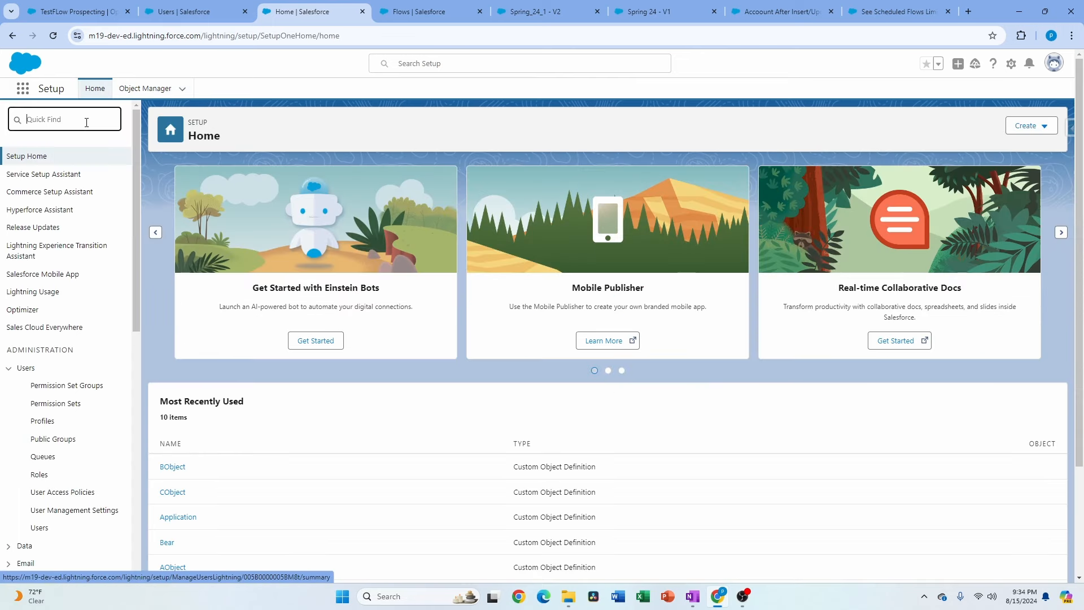
text(p)
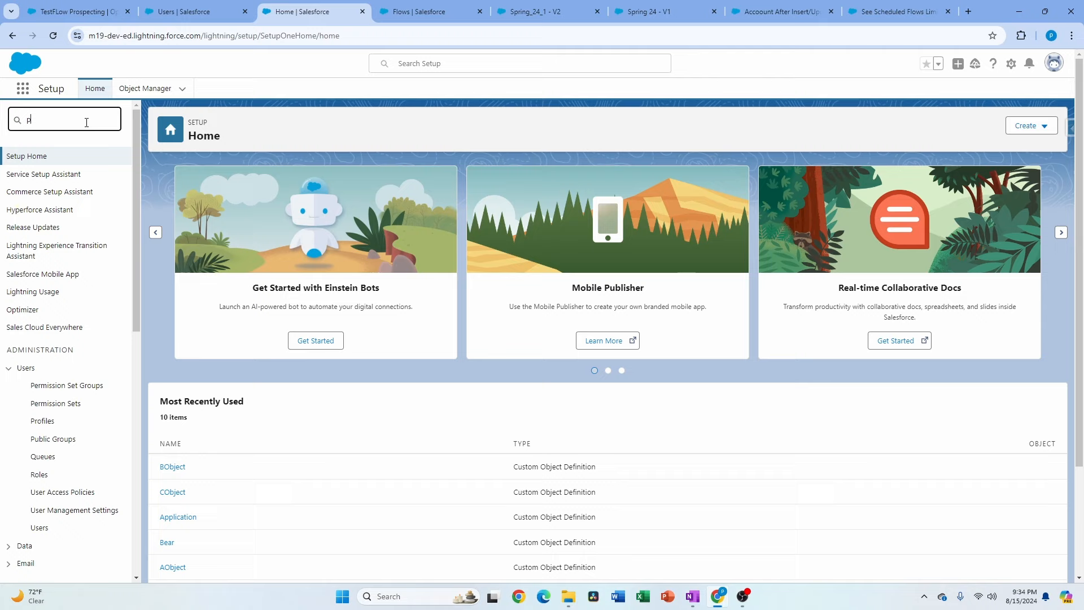
text(ubli)
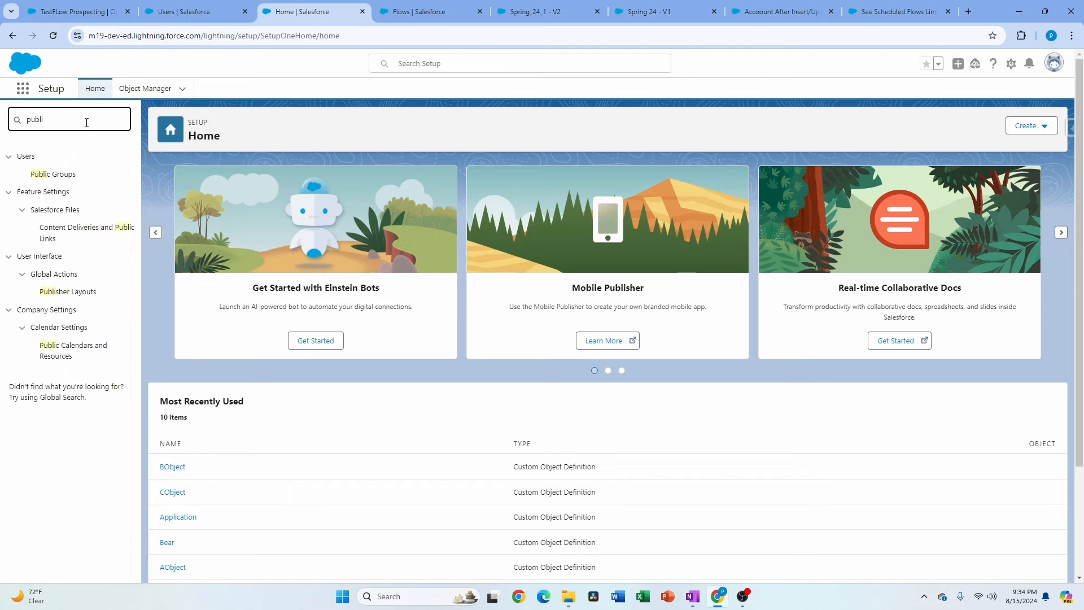
click(53, 173)
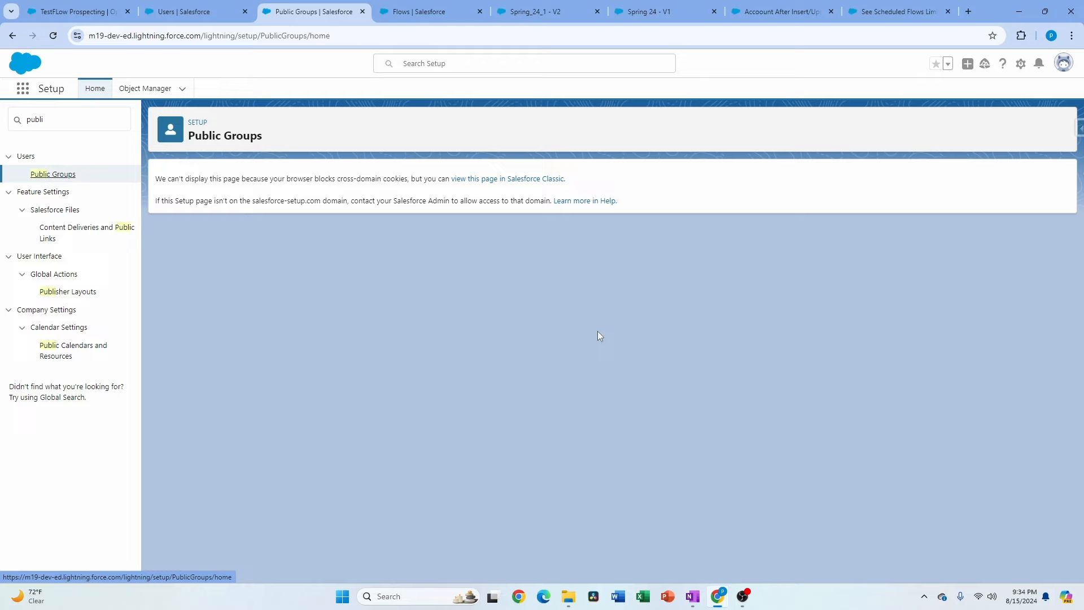
click(507, 178)
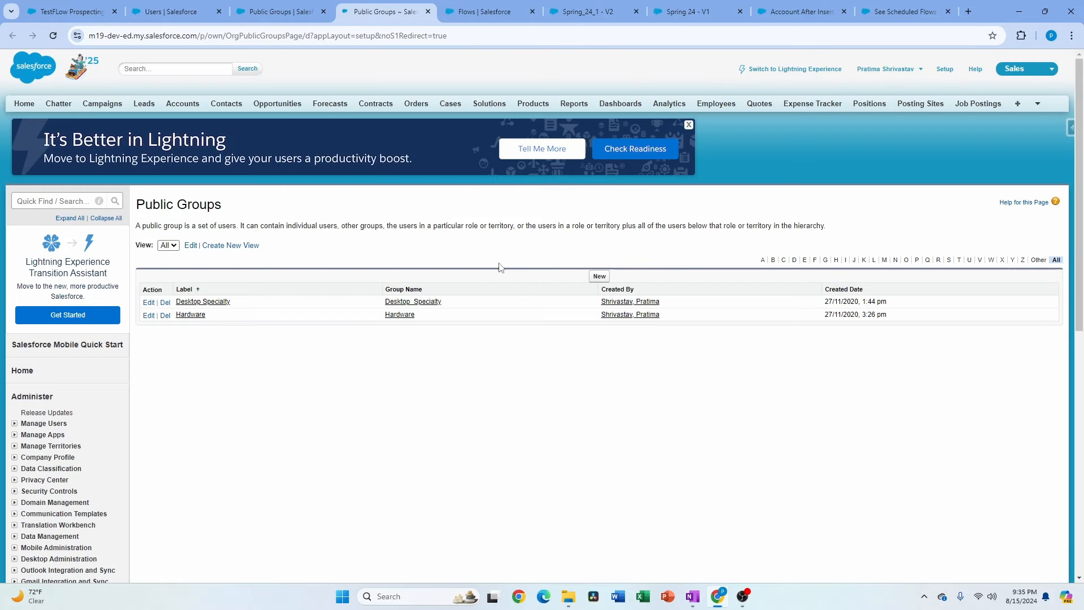
click(203, 301)
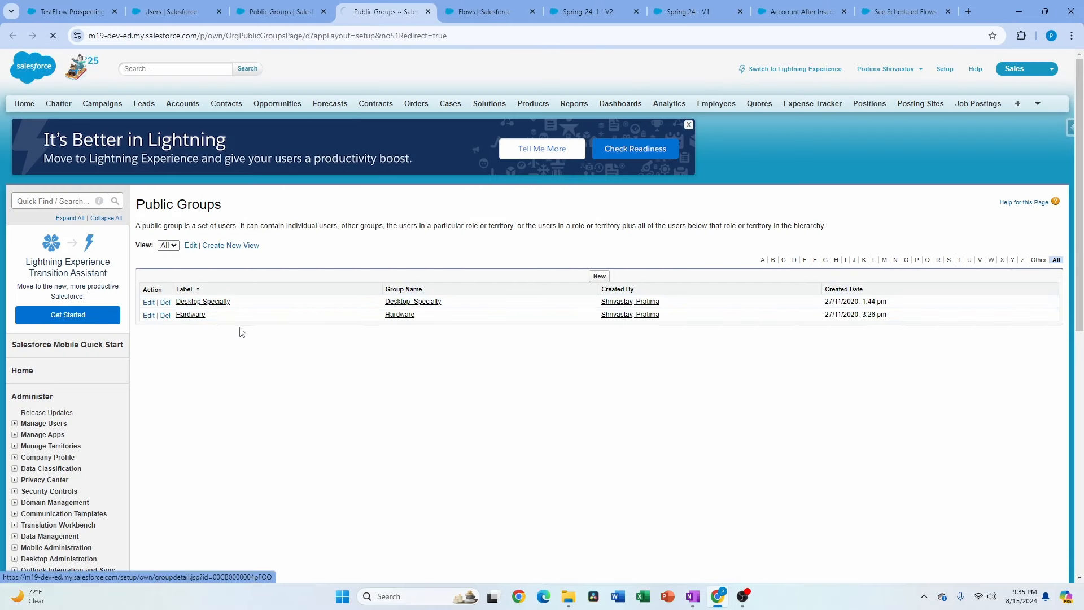
click(202, 301)
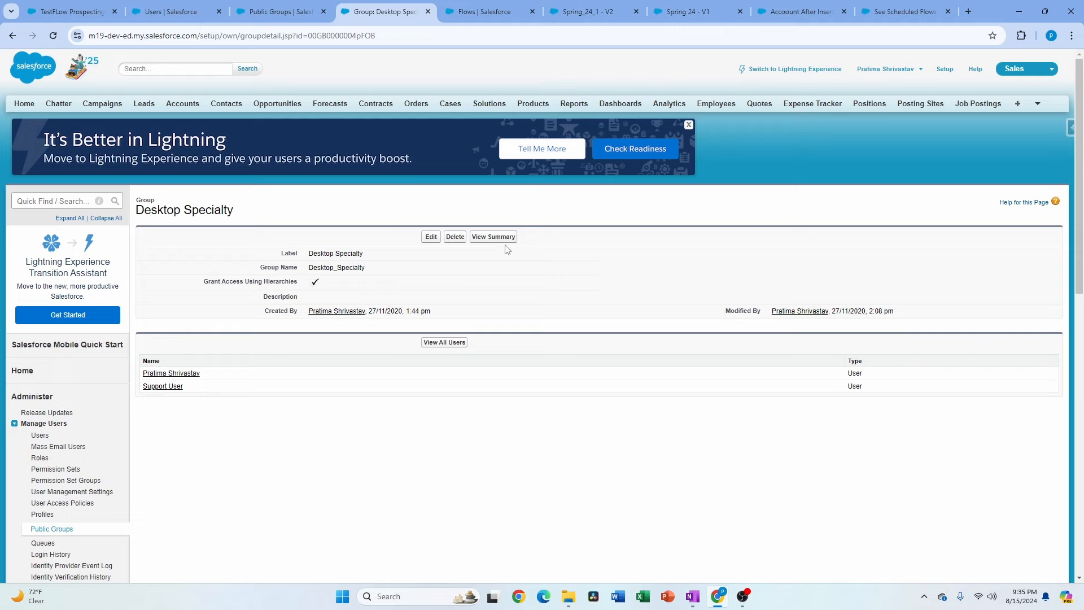
mouse_move(492, 248)
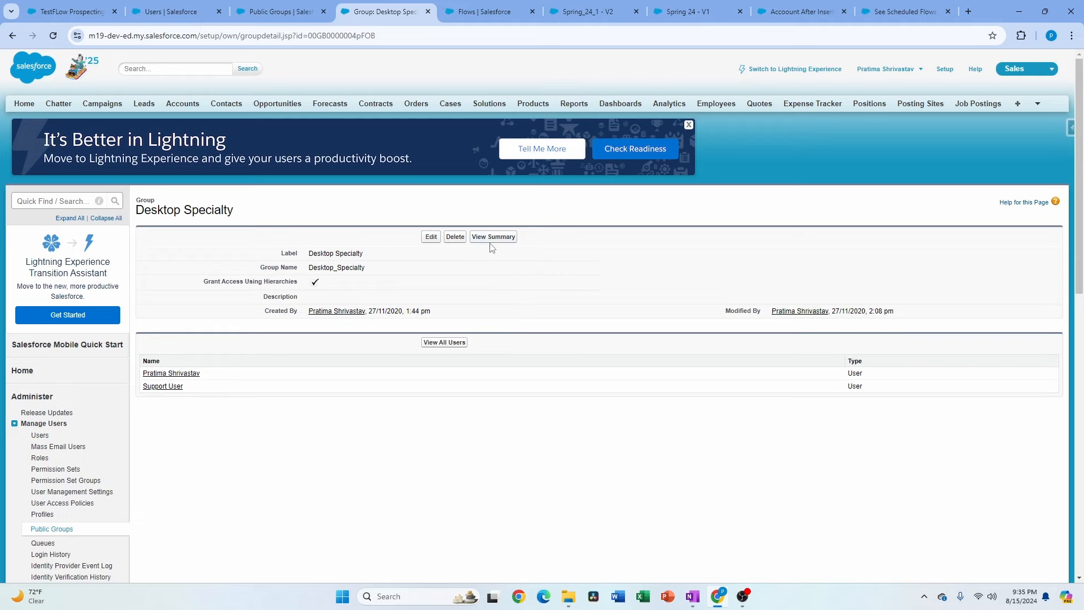
Open the Desktop Specialty group's Public Group Access Summary.
click(493, 236)
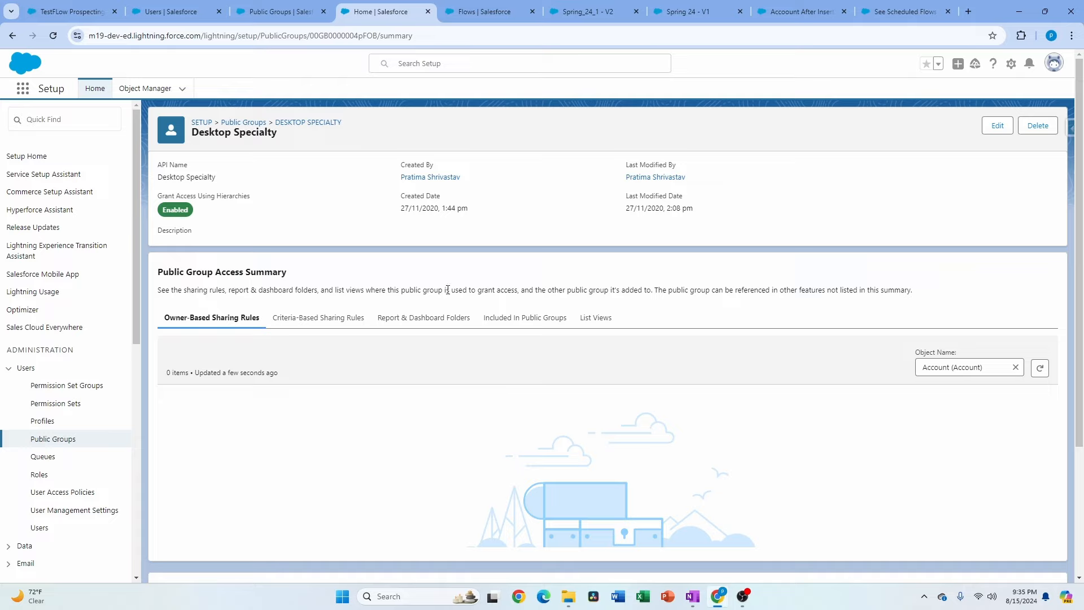
mouse_move(399, 309)
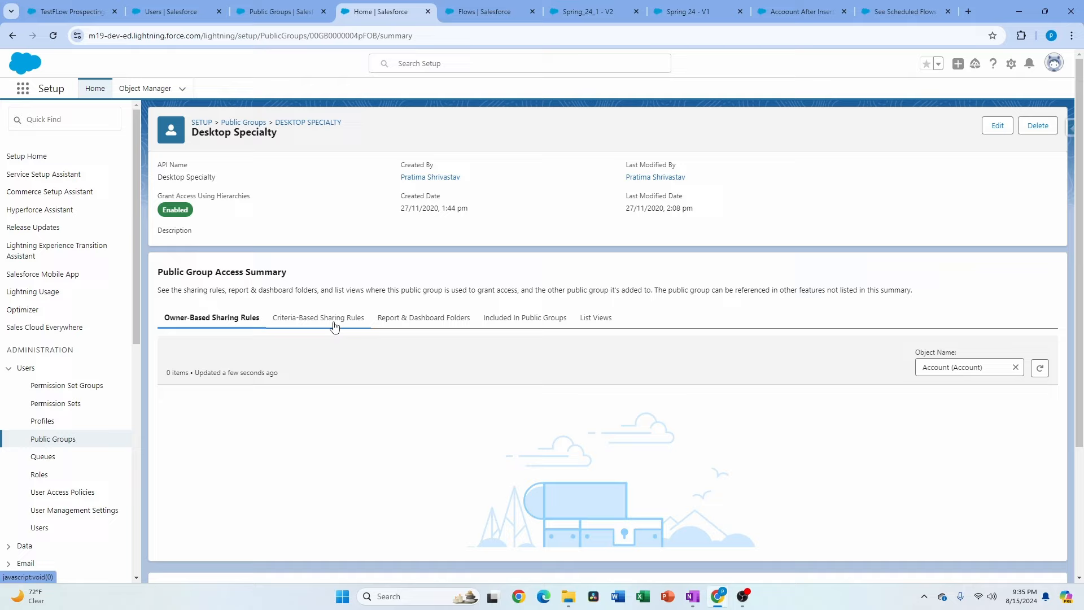
mouse_move(318, 318)
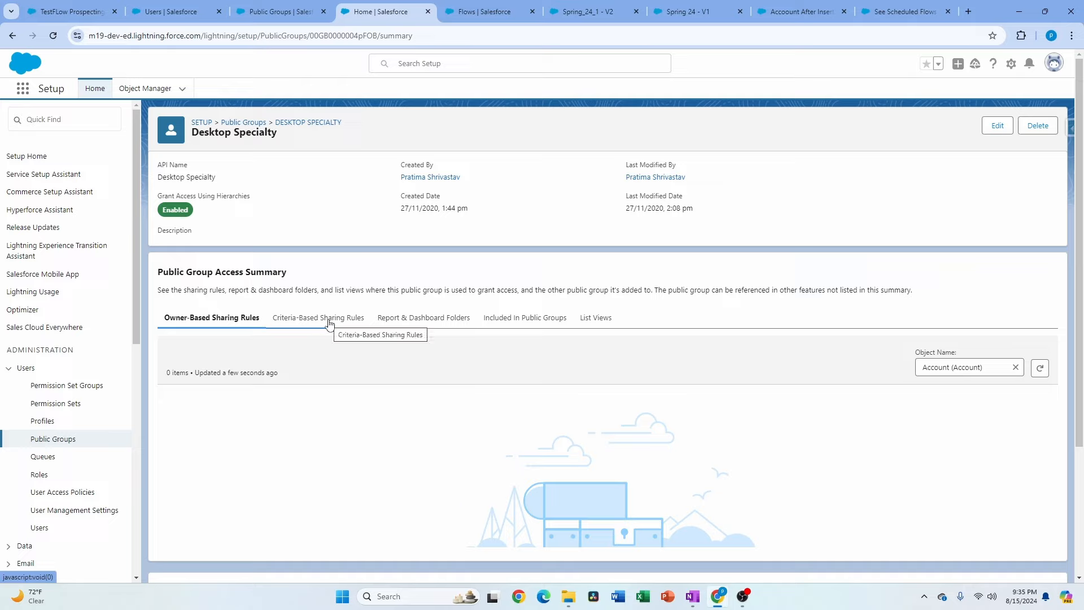
mouse_move(435, 332)
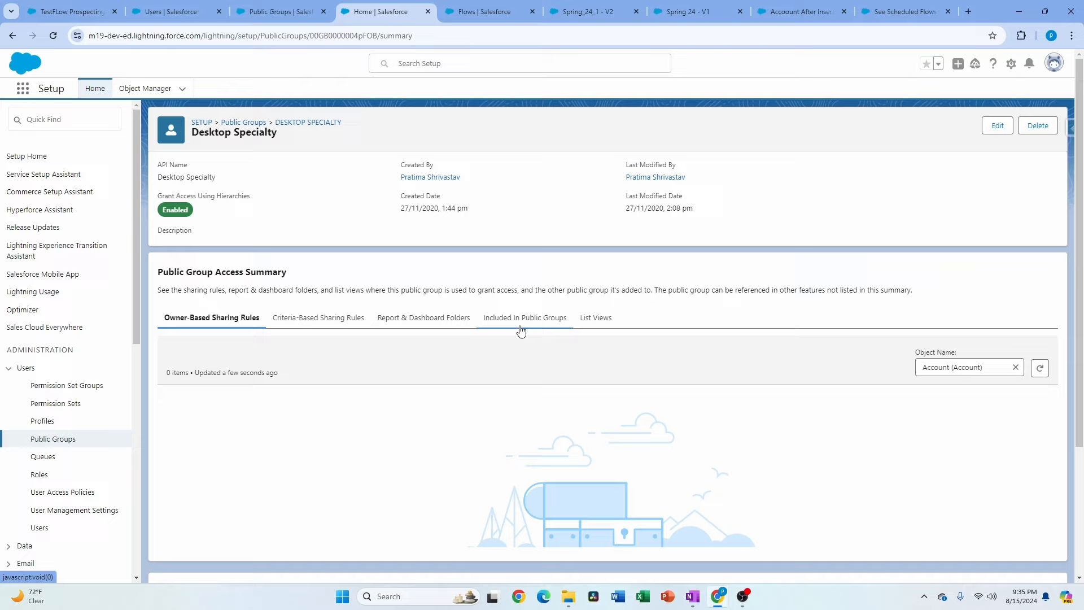
mouse_move(374, 343)
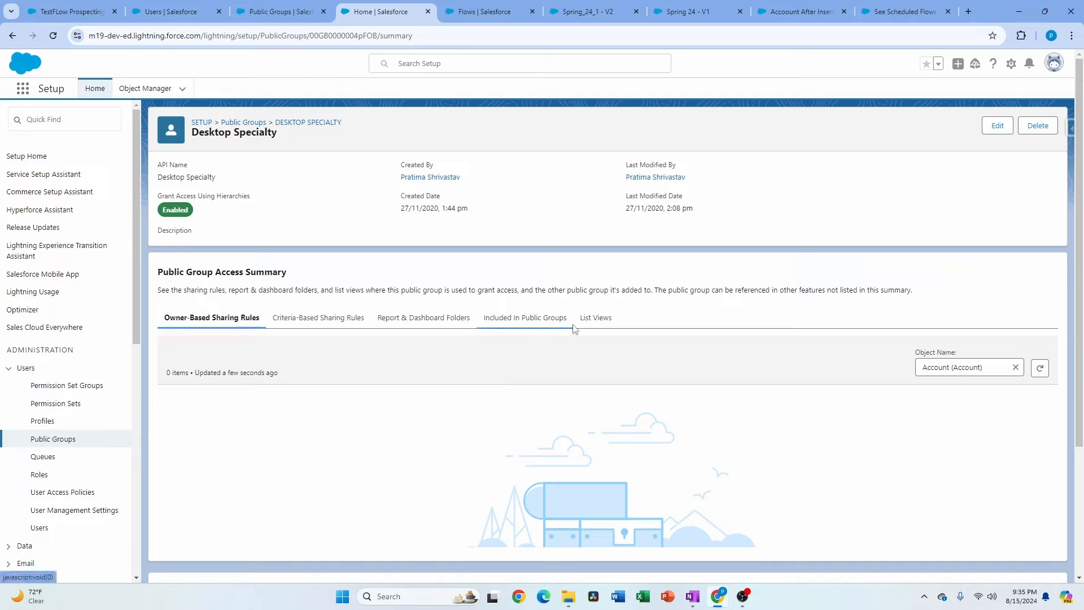
mouse_move(595, 317)
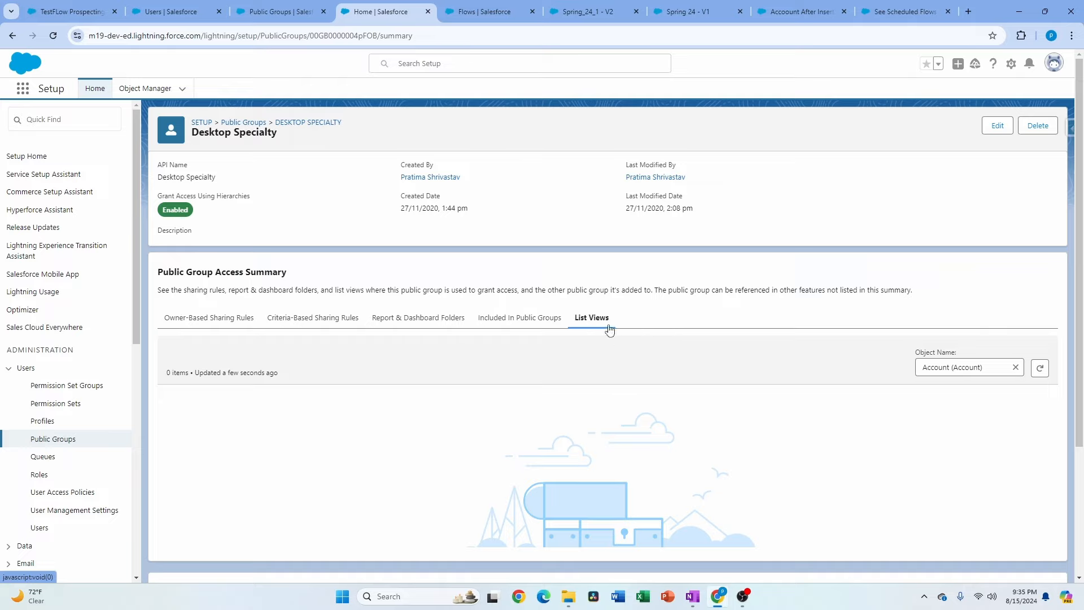
mouse_move(508, 340)
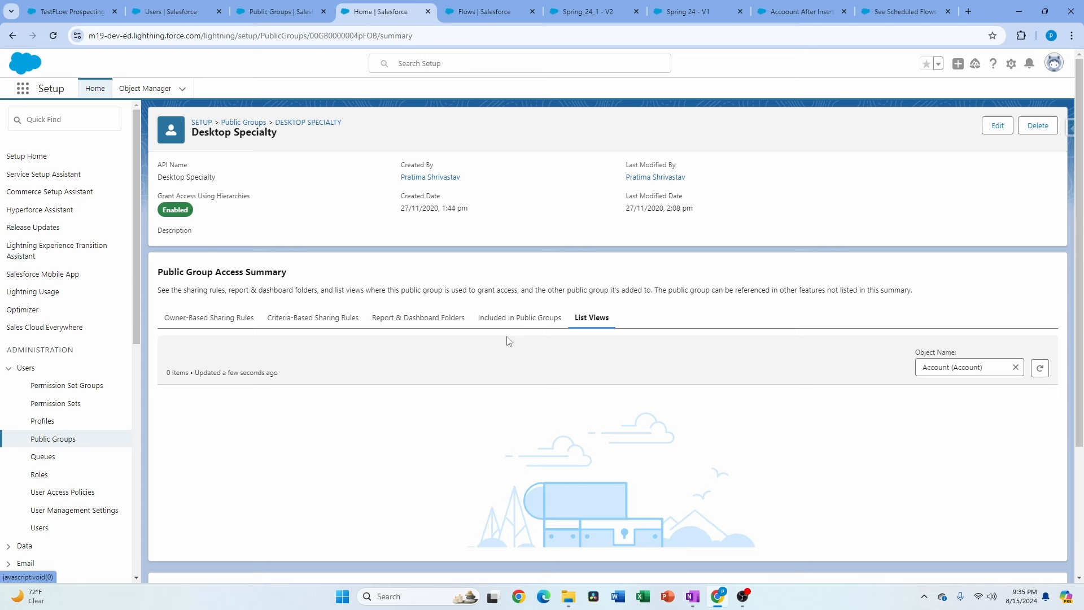
mouse_move(433, 349)
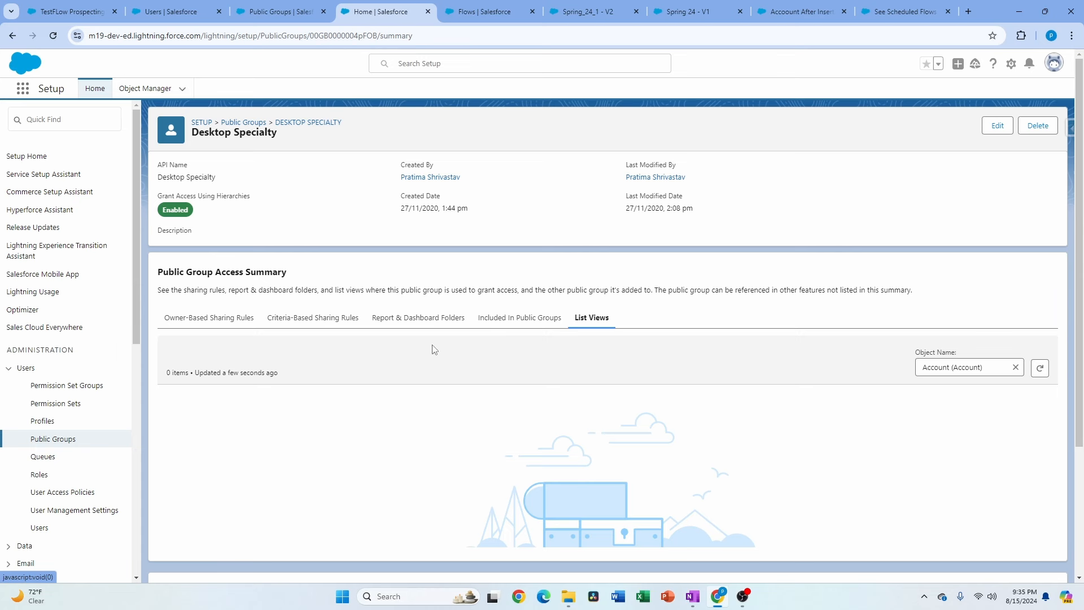
Open Desktop Specialty's Group Membership editor, then return to the Users setup page.
click(998, 125)
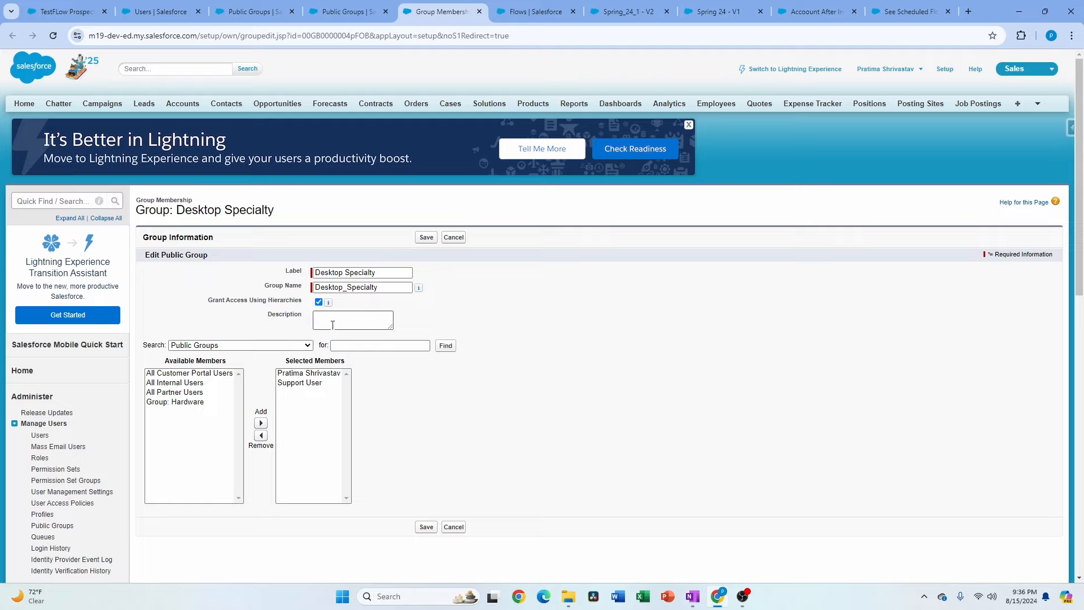
mouse_move(326, 322)
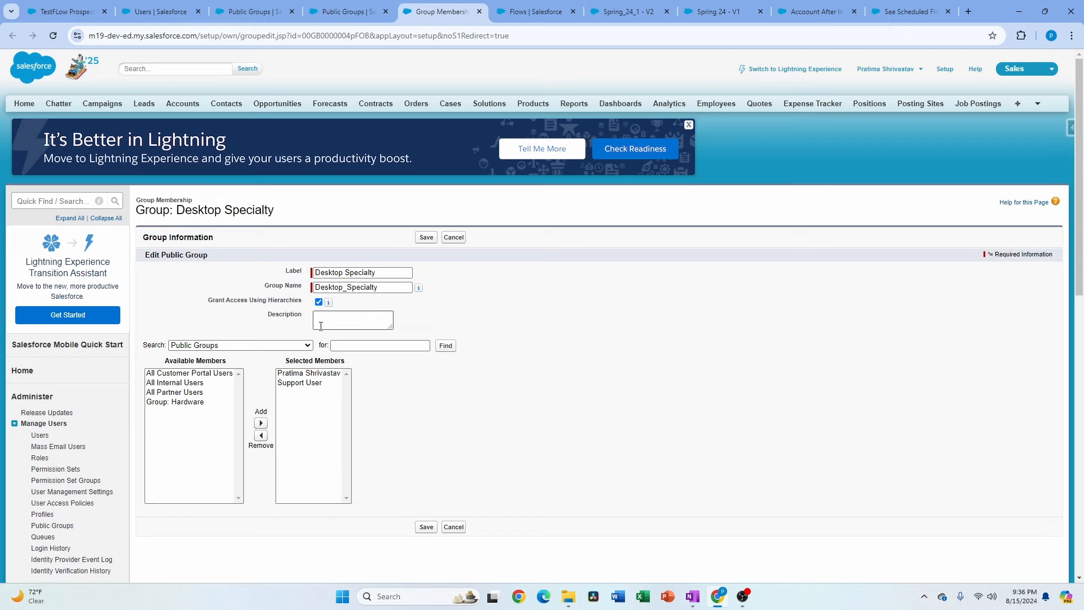
click(159, 12)
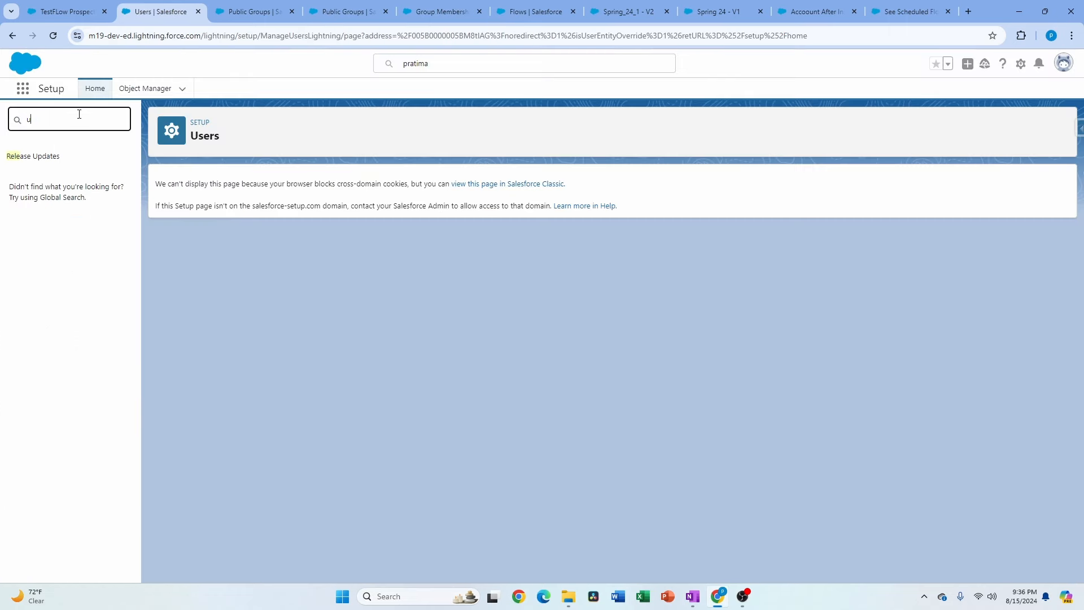
Find User Management Settings and scroll to the Enhanced Public Group Assignment toggle.
text(ser)
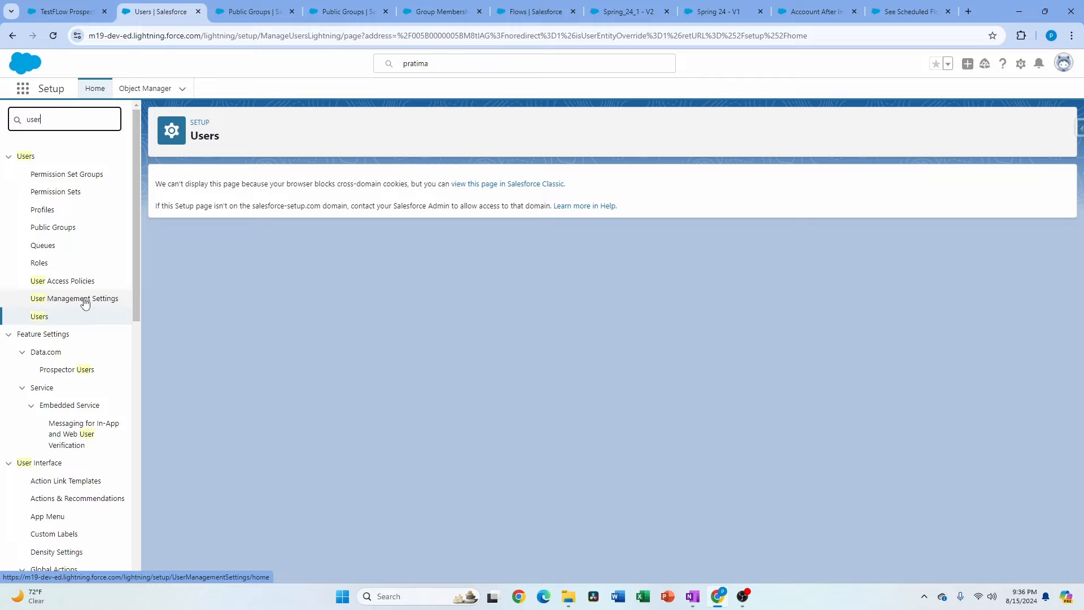
click(74, 299)
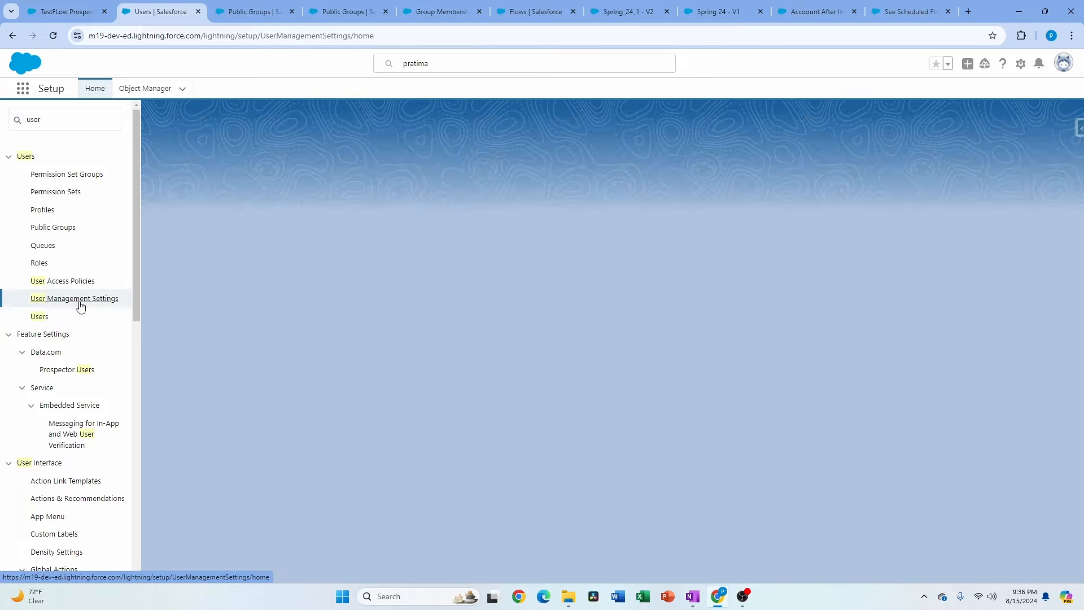
click(74, 298)
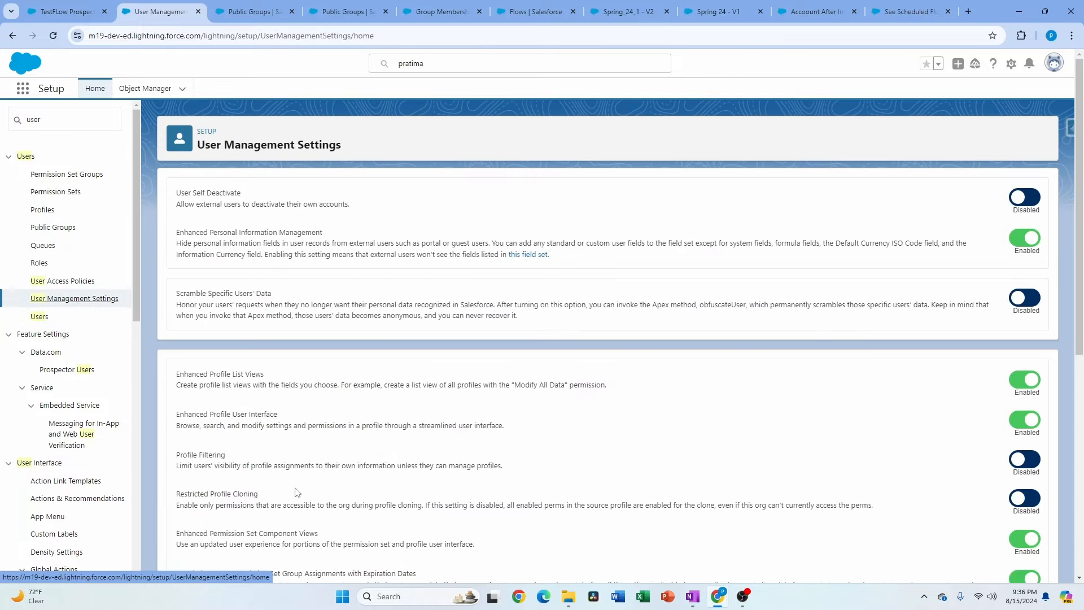
scroll(down, 3)
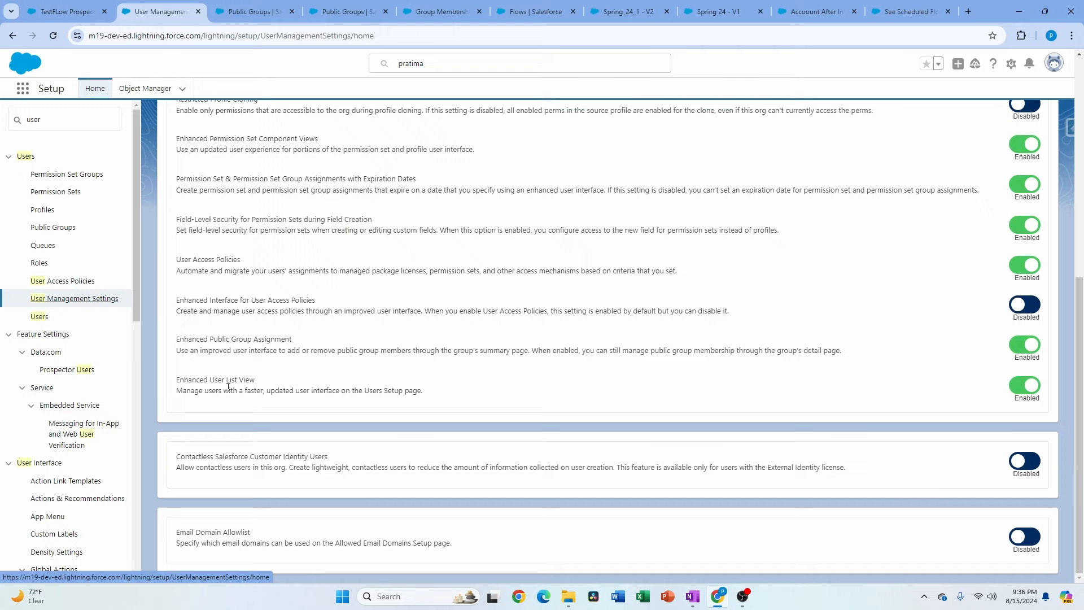
mouse_move(222, 400)
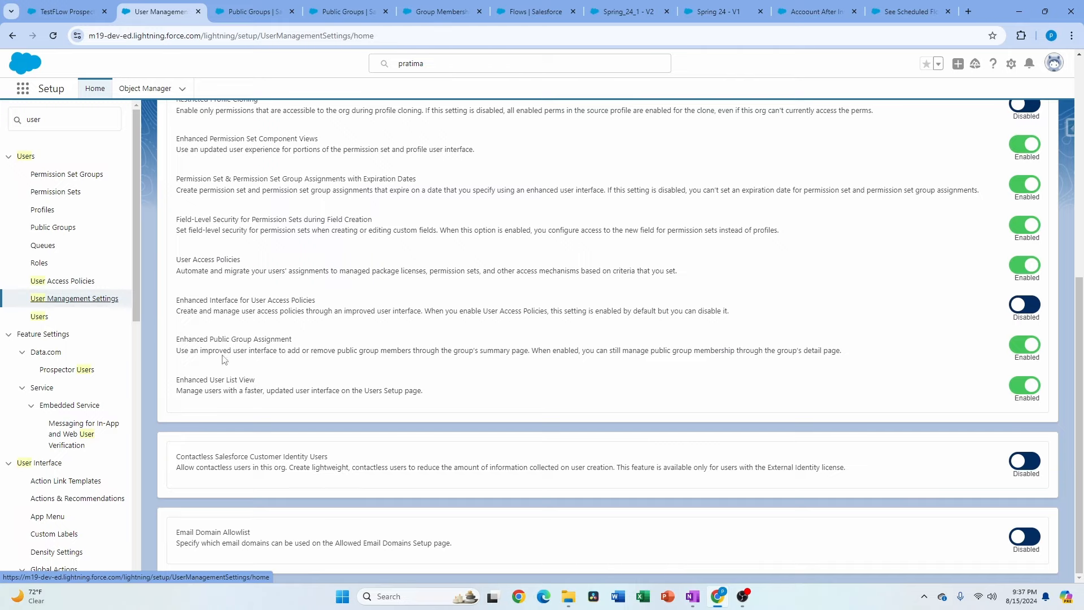
Switch the Users page to the All Users list view showing 10 users.
click(39, 316)
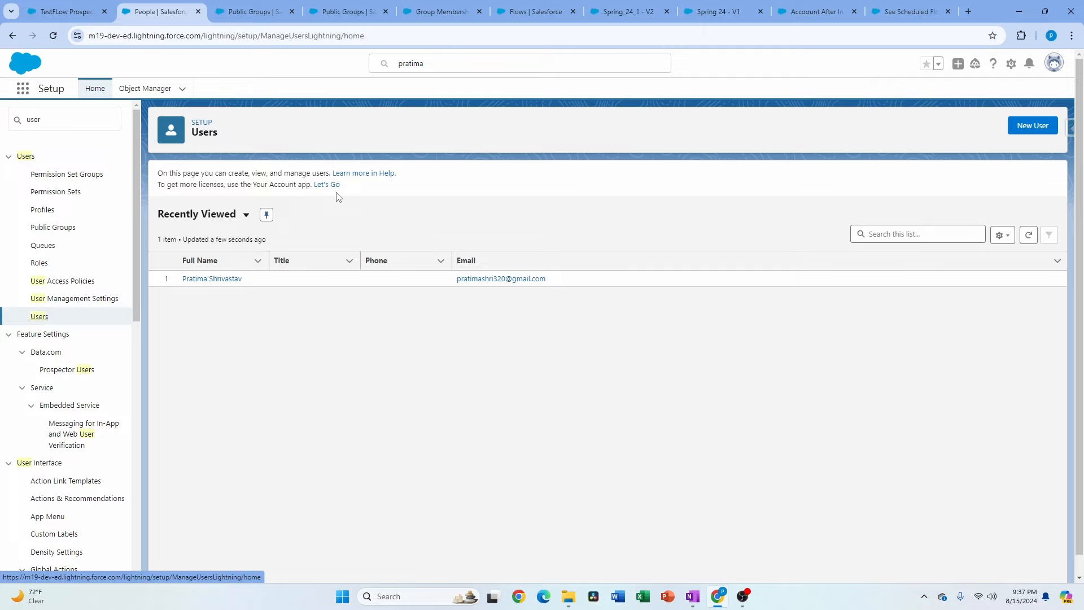
click(246, 213)
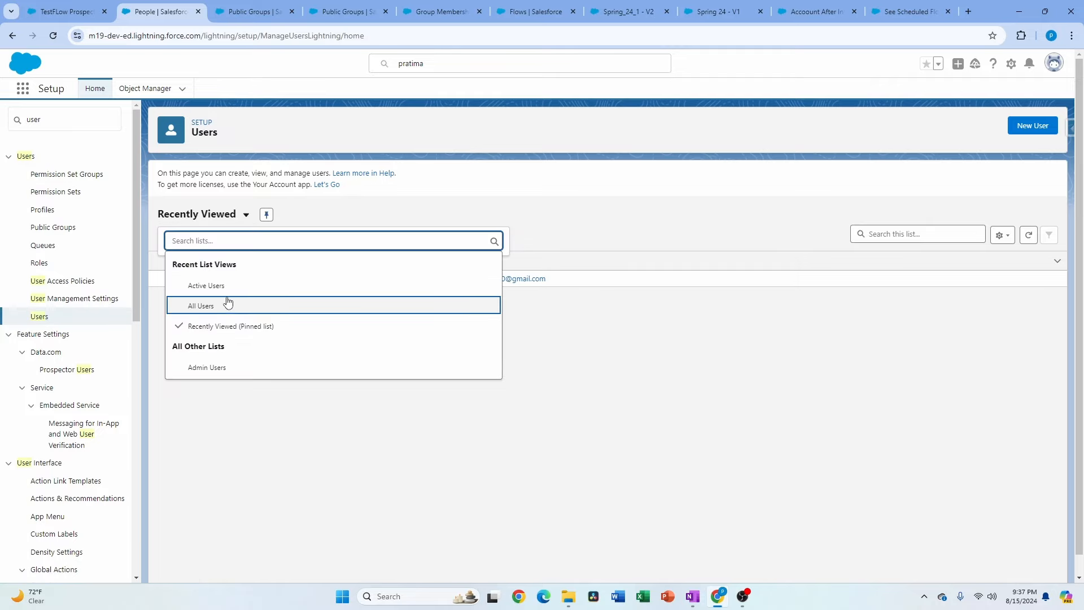
click(201, 306)
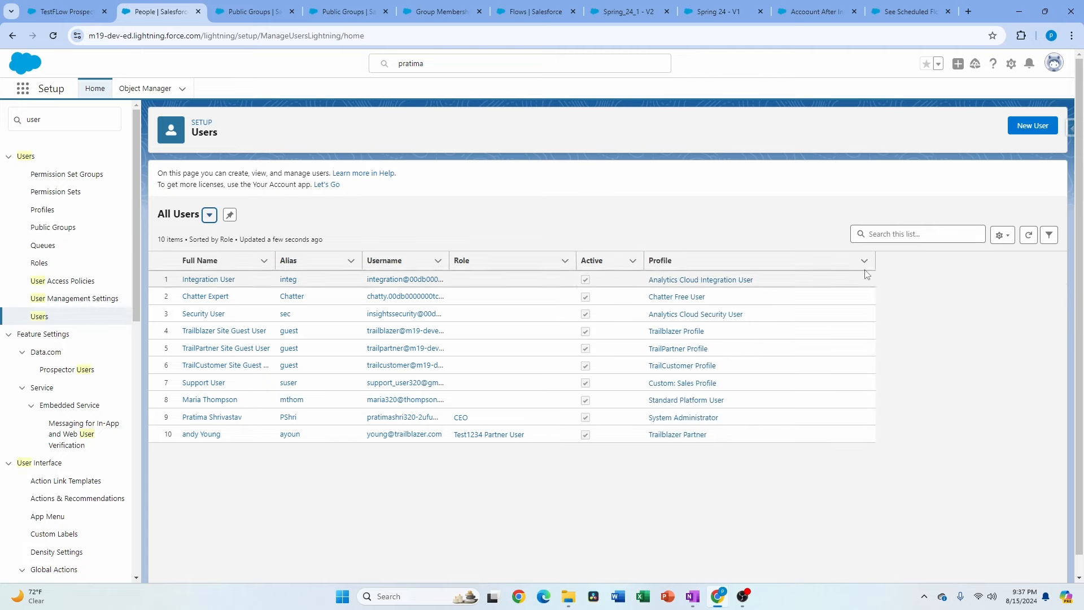
mouse_move(423, 230)
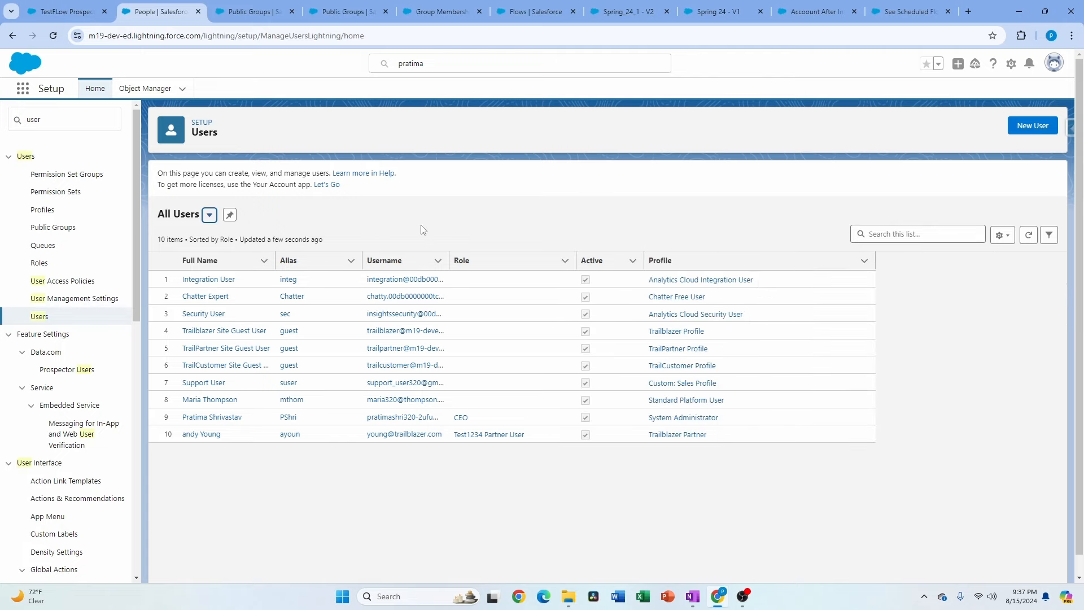
mouse_move(208, 91)
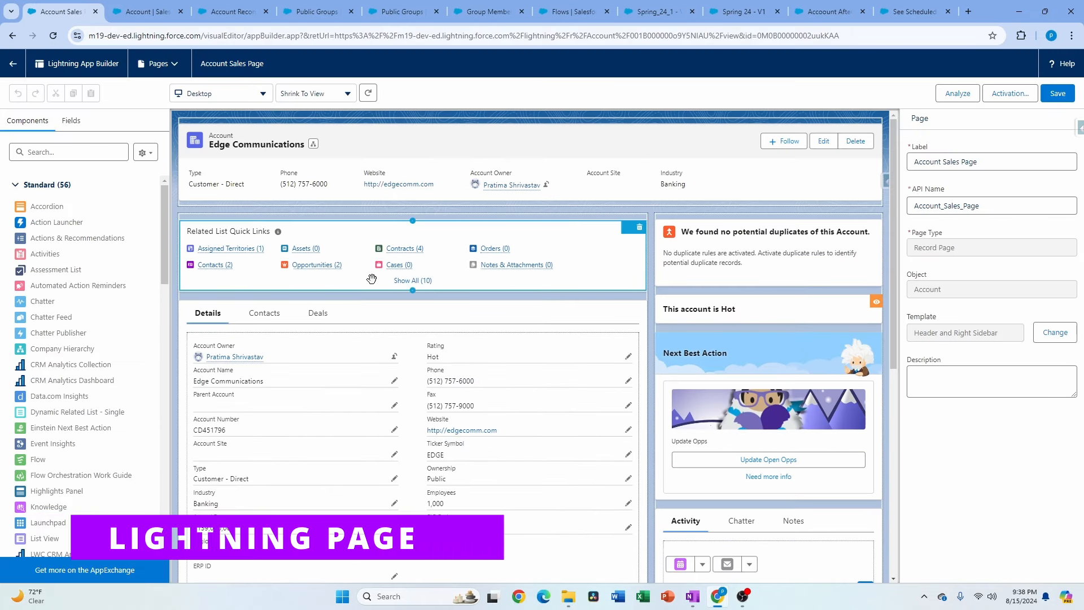
Select the Account Sales Page's Record Detail component and list the available Account fields.
click(530, 144)
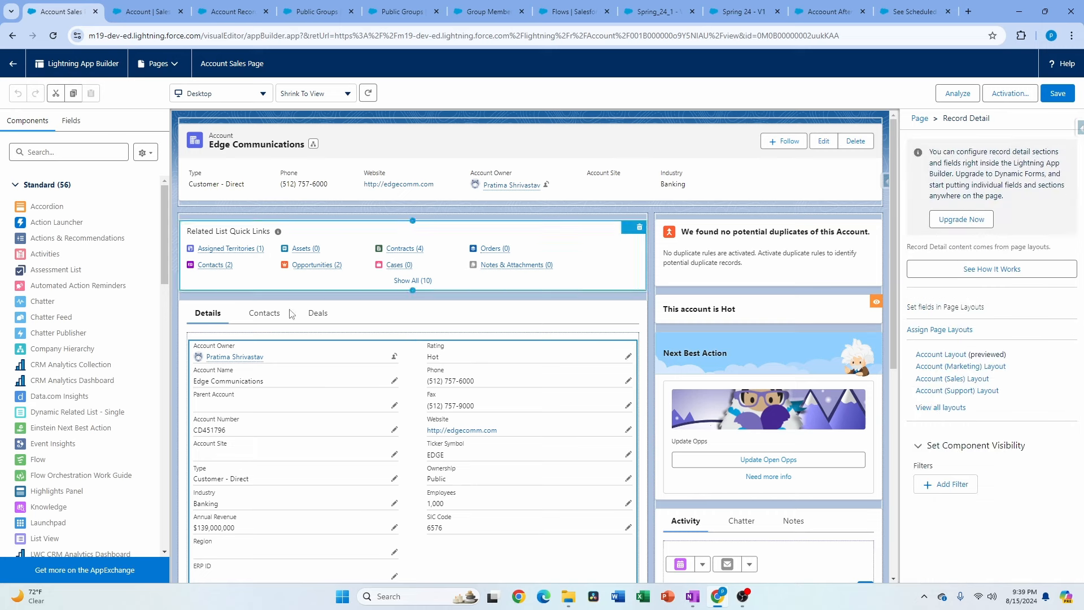
click(306, 376)
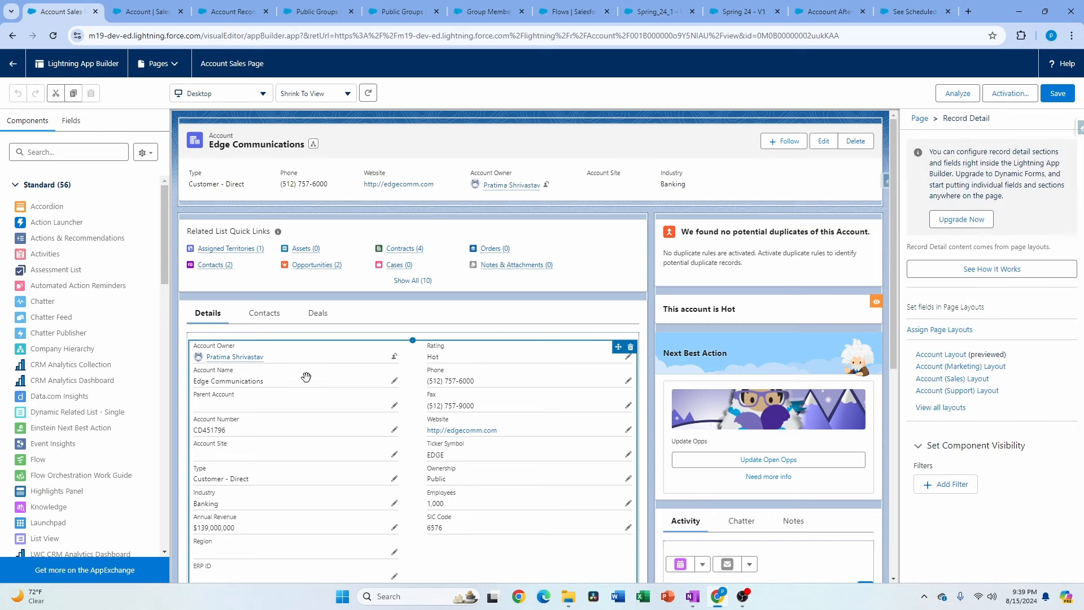
mouse_move(306, 381)
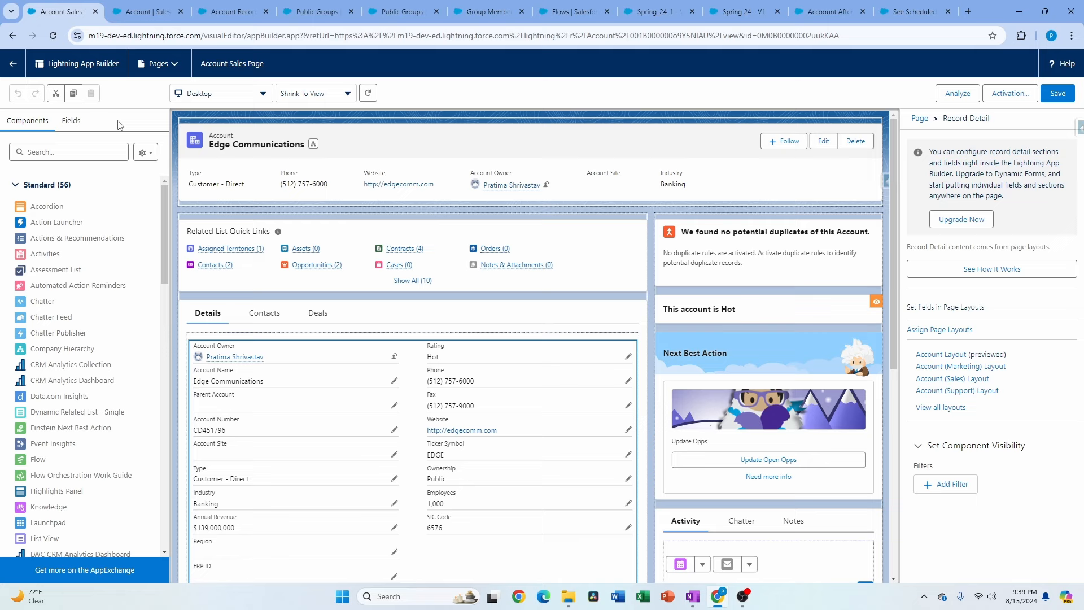
click(71, 120)
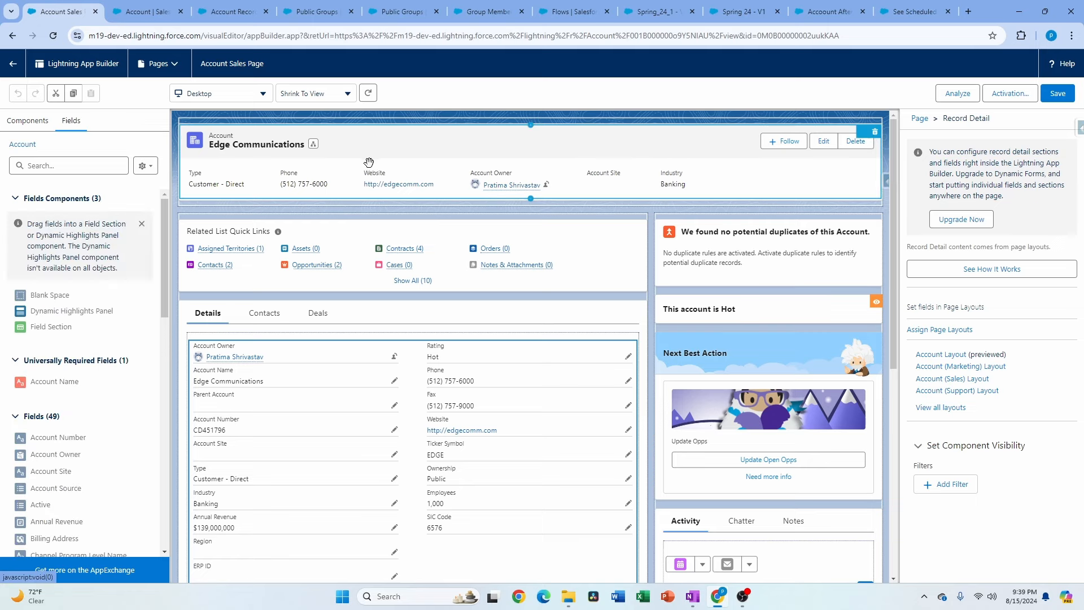
Add a Dynamic Highlights Panel with Account Site, Active, Billing Address, Customer Priority, Region, RichText.
click(456, 156)
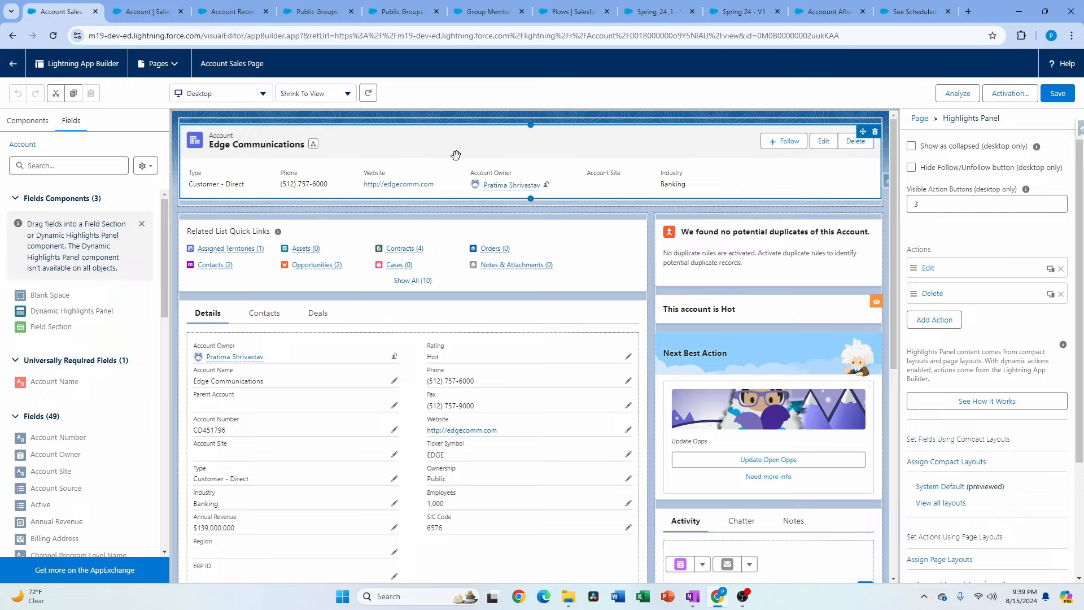
click(411, 252)
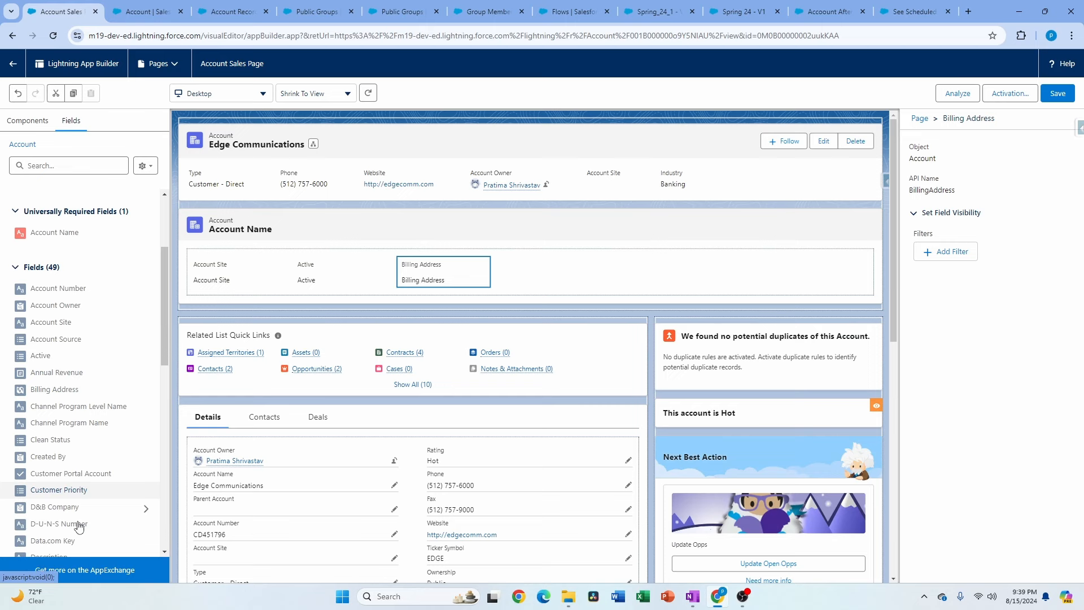
scroll(down, 3)
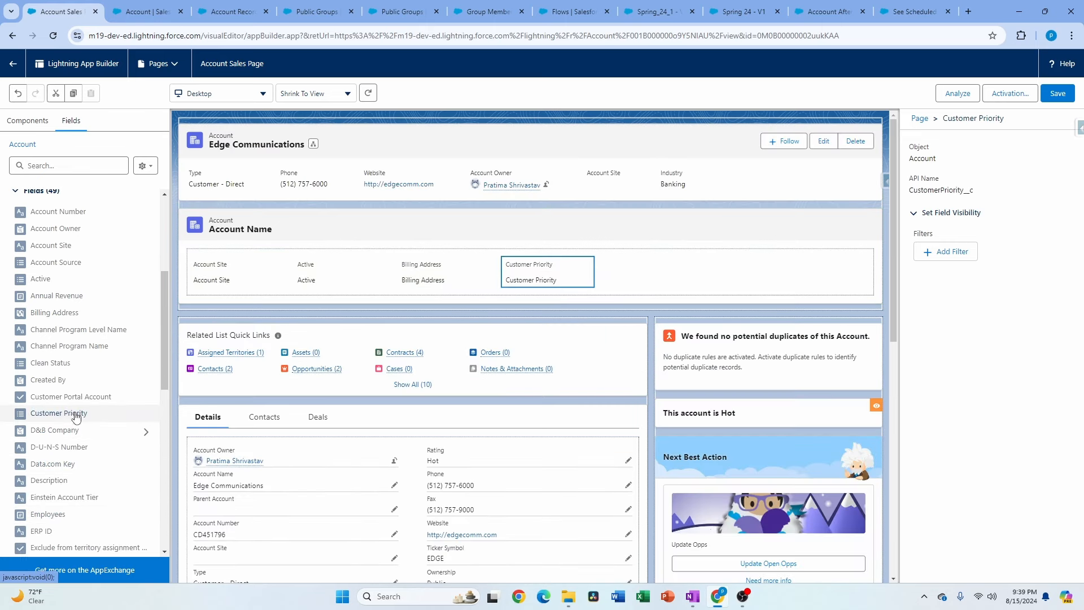
mouse_move(49, 480)
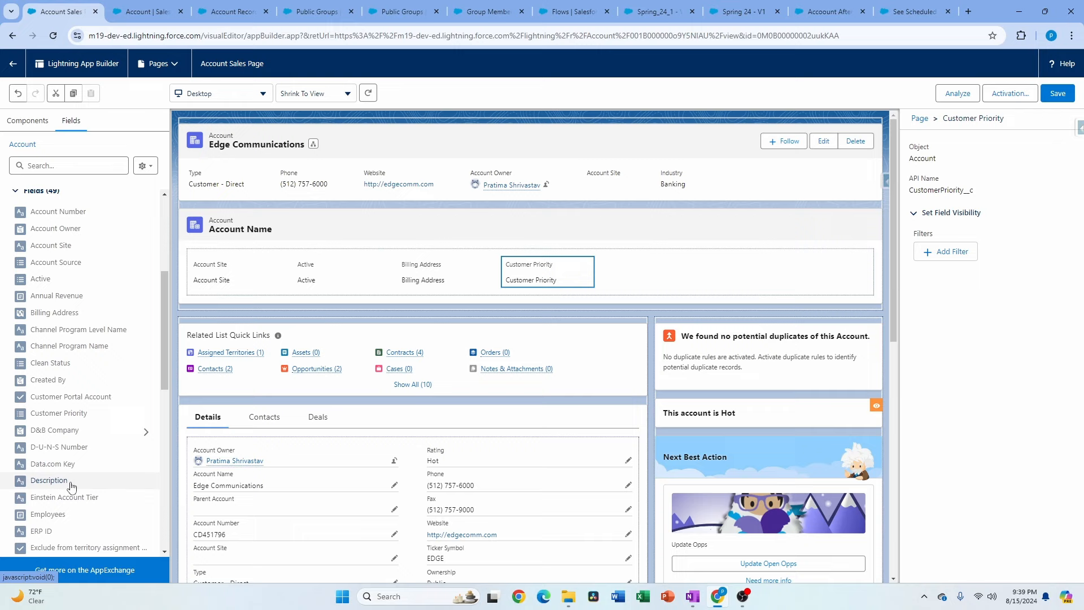
scroll(down, 3)
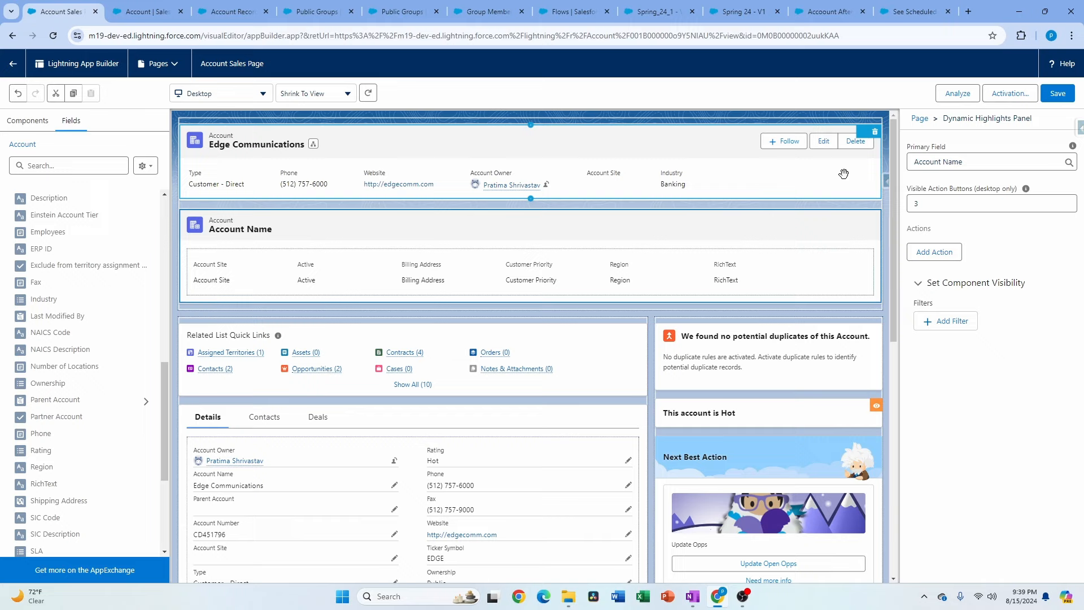
Add Edit and Delete actions to the highlights panel and save the Account page.
click(933, 250)
text(d)
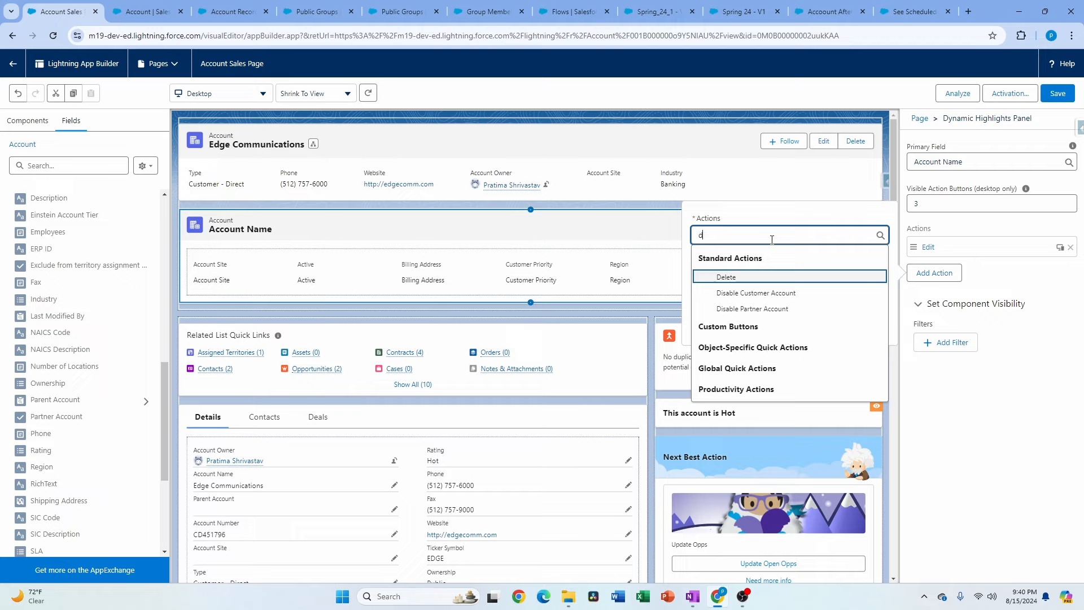
click(727, 277)
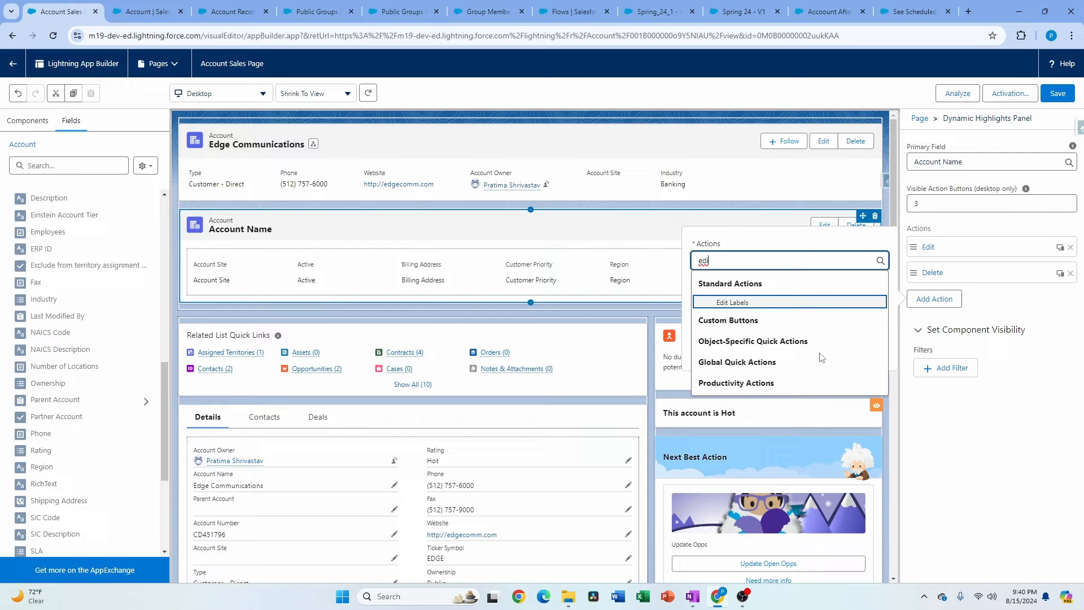
mouse_move(780, 298)
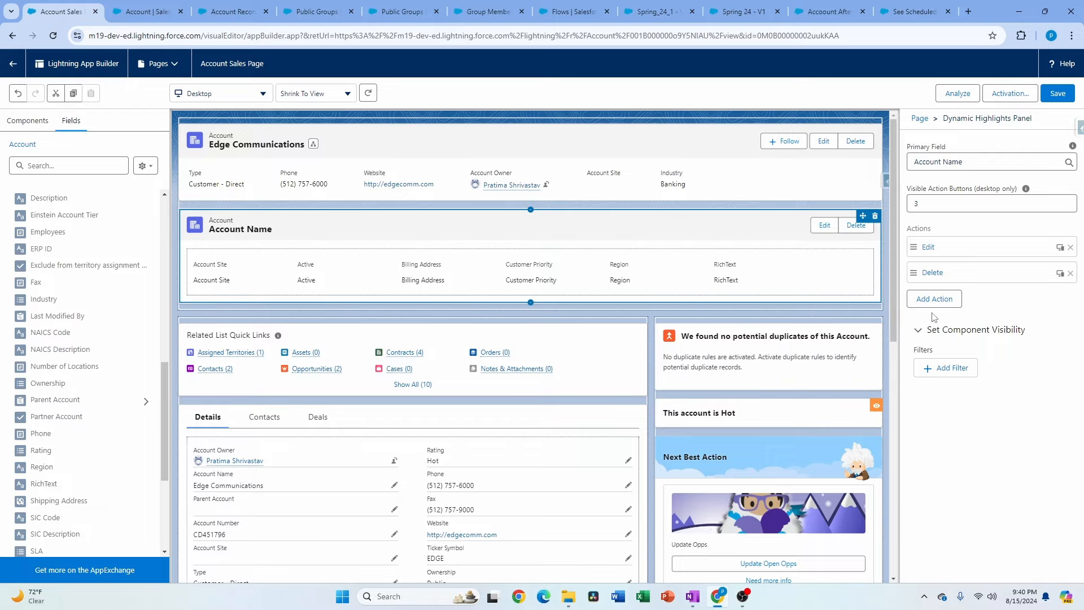
click(928, 246)
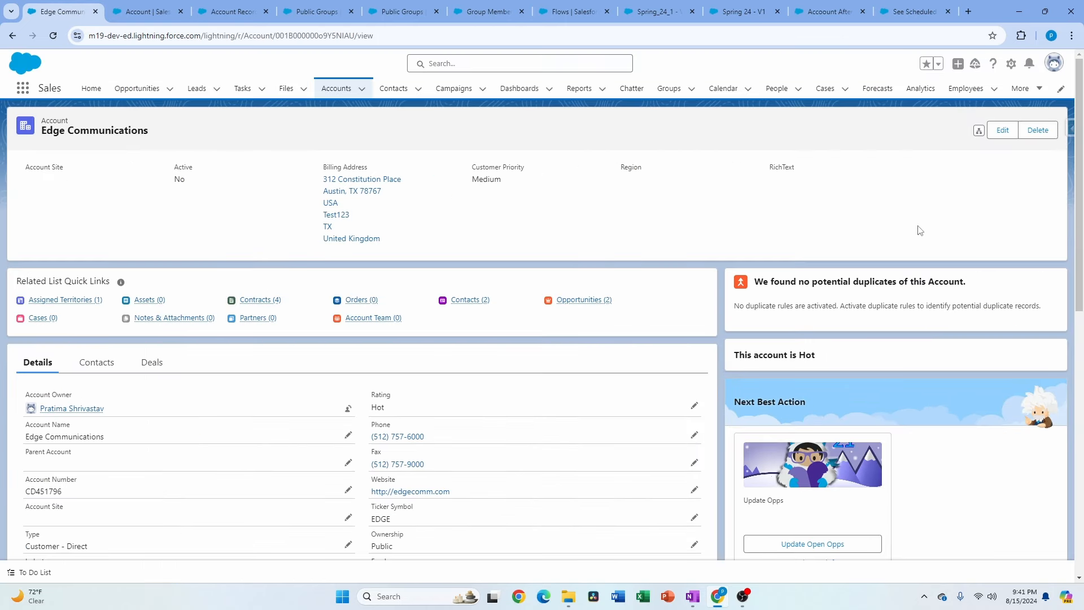
mouse_move(268, 189)
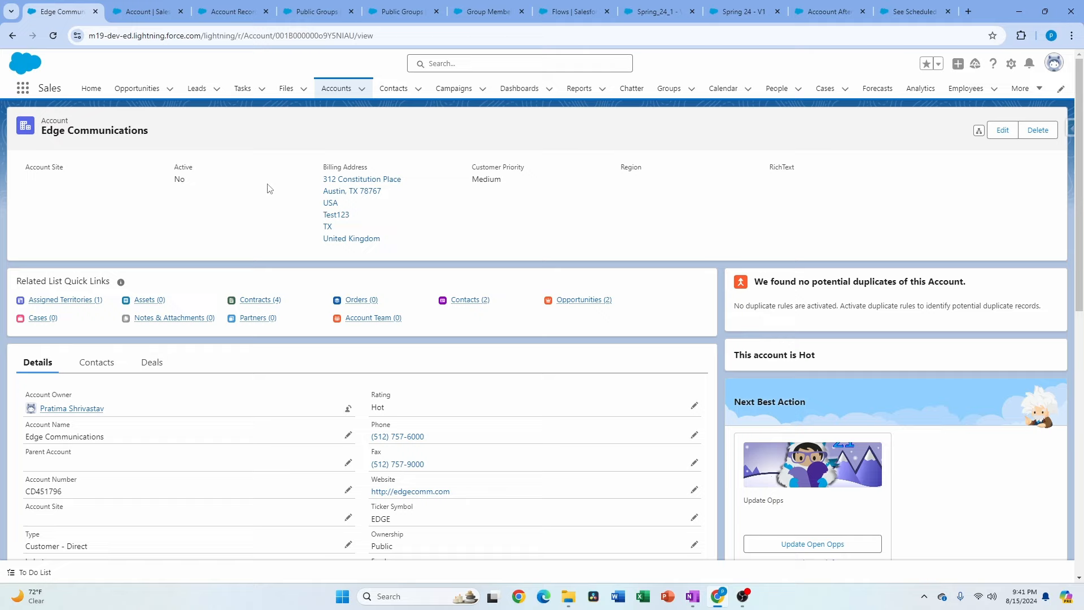
mouse_move(537, 96)
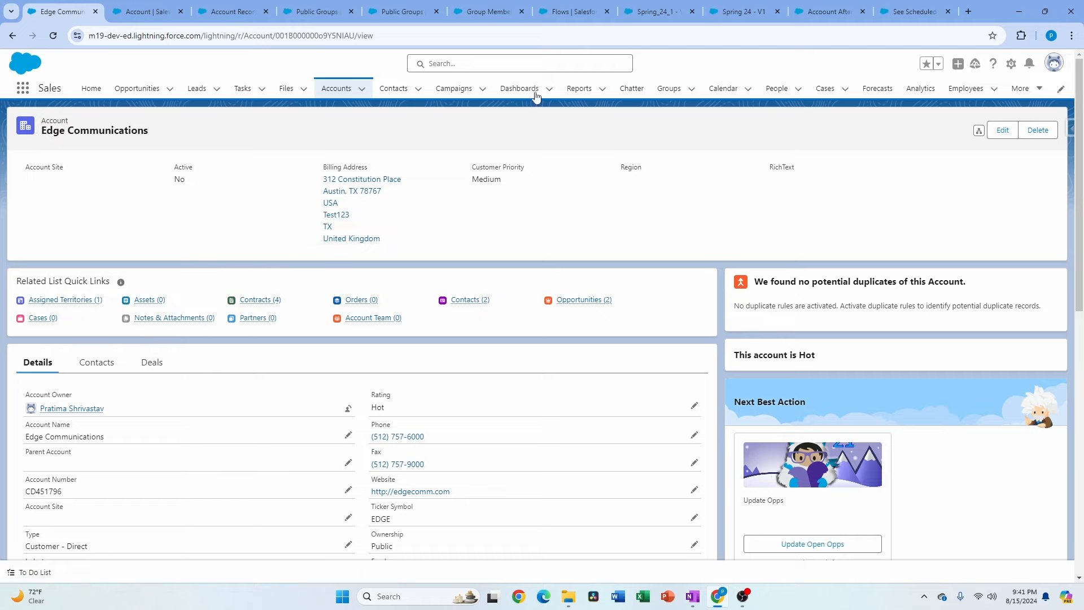
mouse_move(300, 188)
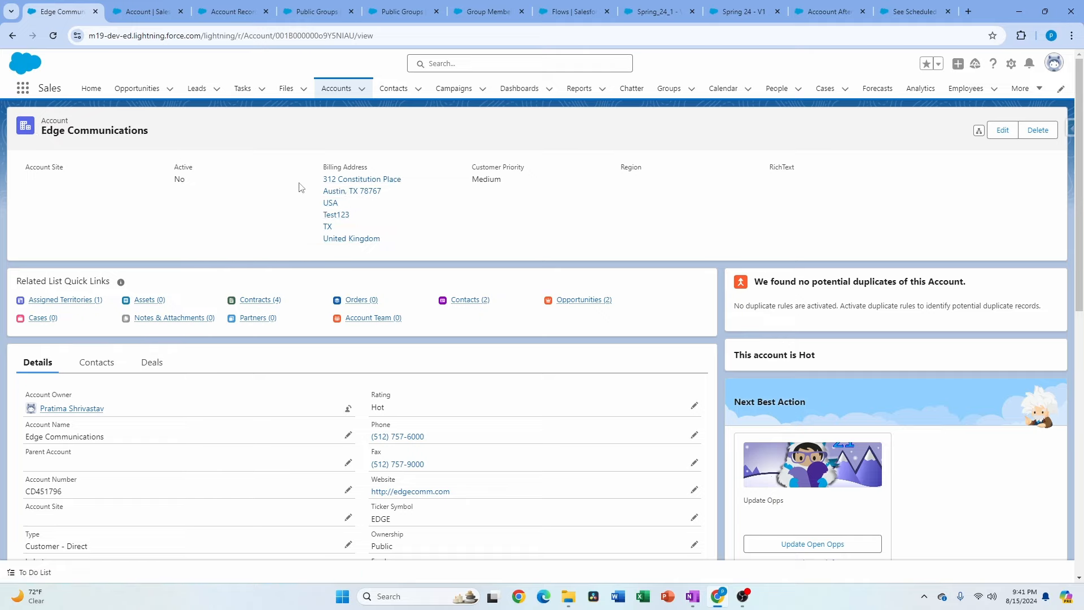
mouse_move(342, 178)
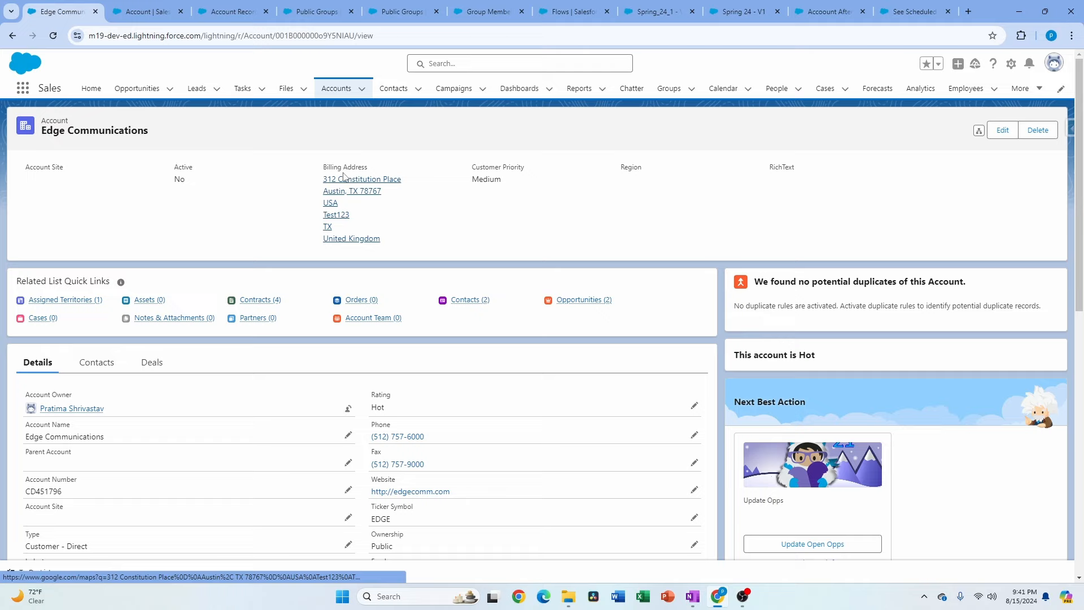
mouse_move(650, 232)
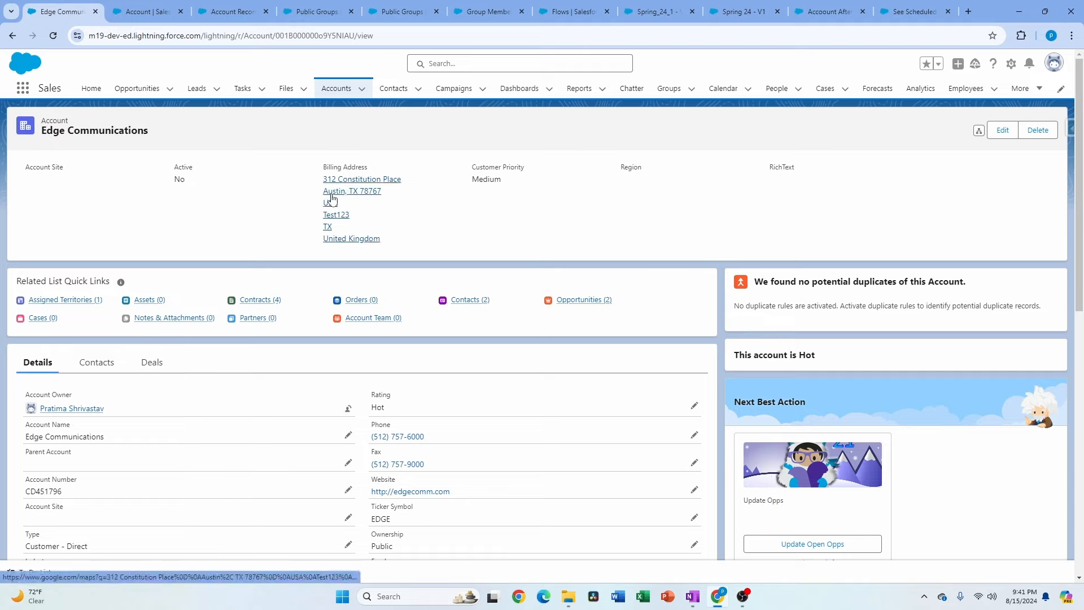
mouse_move(317, 229)
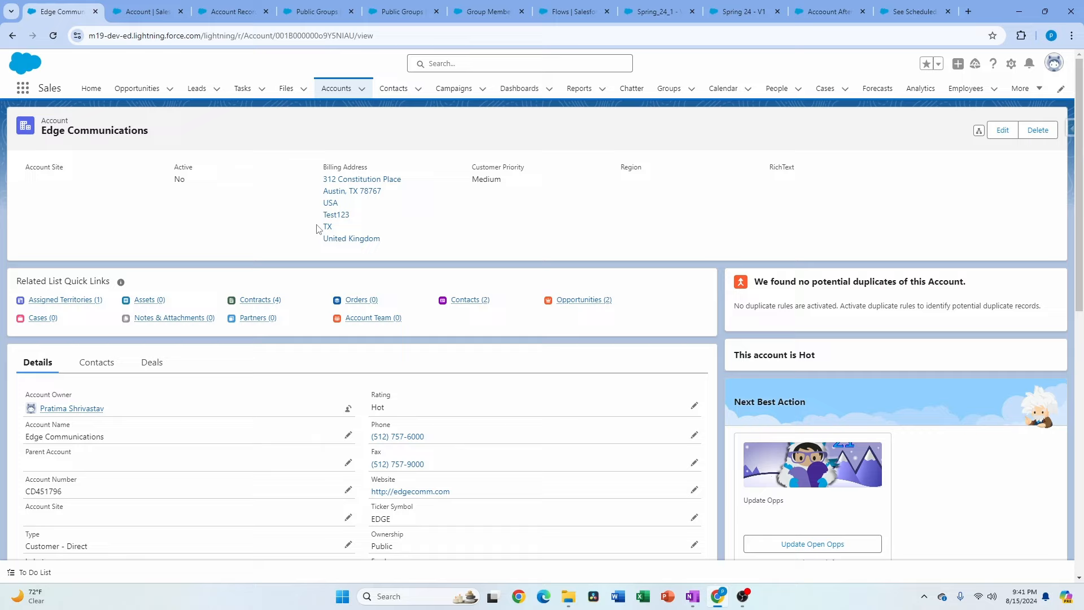
mouse_move(60, 264)
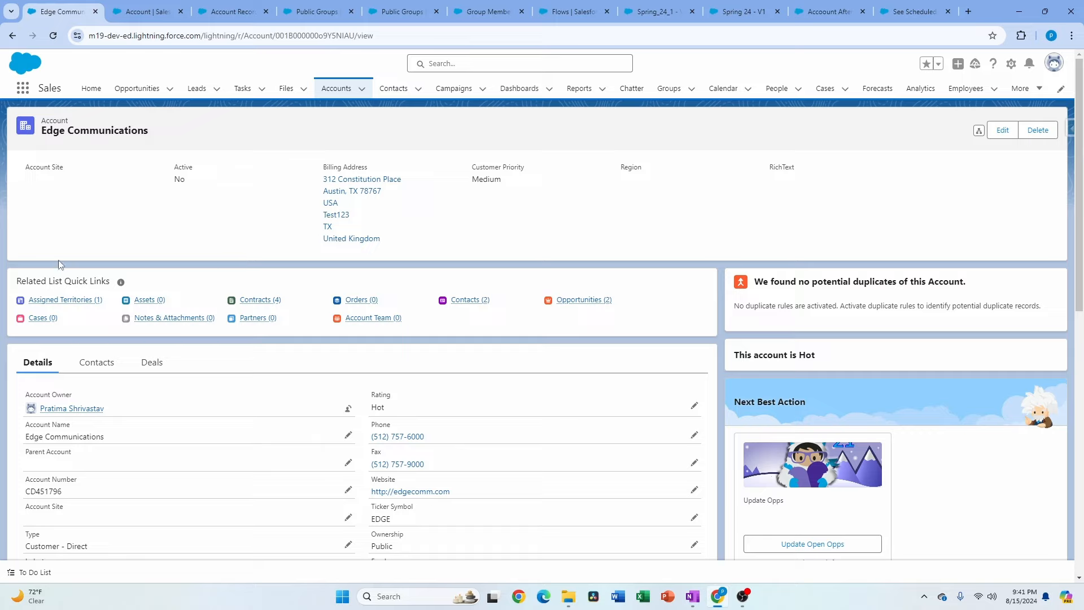
mouse_move(538, 230)
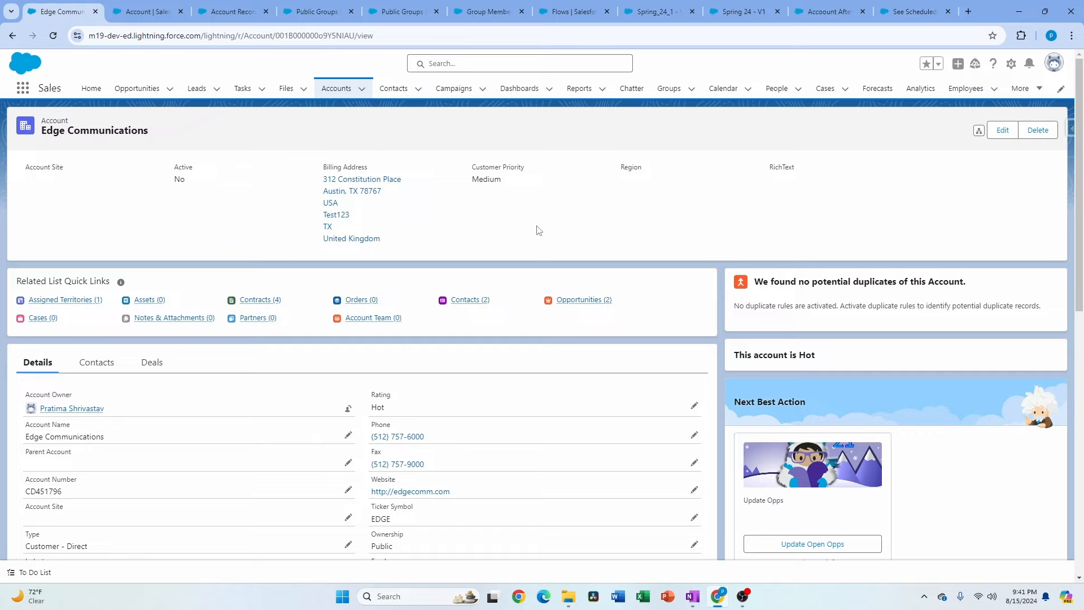
mouse_move(211, 271)
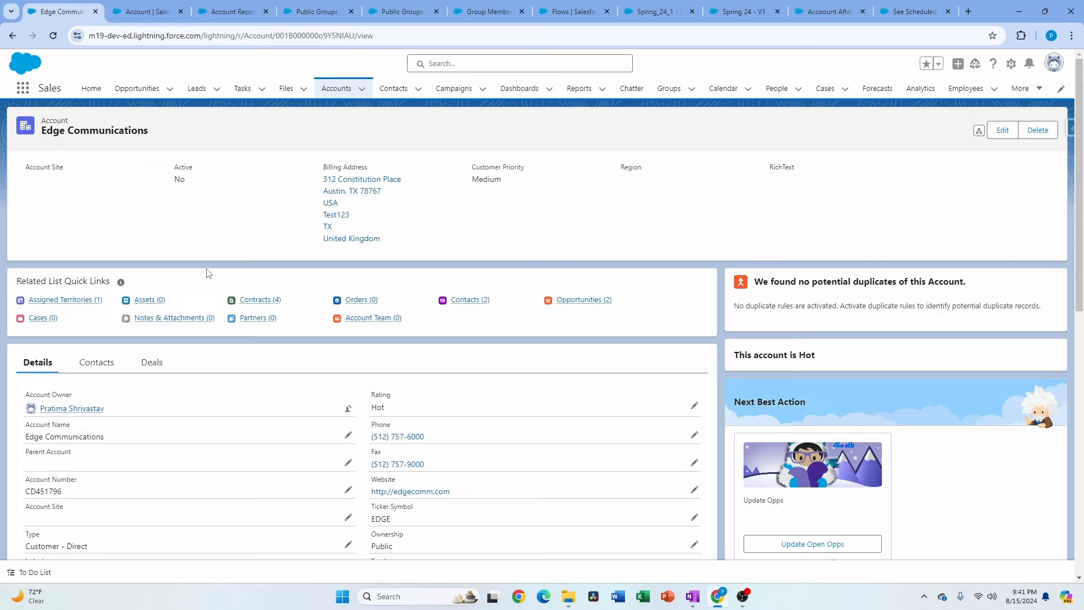
click(146, 11)
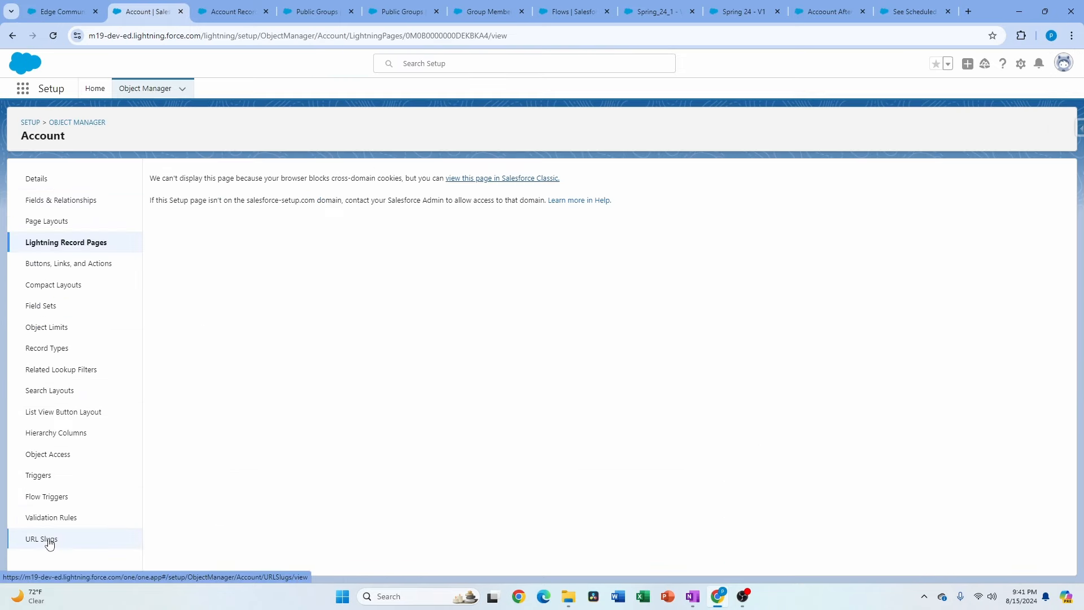
mouse_move(80, 18)
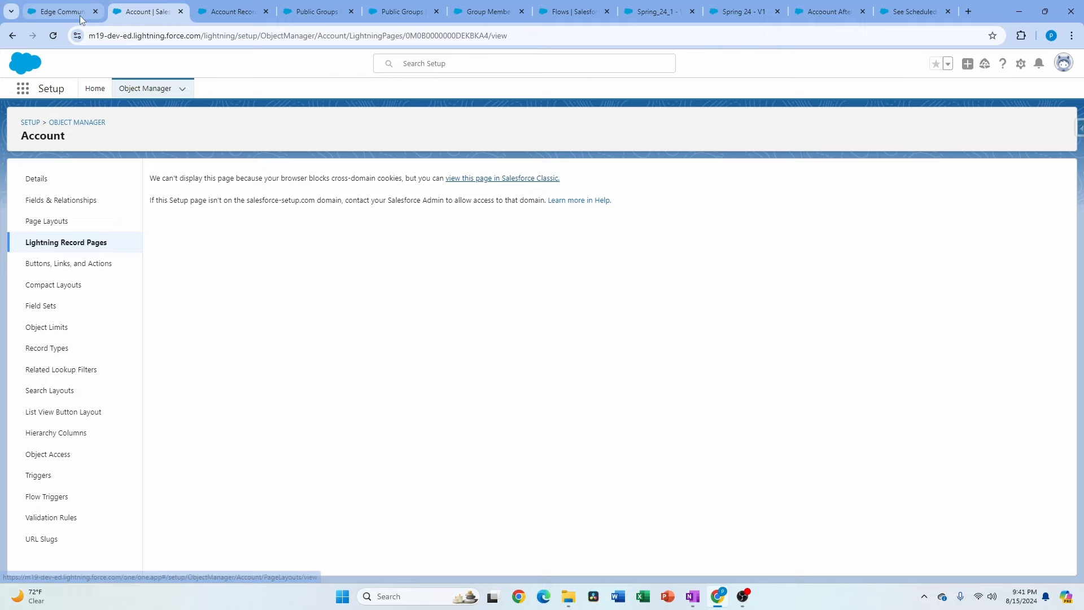
click(59, 12)
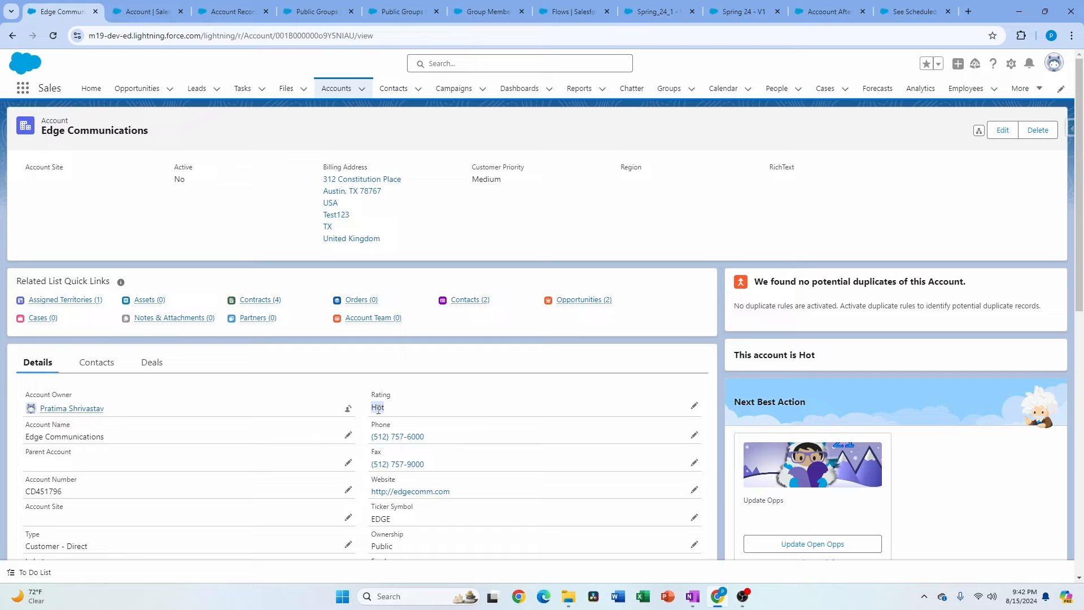
mouse_move(389, 416)
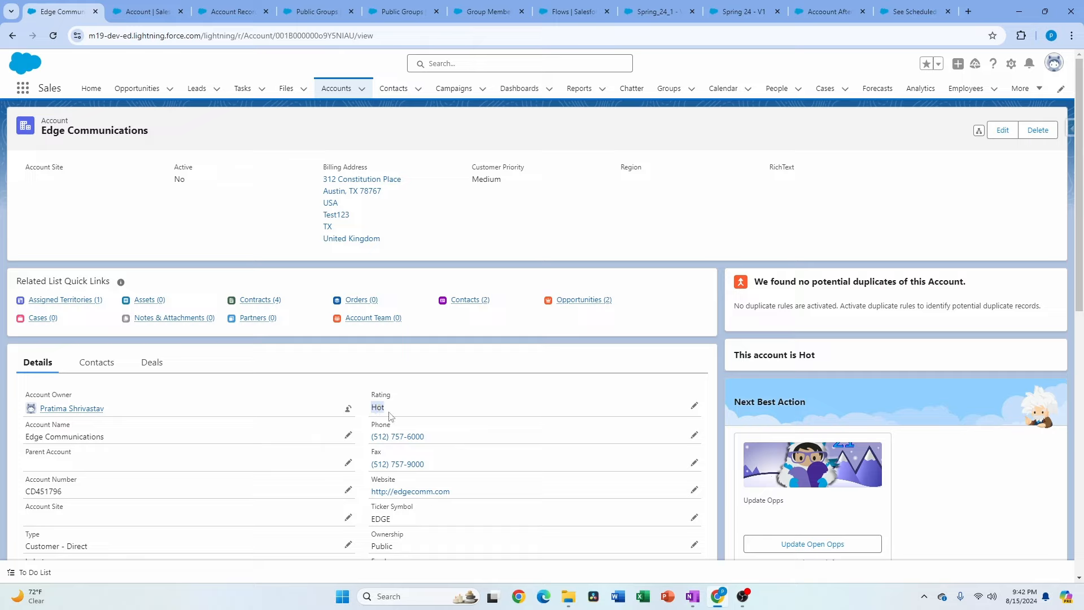
mouse_move(403, 410)
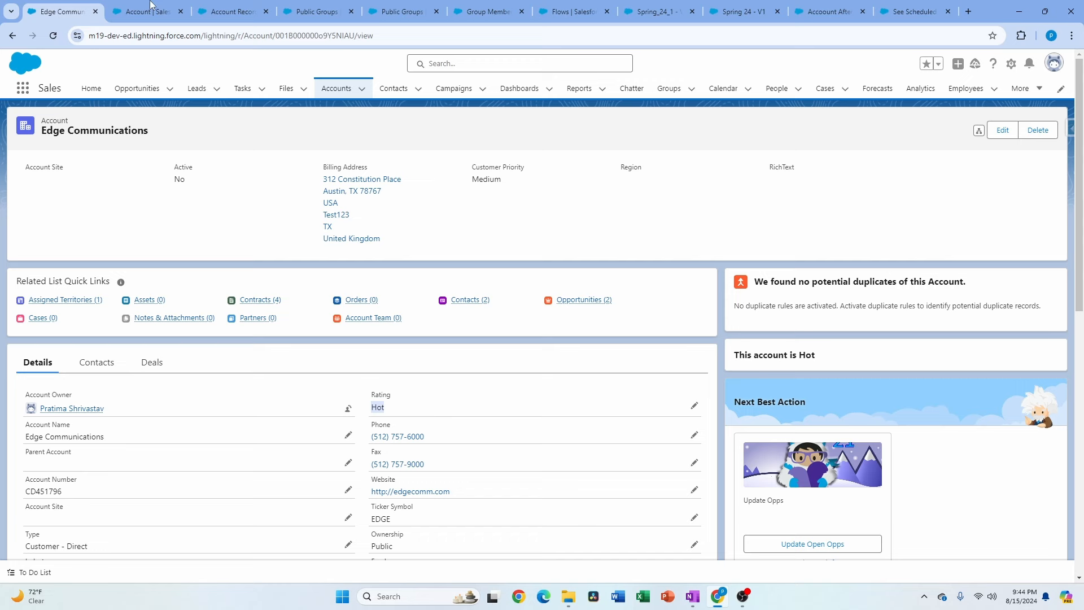
Switch from the Edge Communications record to the Spring 24 - V1 flow.
click(744, 11)
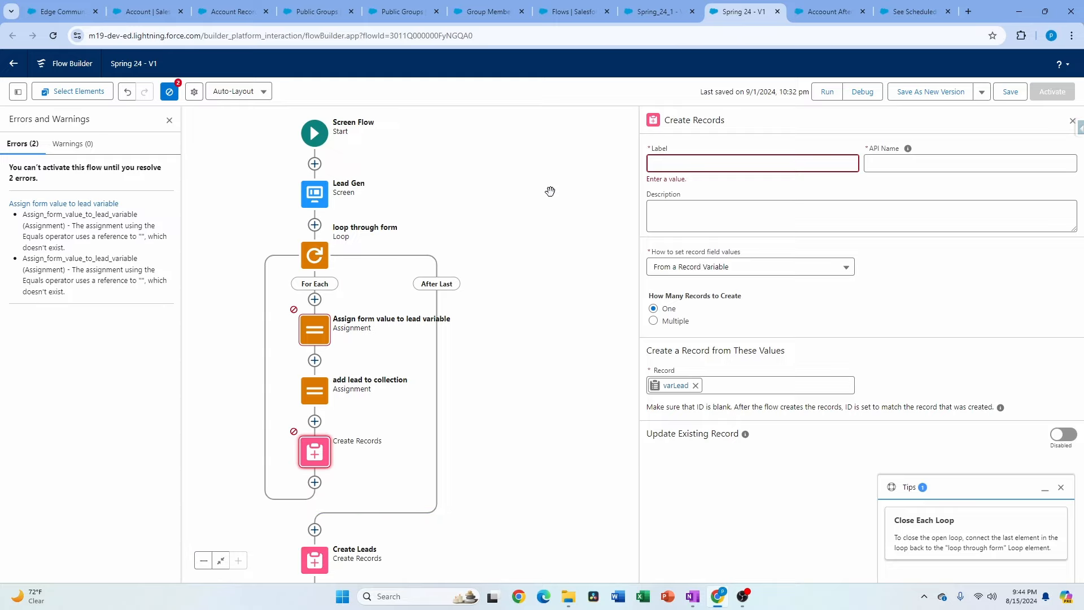
mouse_move(542, 215)
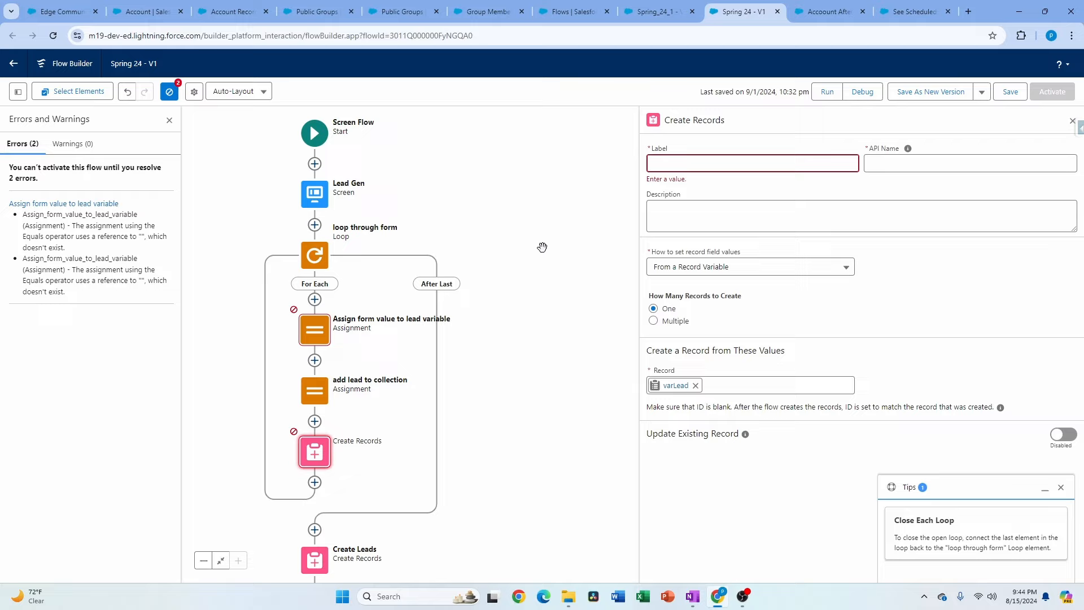
mouse_move(554, 195)
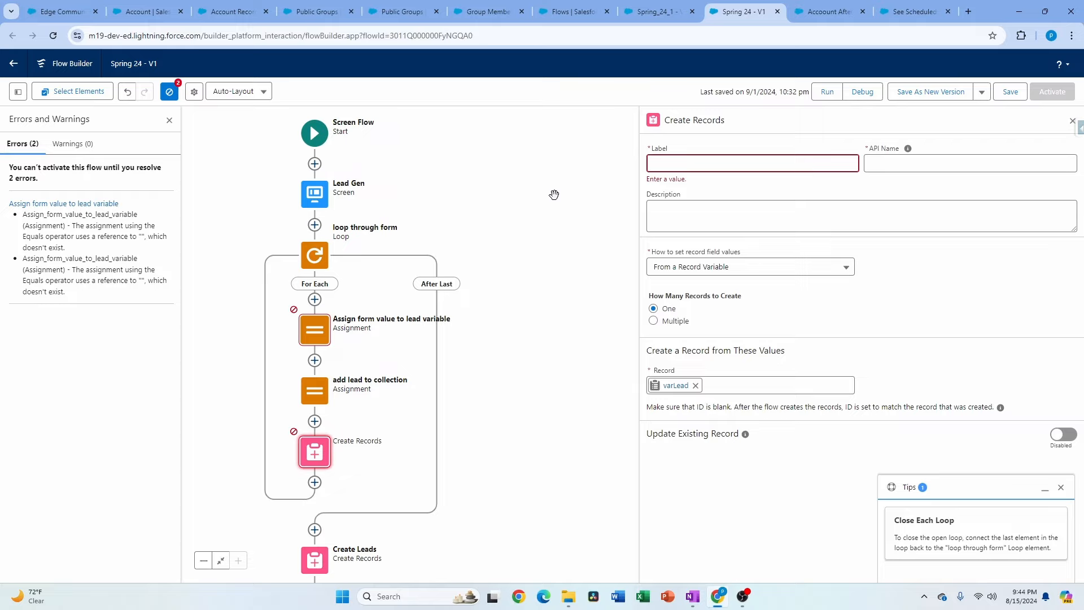
mouse_move(573, 173)
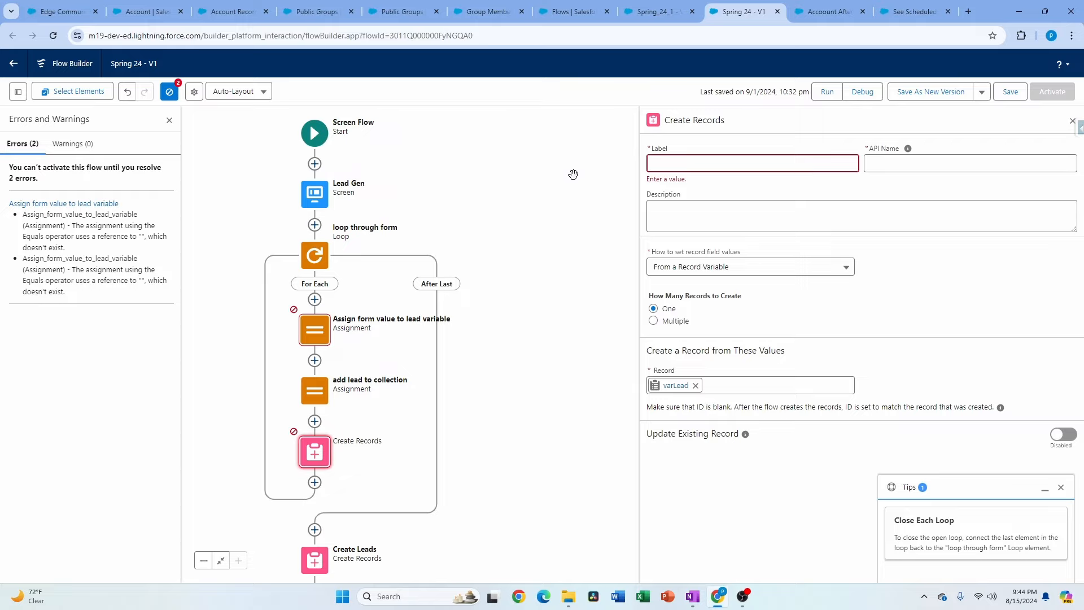
mouse_move(623, 130)
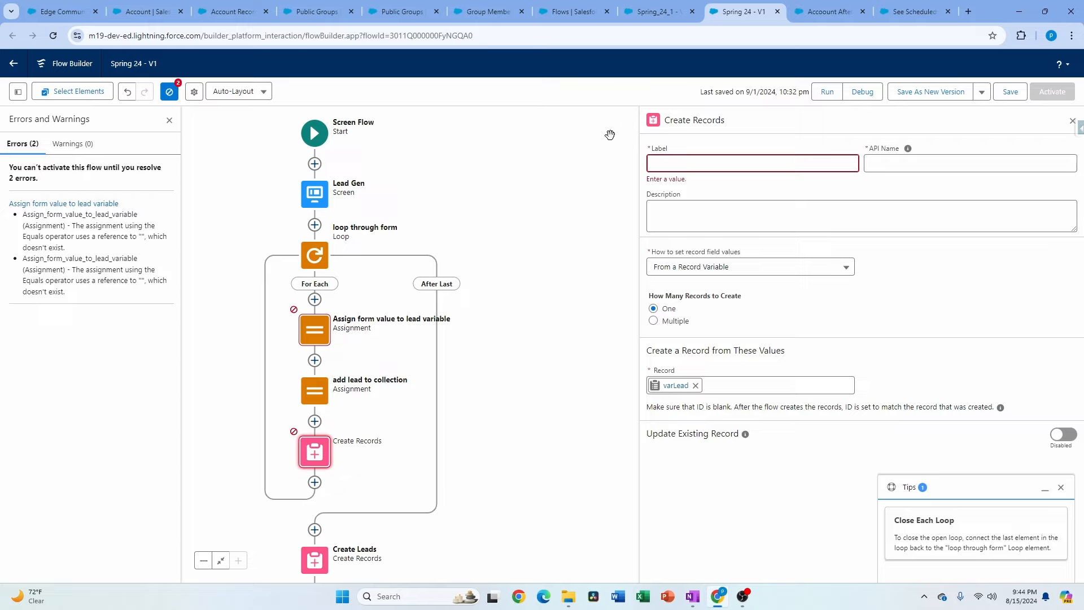
mouse_move(62, 203)
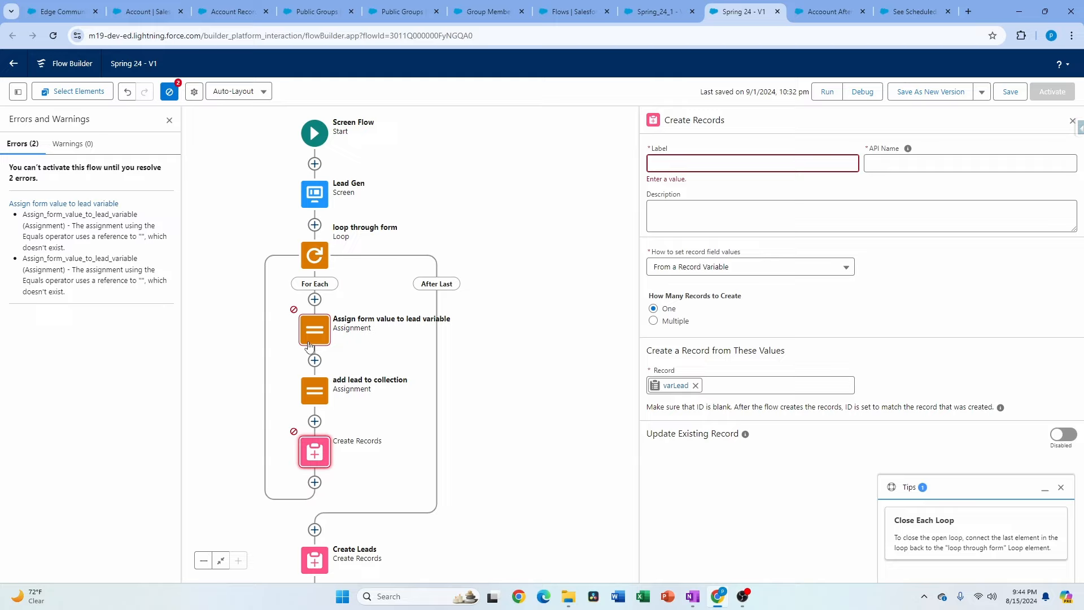
mouse_move(82, 182)
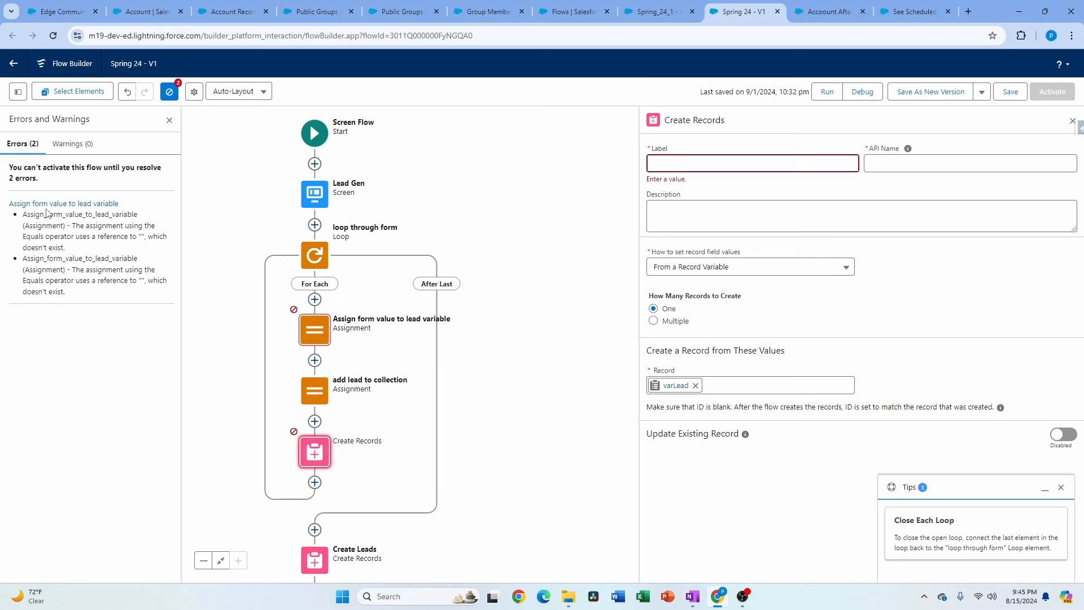
Open the 'Assign form value to lead variable' assignment from its error link.
click(314, 329)
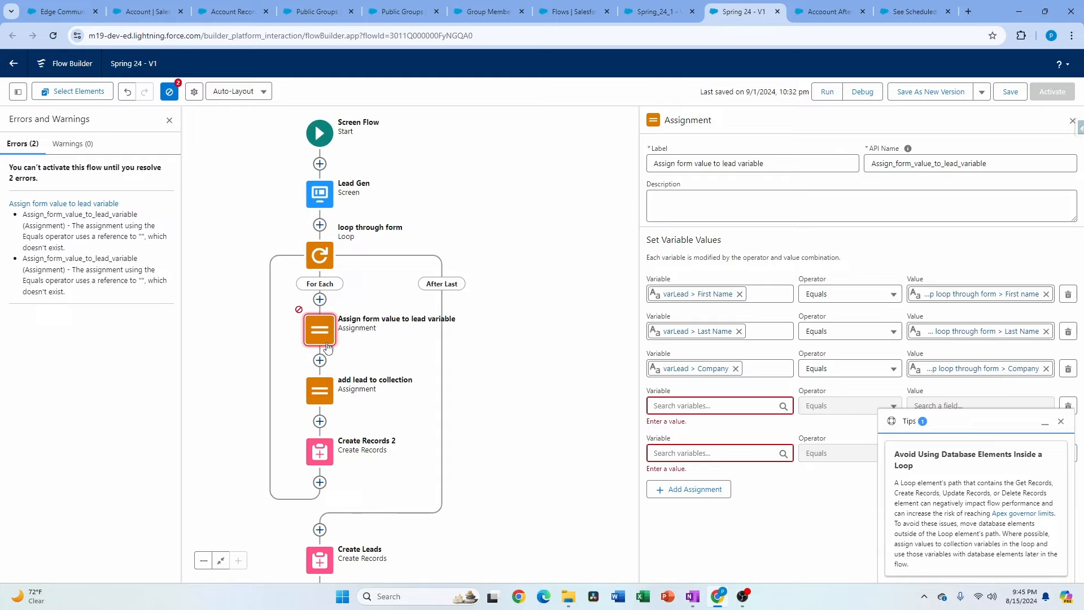
View the Warnings (0) tab and collapse the 'Avoid Using Database Elements Inside a Loop' tip.
click(72, 144)
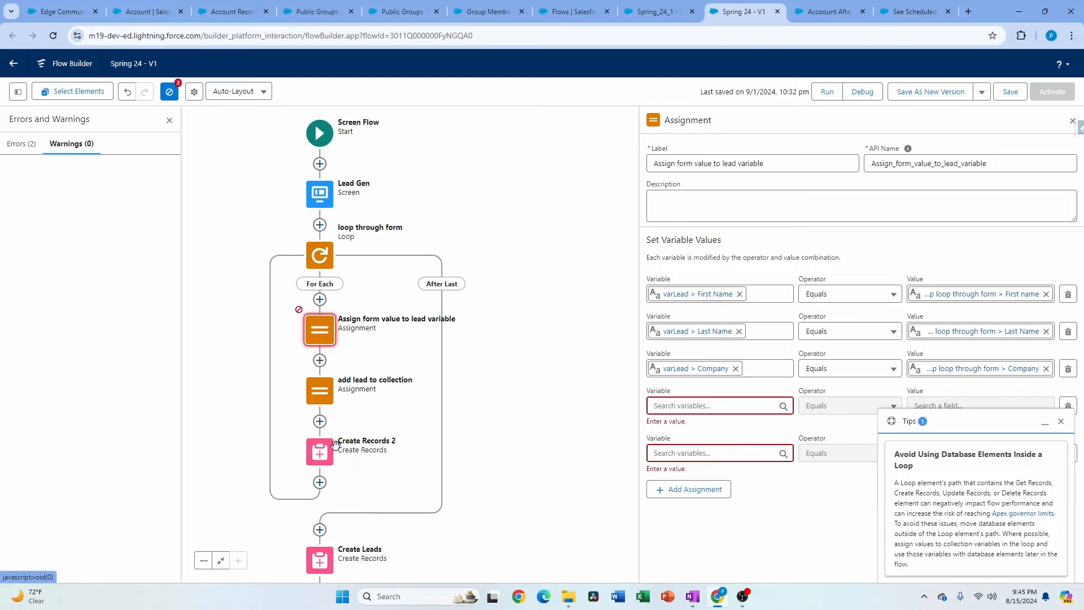
mouse_move(289, 448)
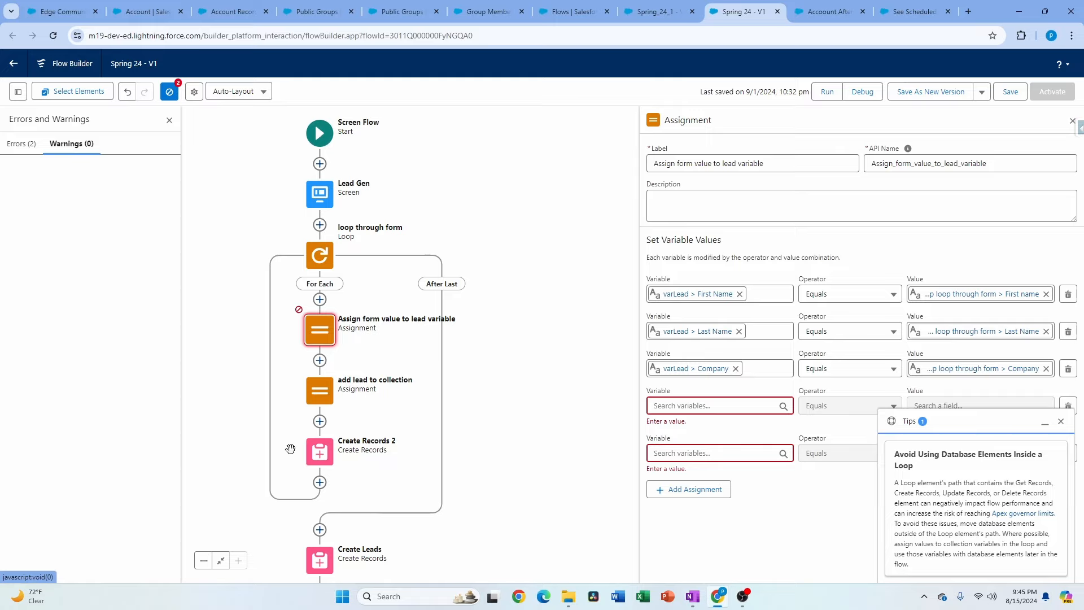
mouse_move(370, 399)
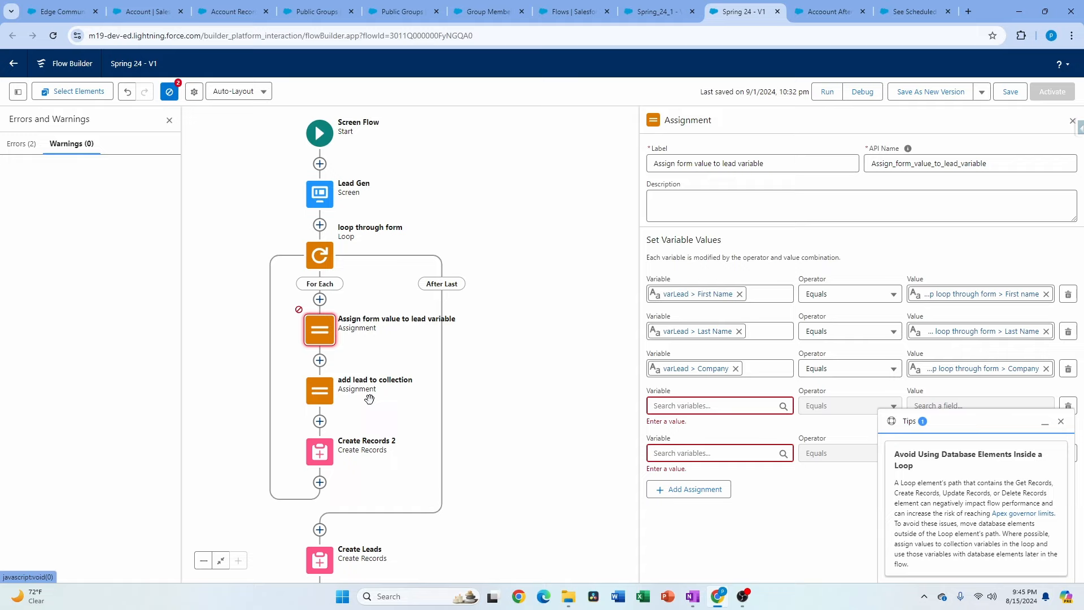
mouse_move(385, 460)
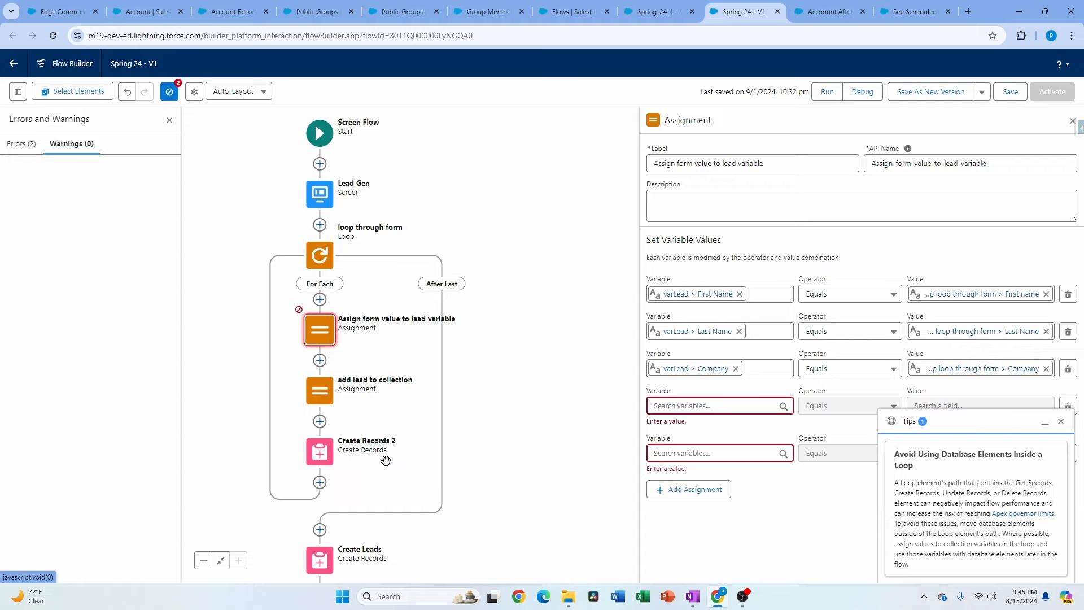
mouse_move(350, 477)
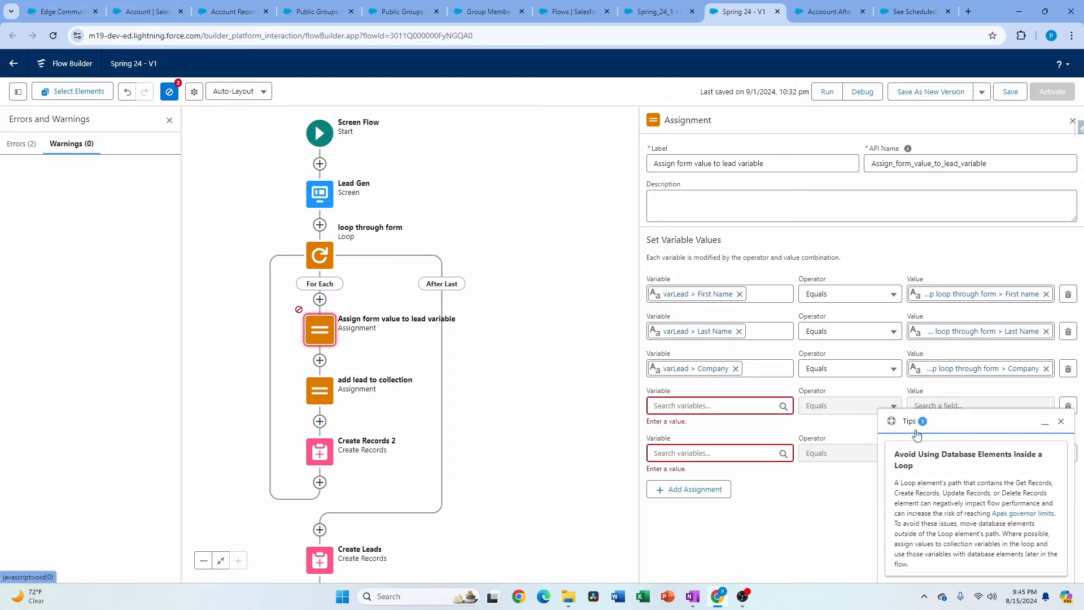
mouse_move(988, 484)
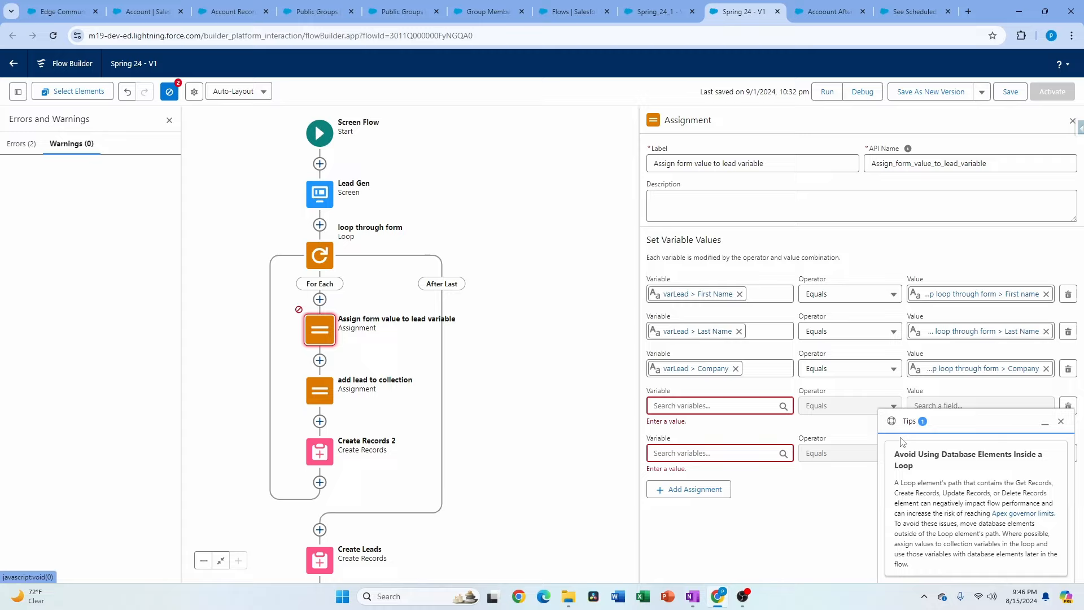
mouse_move(1045, 421)
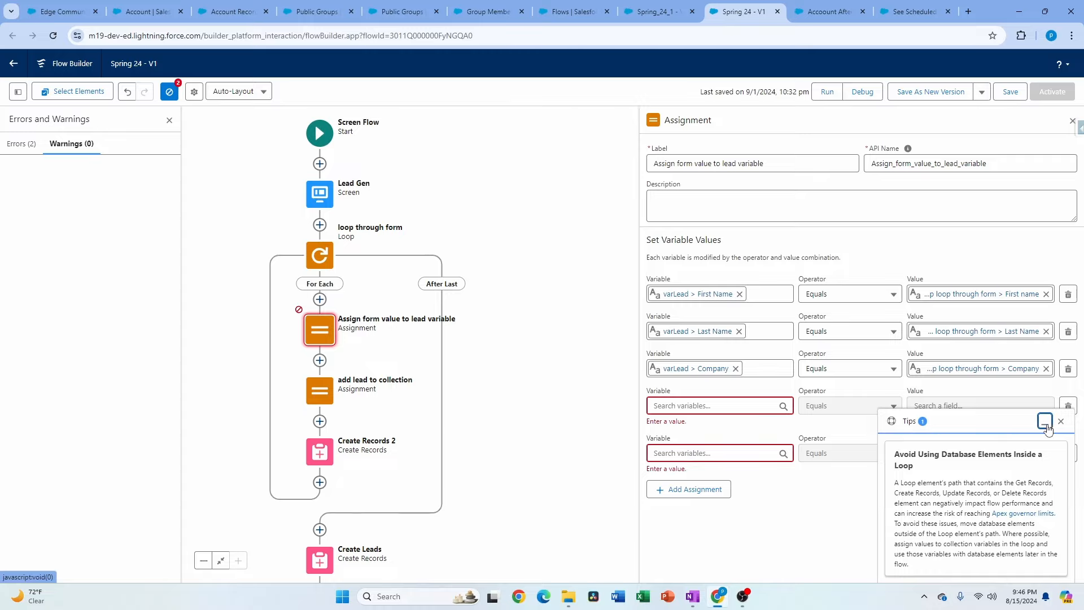
click(1045, 422)
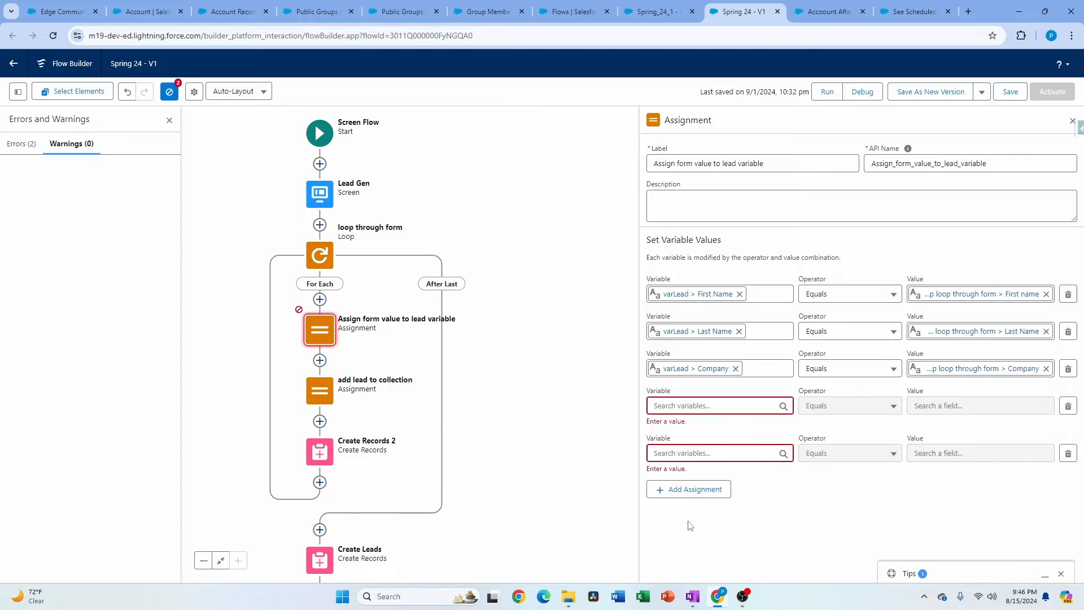
Open the Summer 24 Screen in the Summer 24 Screen Features flow.
click(606, 11)
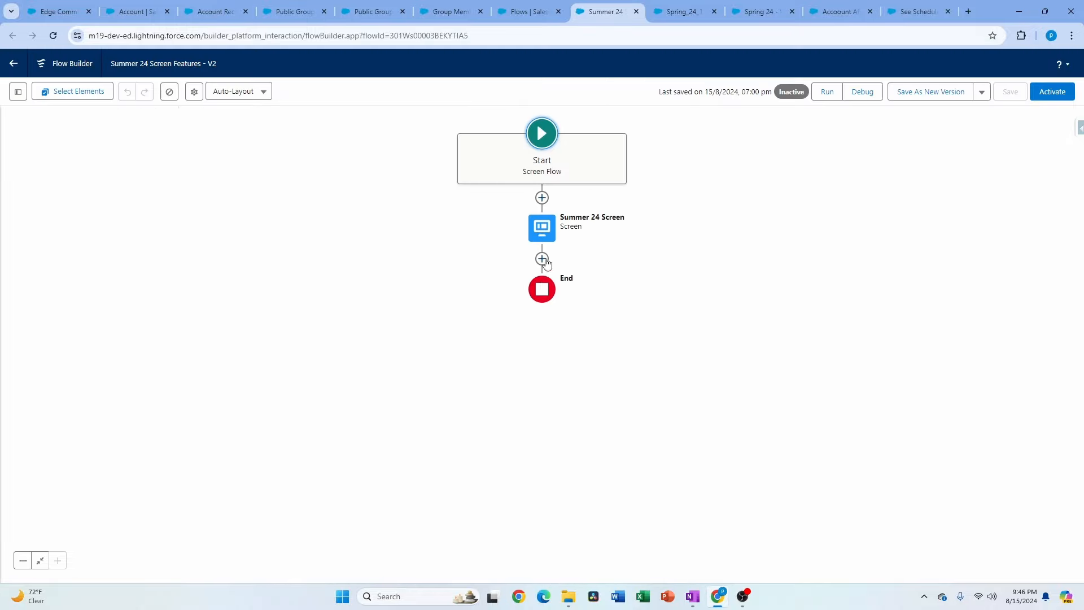
double_click(542, 227)
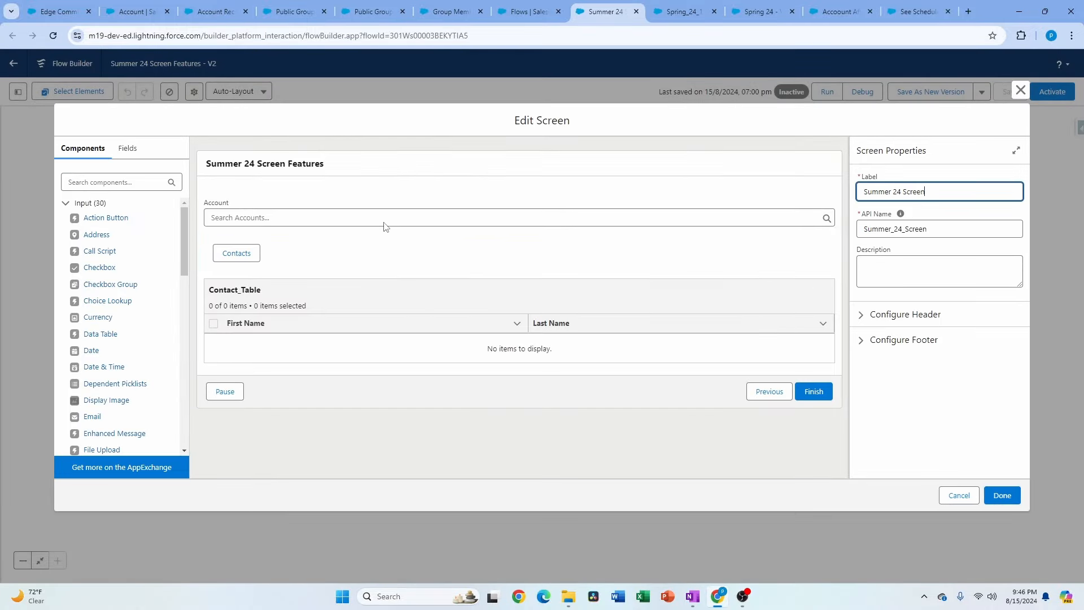
mouse_move(369, 261)
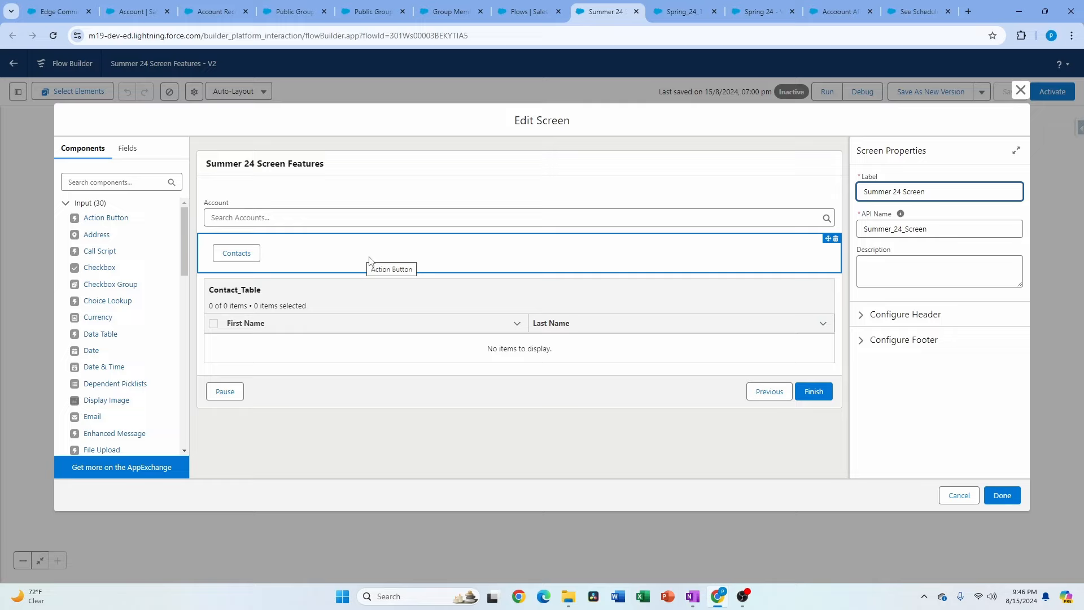
mouse_move(419, 249)
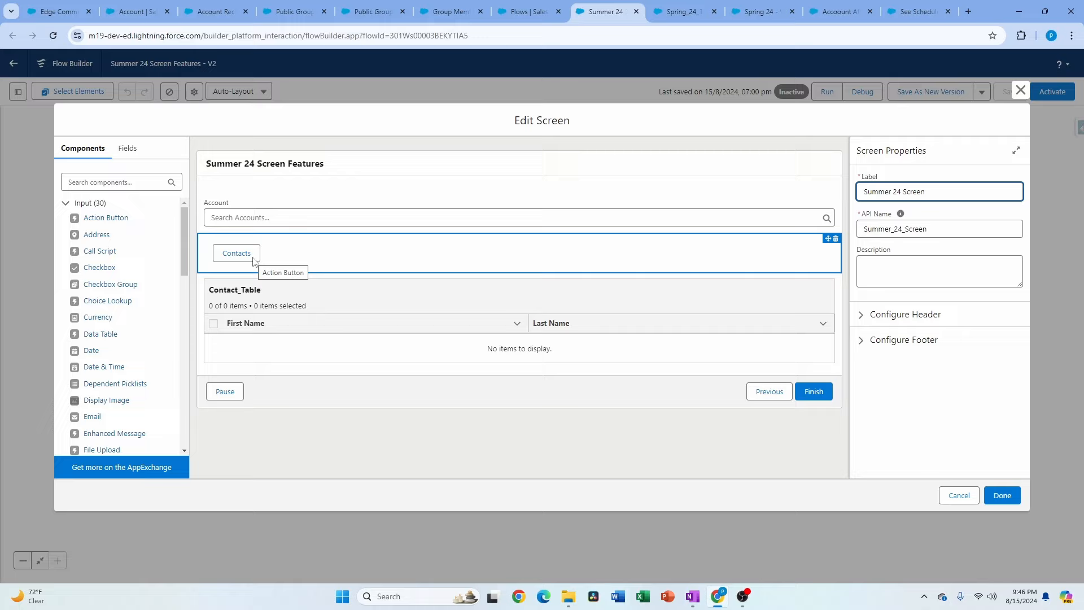
click(598, 336)
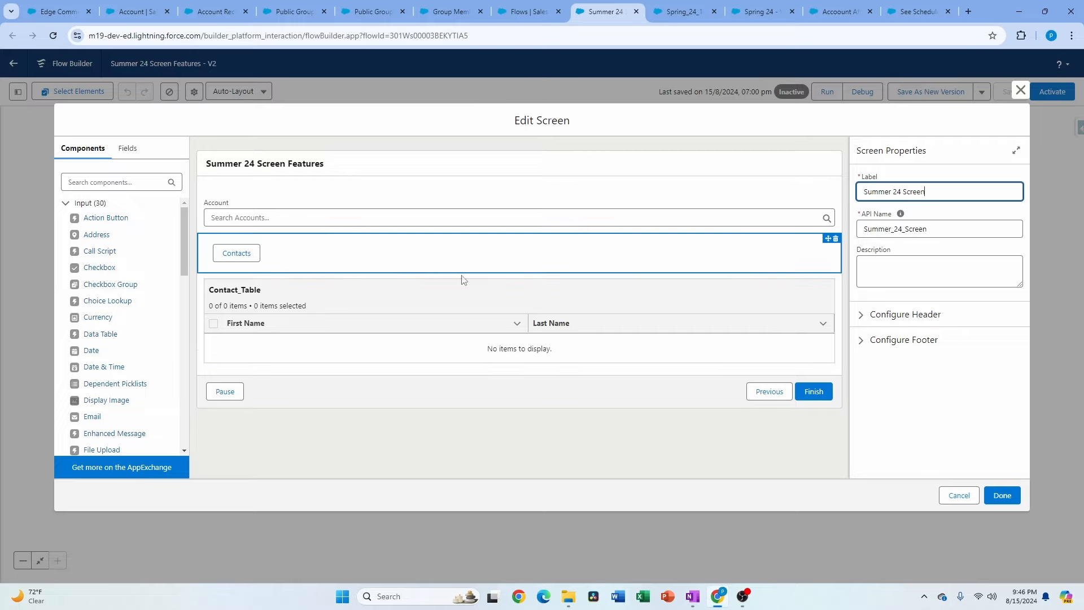
mouse_move(379, 346)
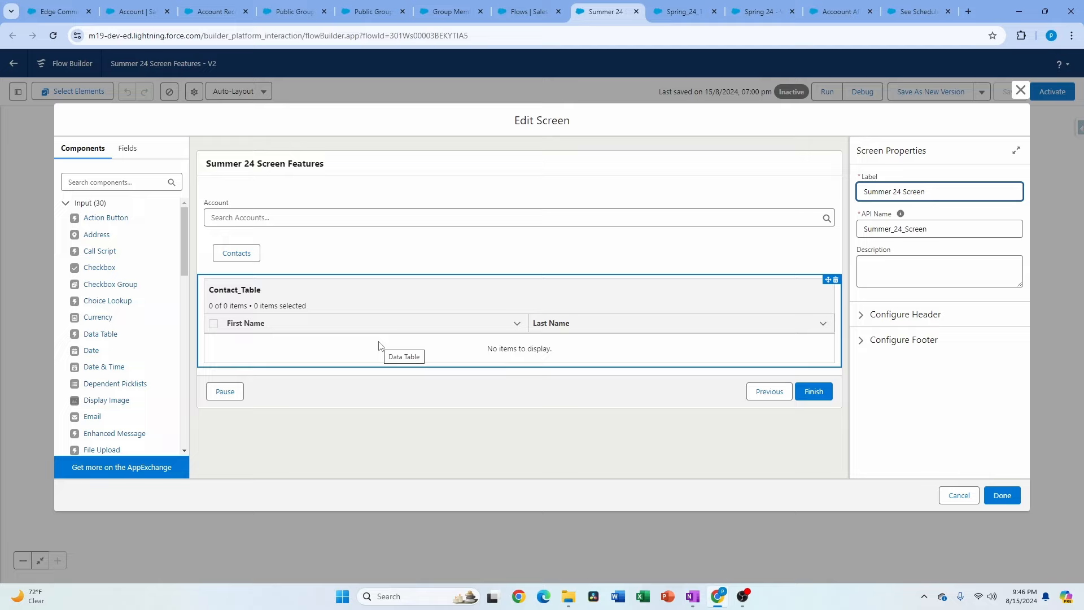
Inspect the Contacts action button's Get Contacts settings and disabled-condition resources.
click(236, 253)
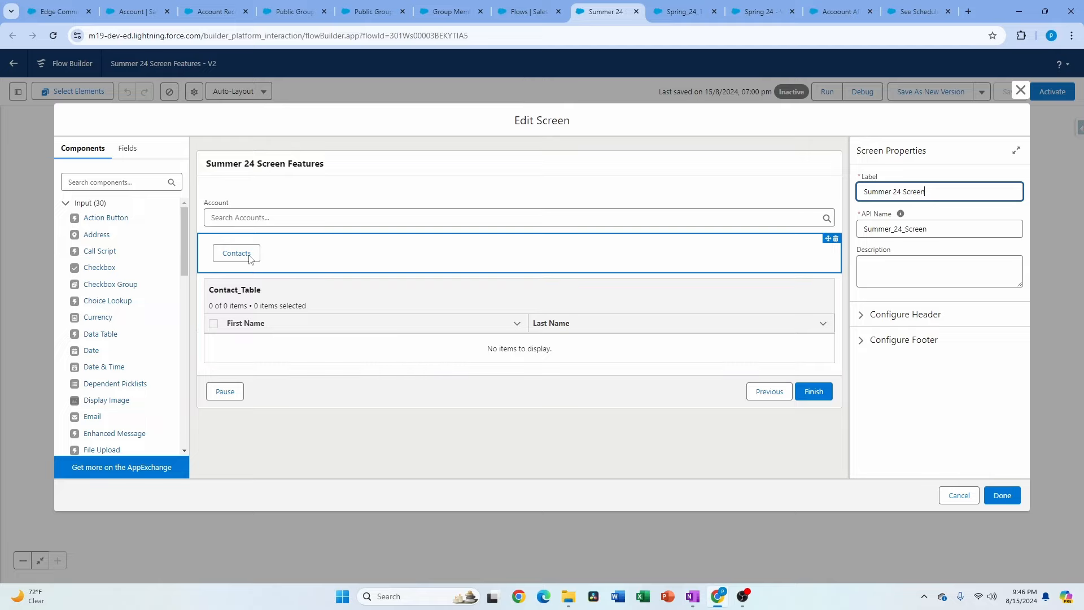
mouse_move(320, 265)
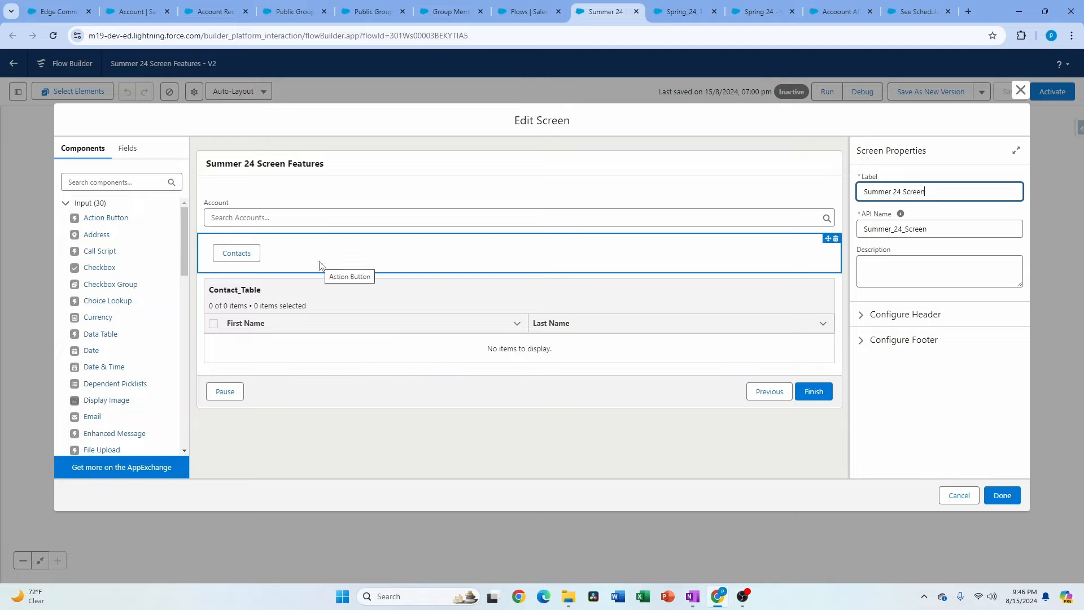
click(619, 309)
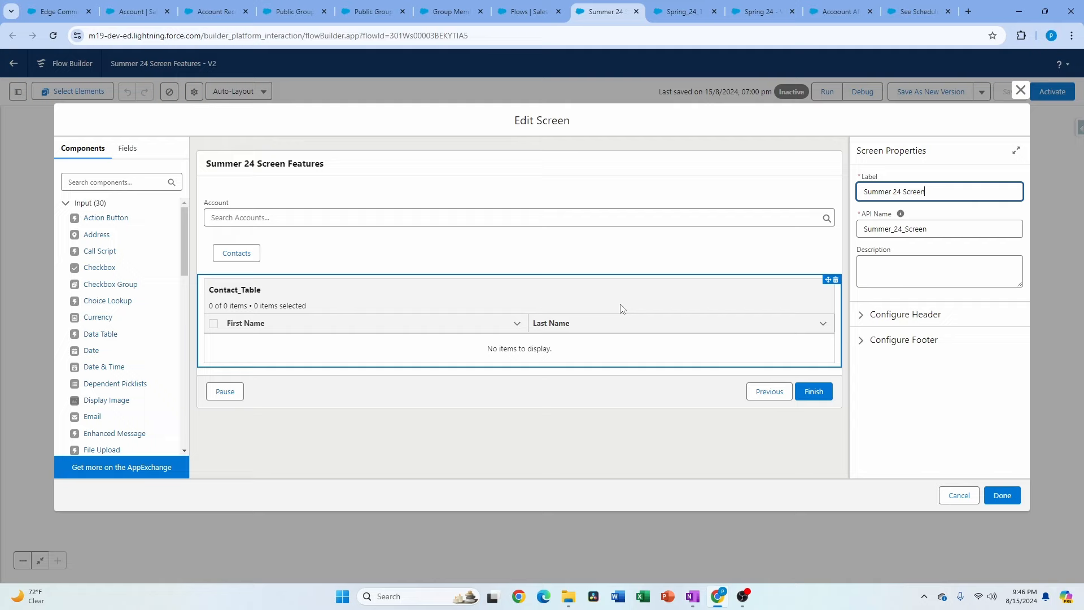
click(236, 253)
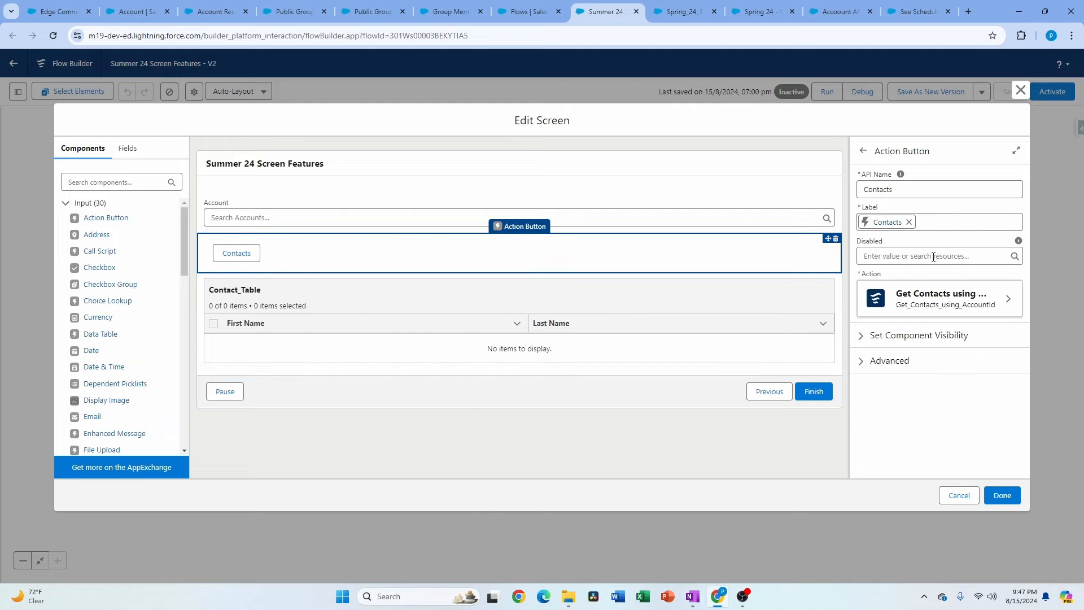
click(933, 255)
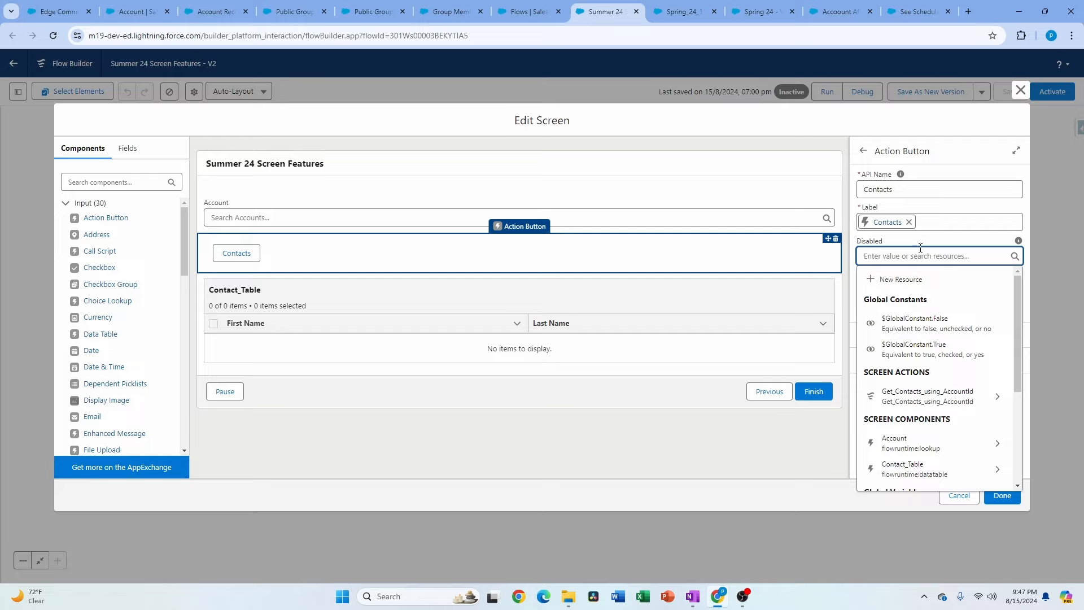
click(927, 395)
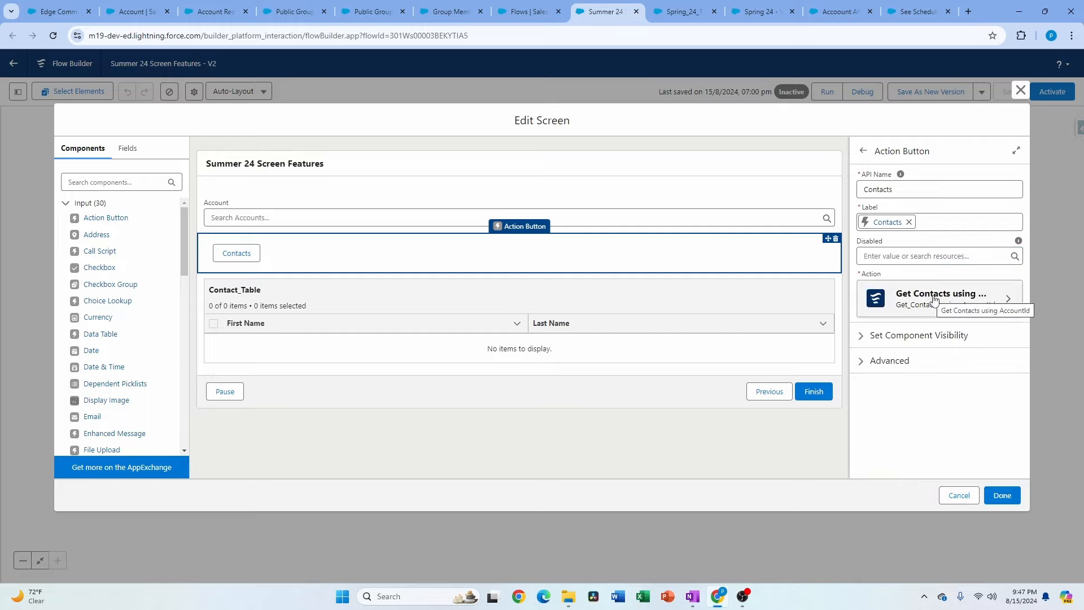
mouse_move(288, 272)
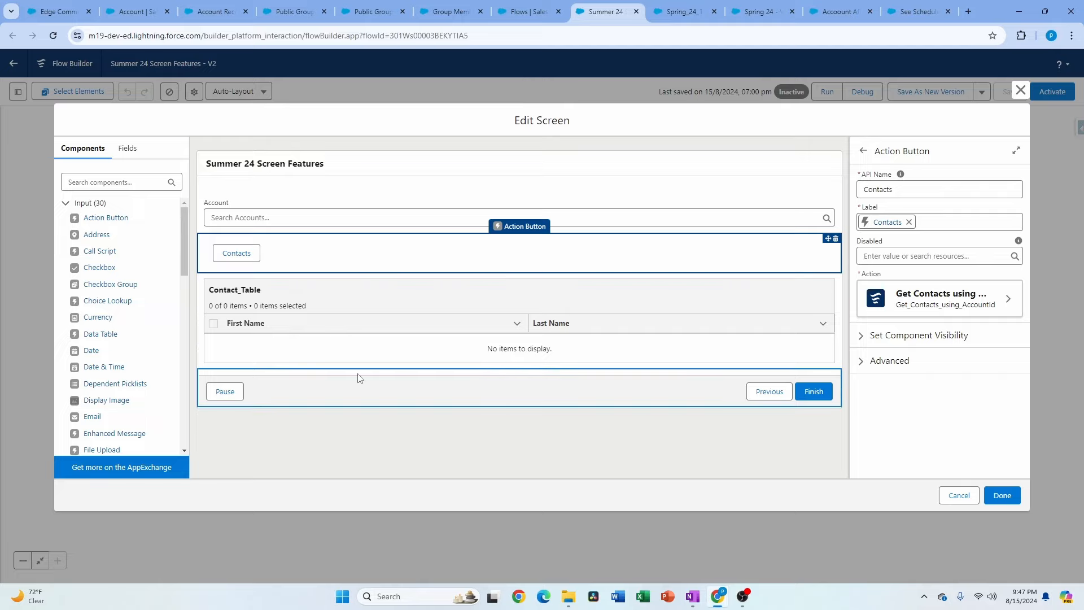
mouse_move(275, 253)
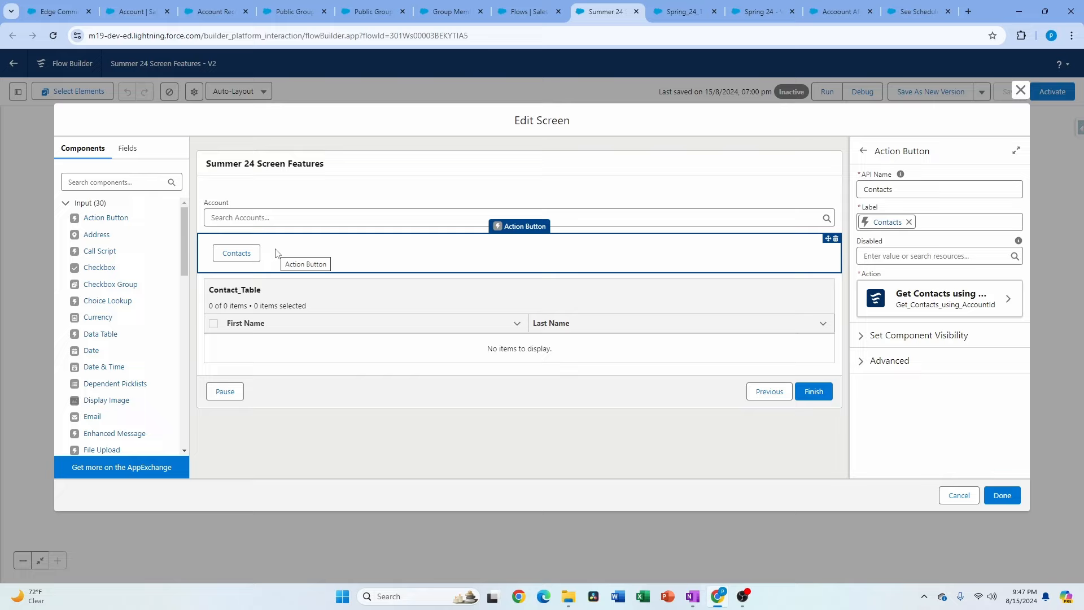
mouse_move(1023, 91)
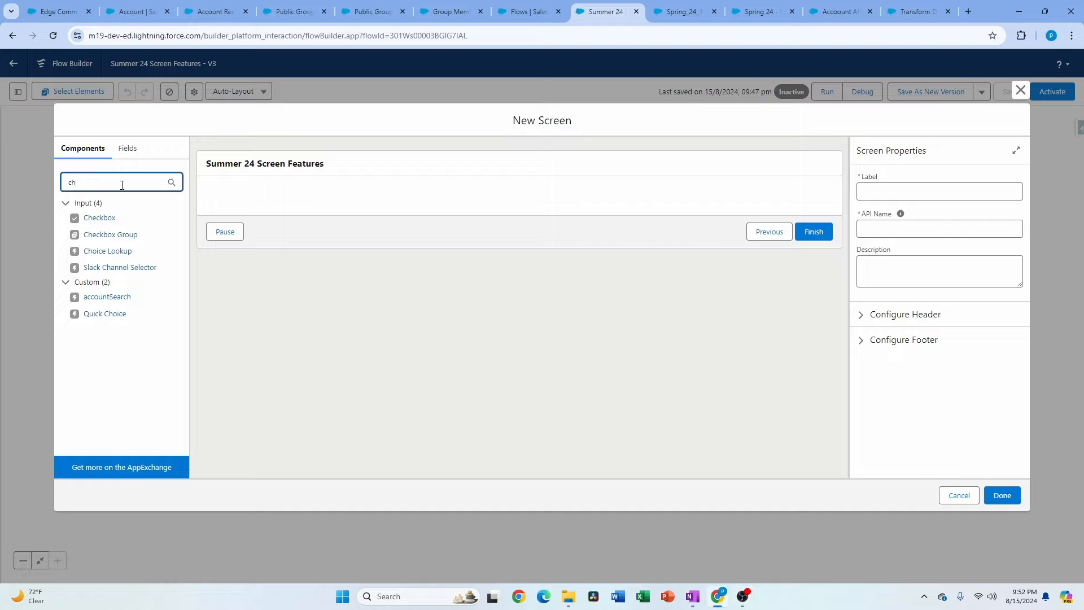
Set the Choice Lookup to allow multiple selections and add Planning, invite, work_on_the_task.
text(o)
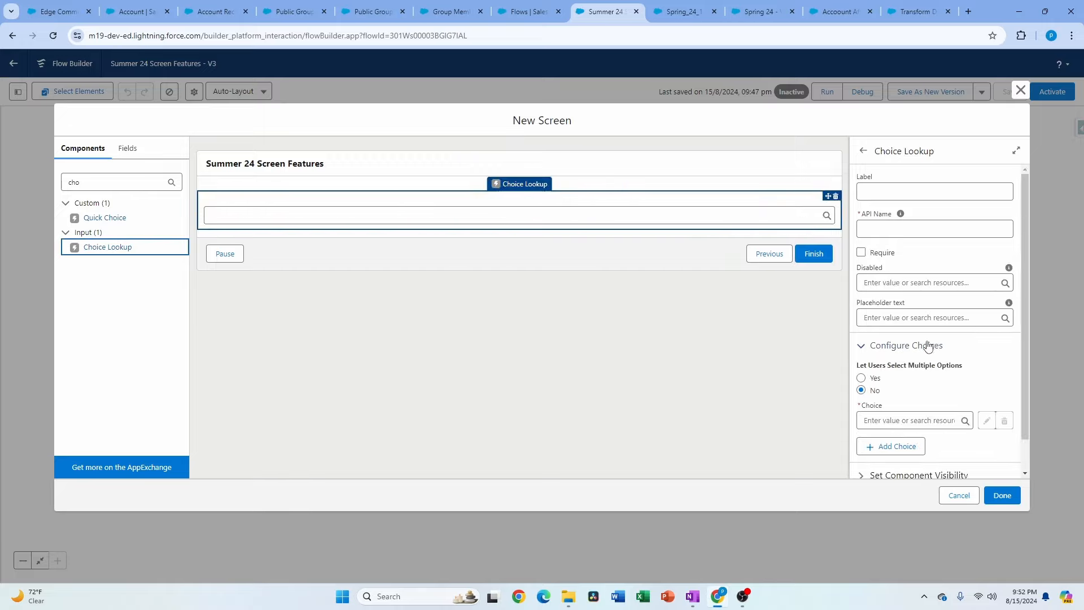
mouse_move(883, 374)
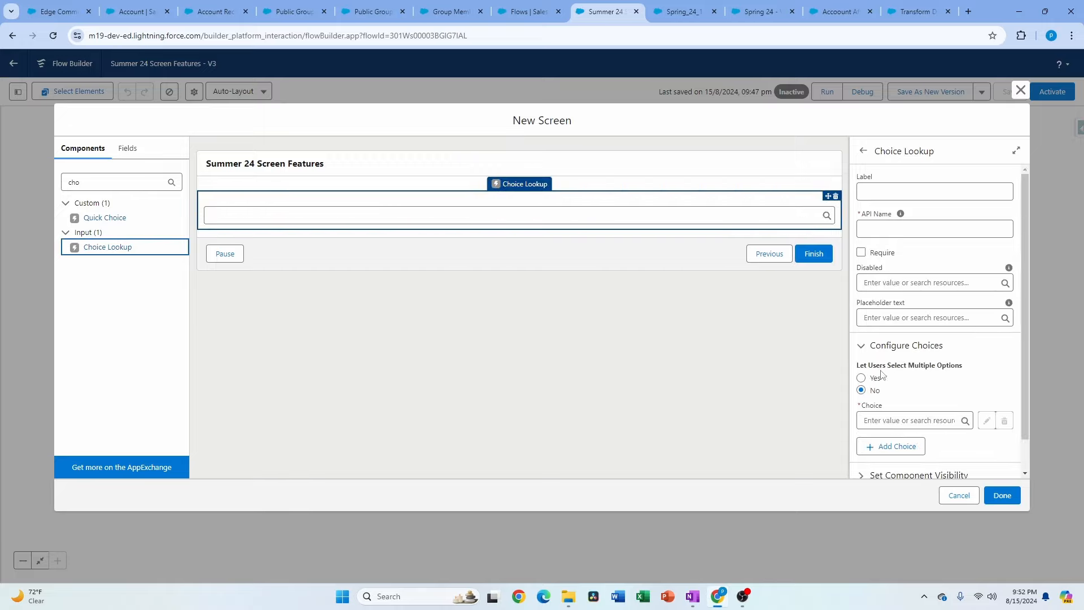
click(861, 378)
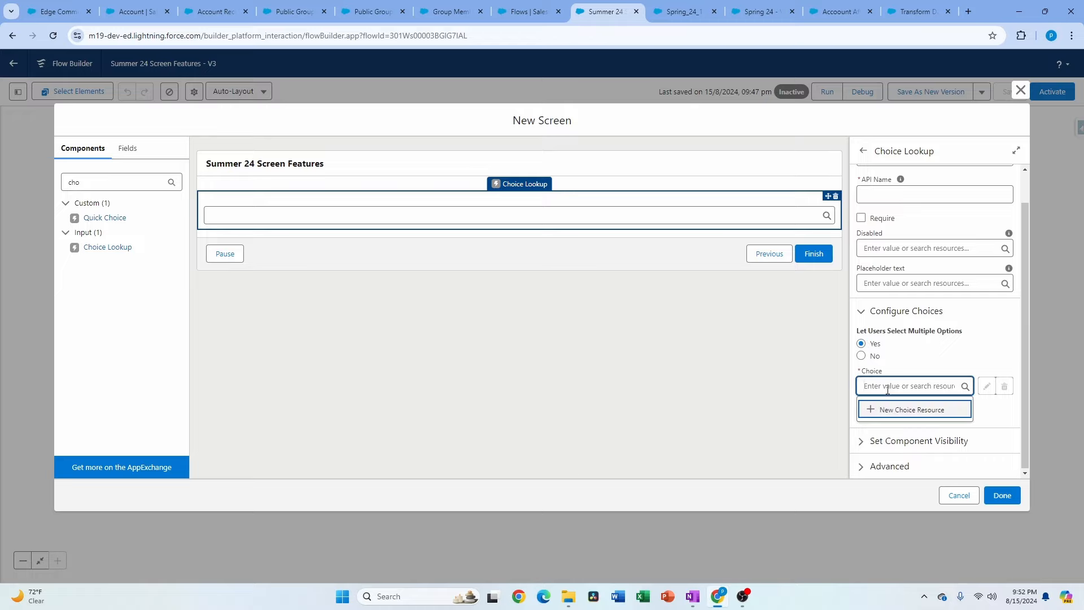
text(Planning})
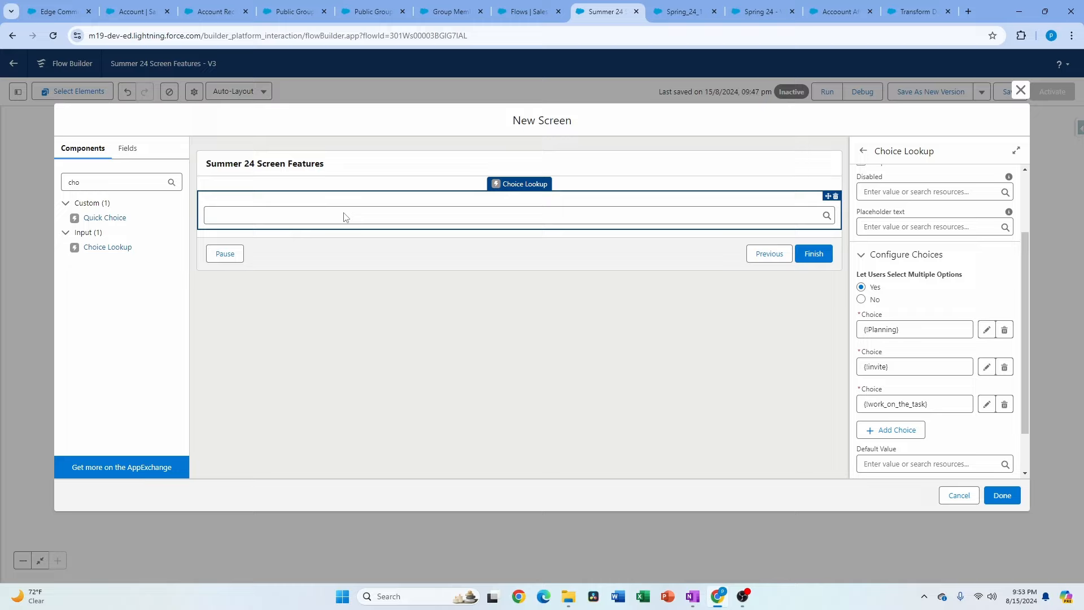
mouse_move(827, 218)
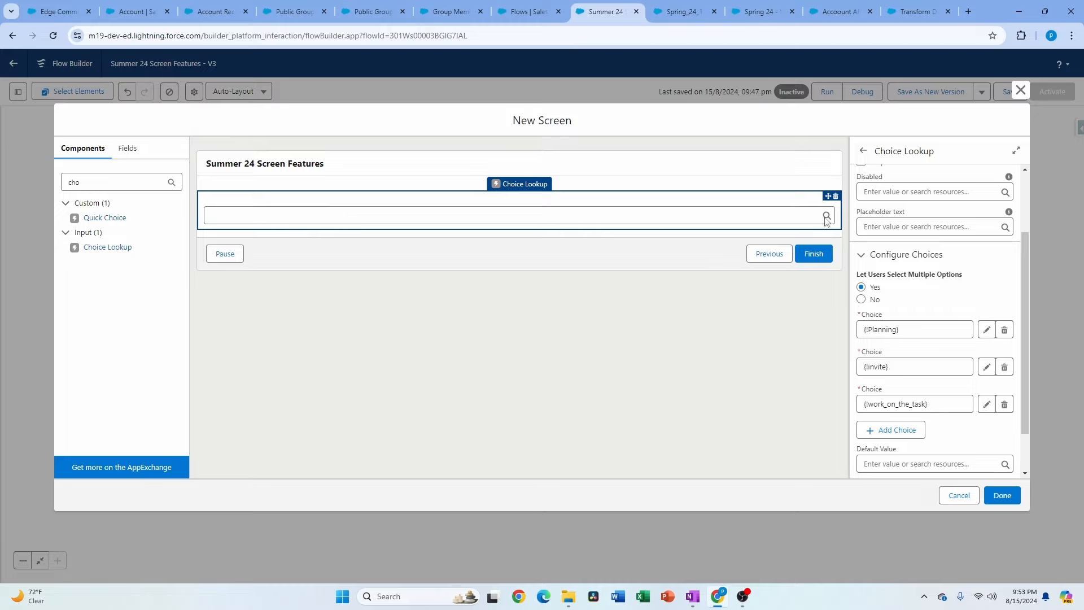
mouse_move(631, 224)
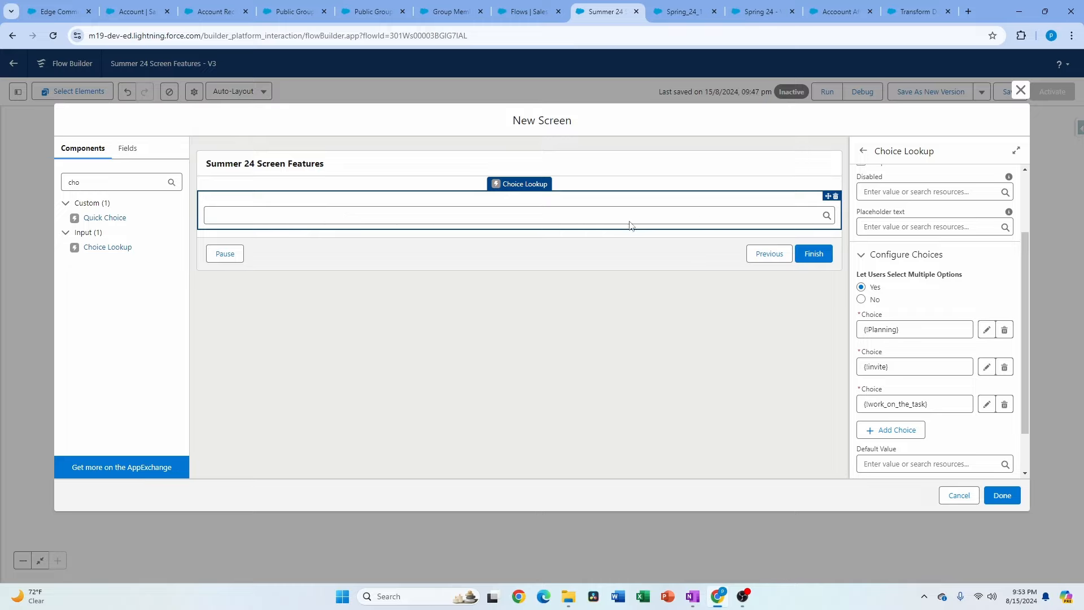
mouse_move(703, 220)
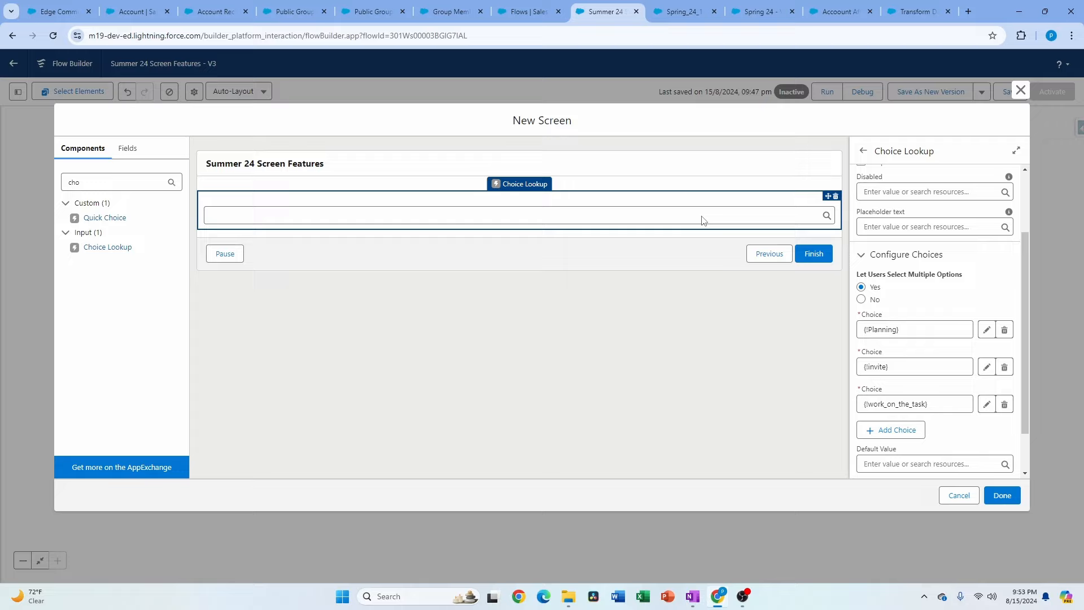
mouse_move(308, 200)
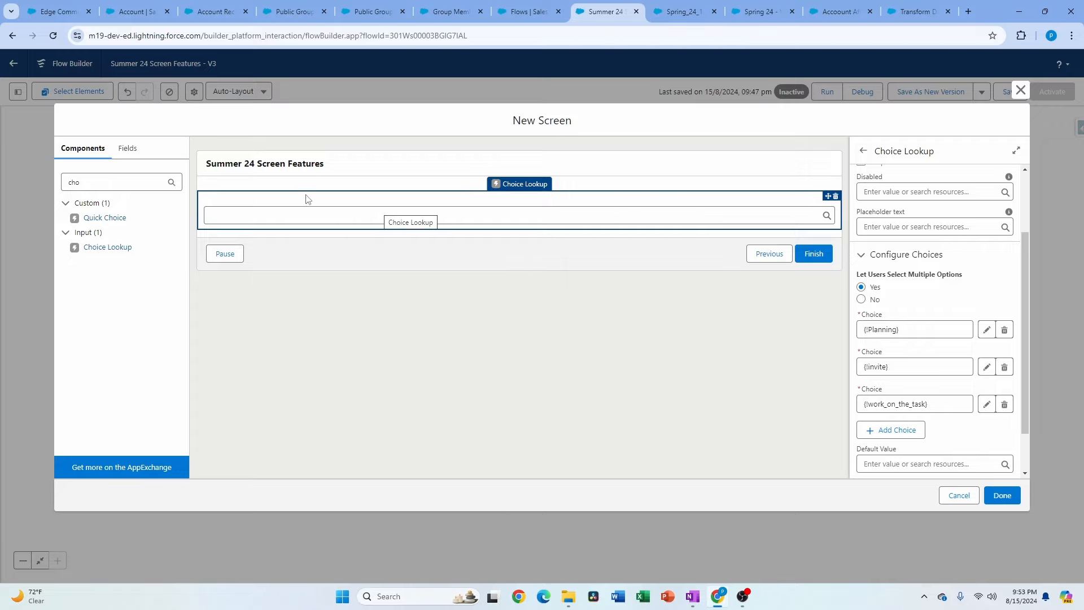
mouse_move(589, 232)
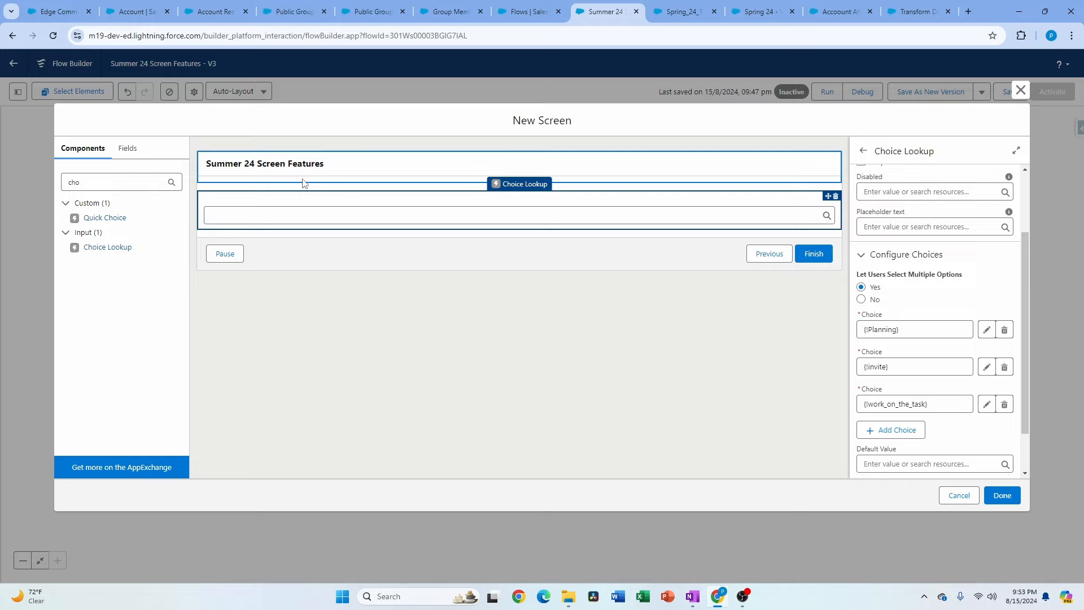
scroll(up, 3)
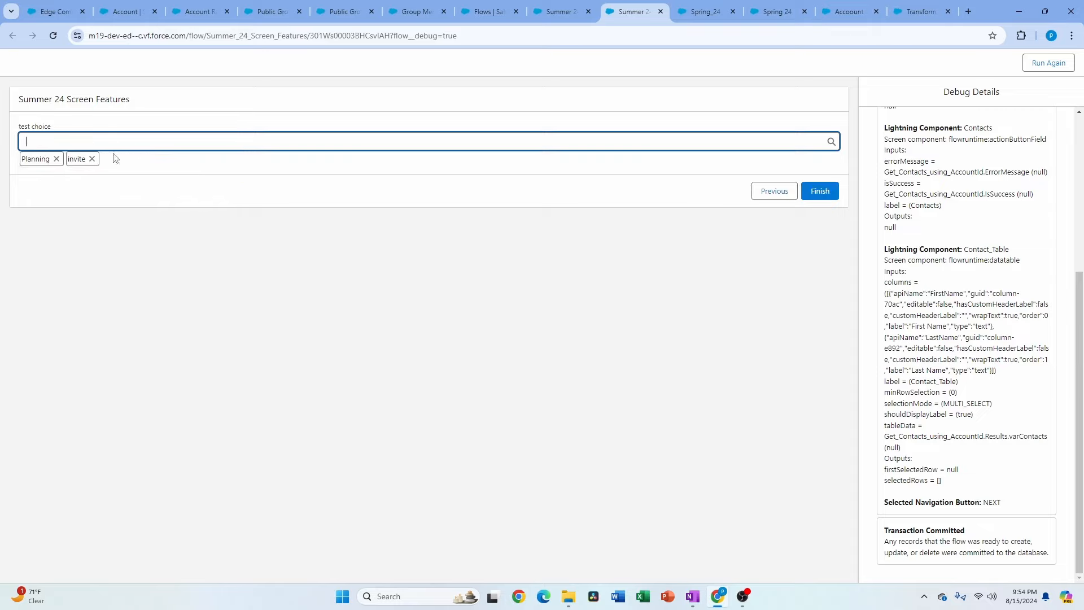
mouse_move(214, 183)
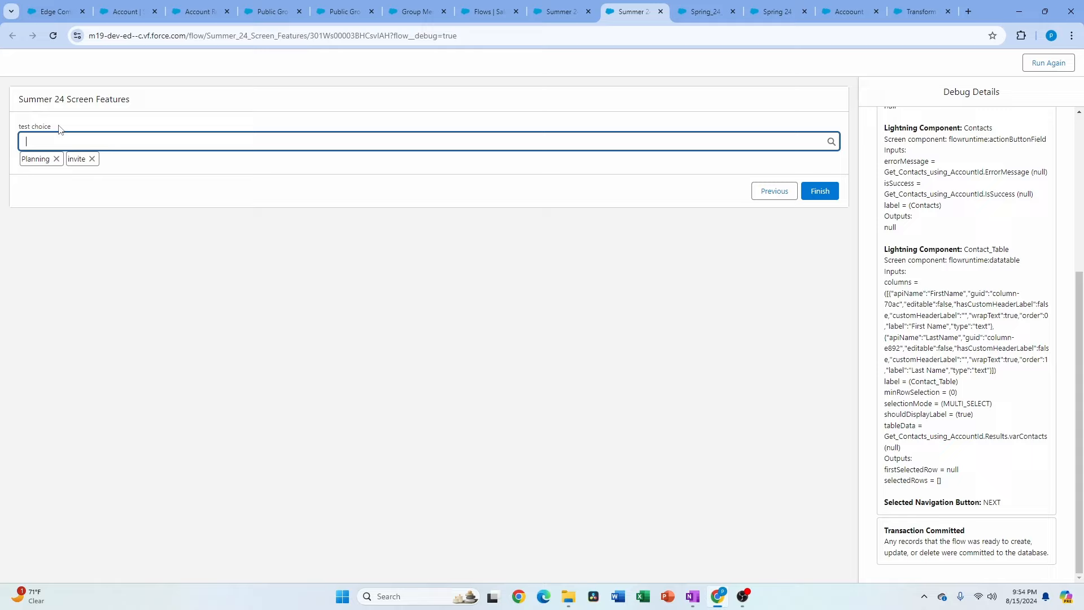
mouse_move(60, 141)
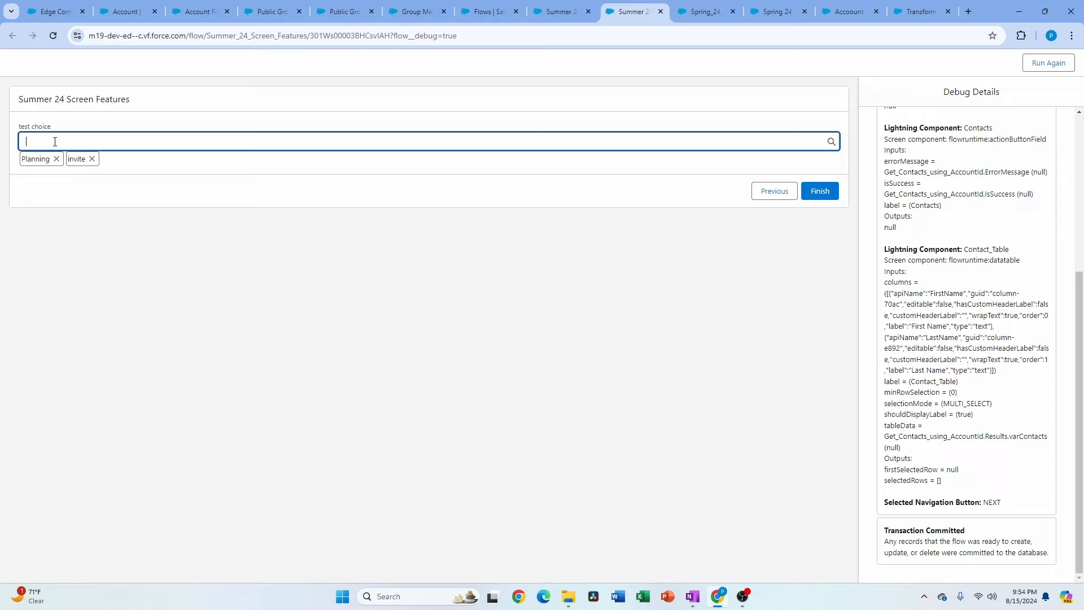
Add 'work on the task' to the debug test choice, then view the Winter '25 release notes.
text(work on the task)
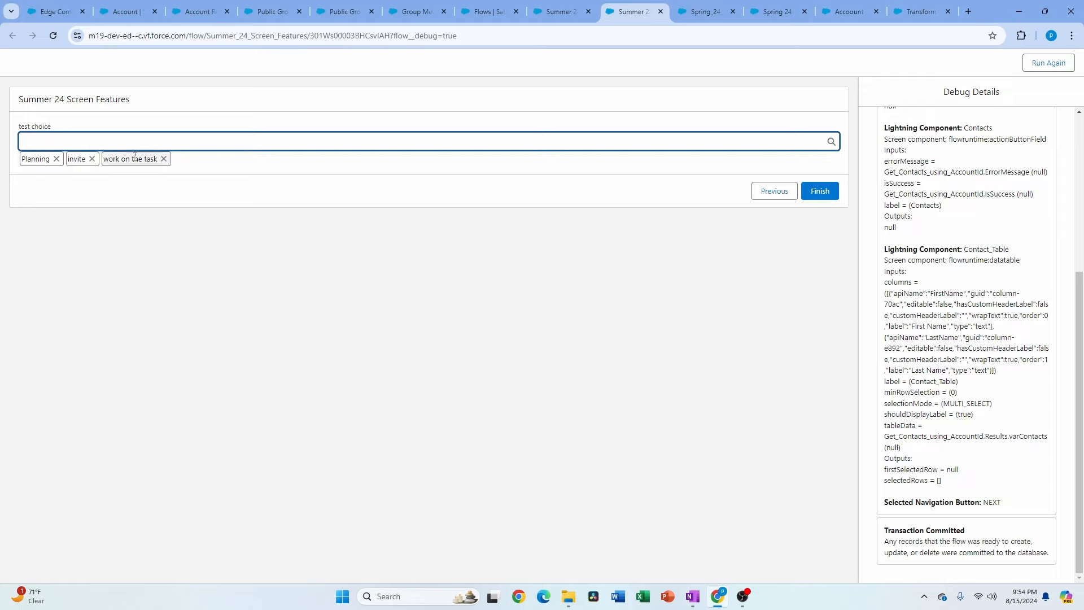
mouse_move(146, 211)
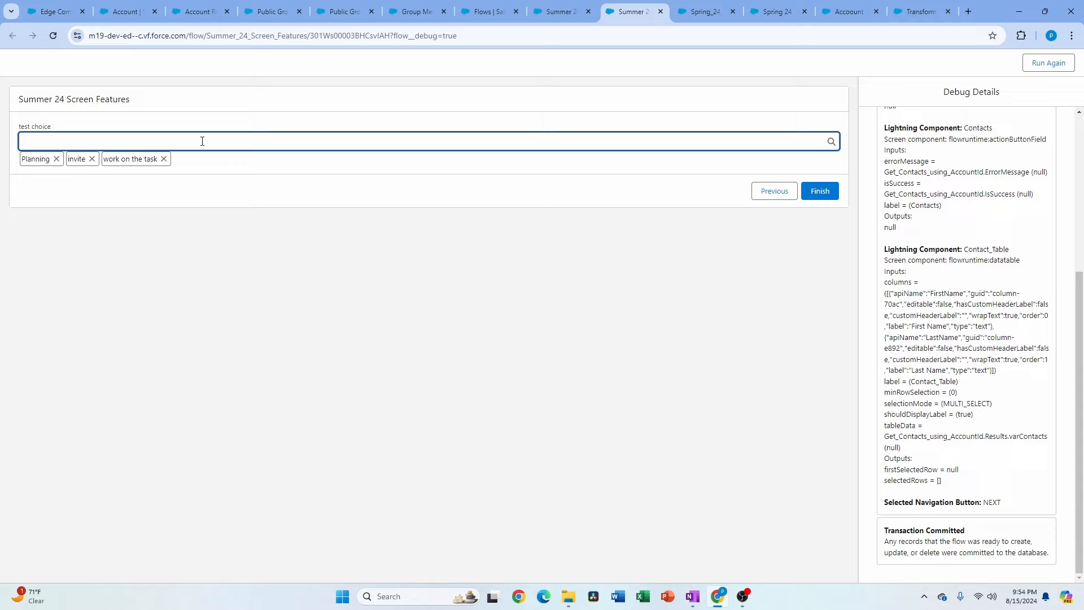
mouse_move(184, 164)
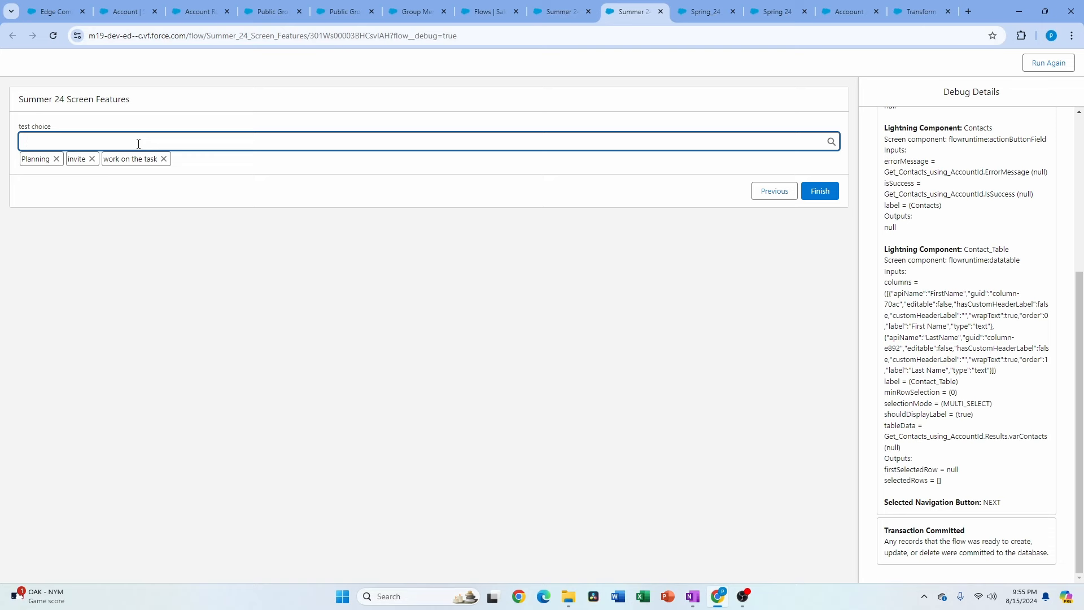
click(920, 11)
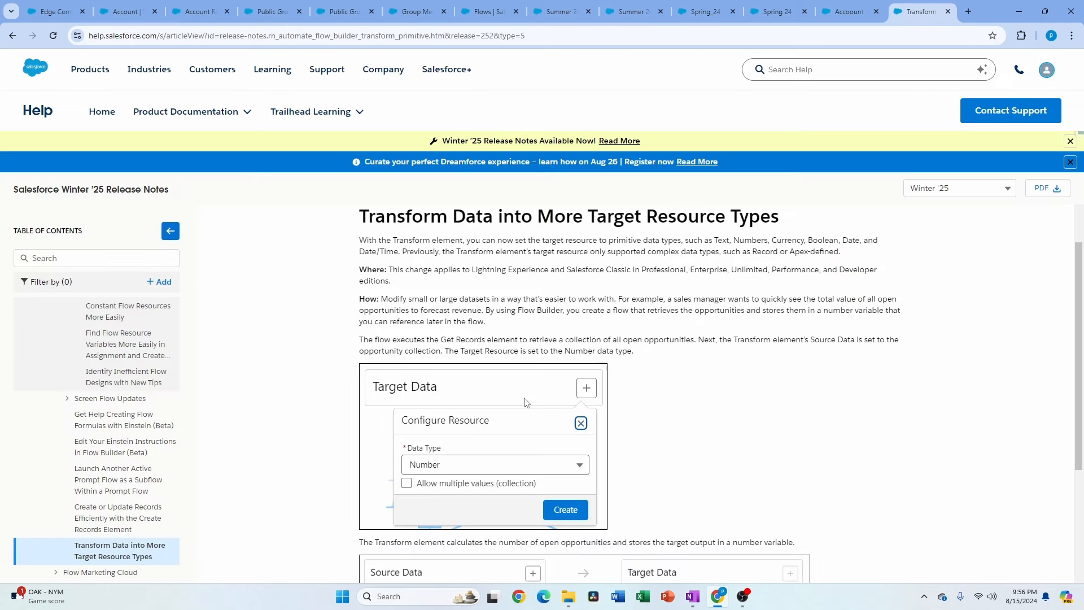
mouse_move(333, 215)
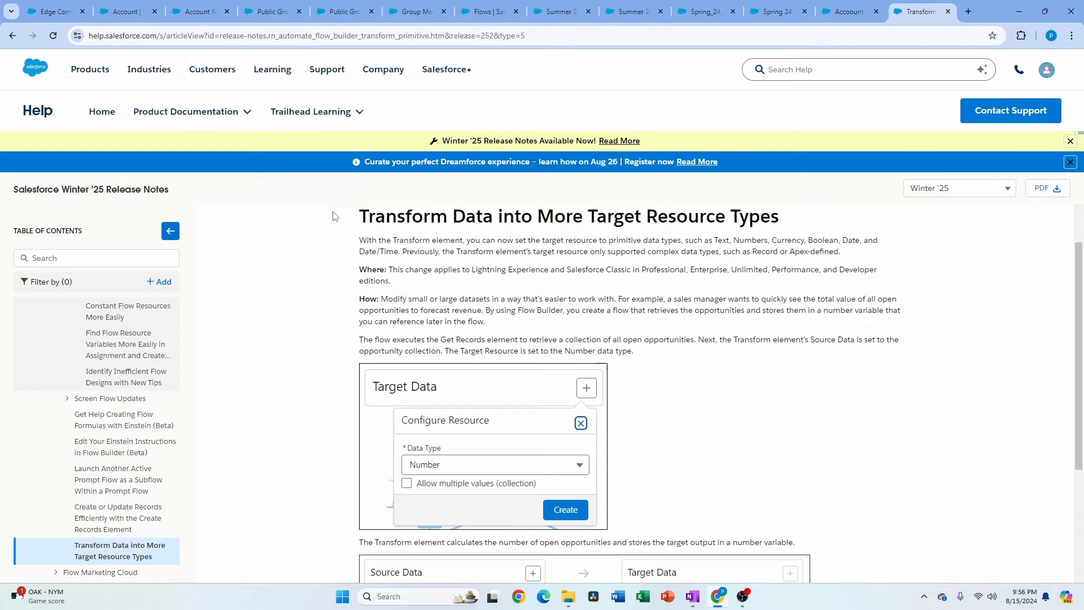
mouse_move(631, 264)
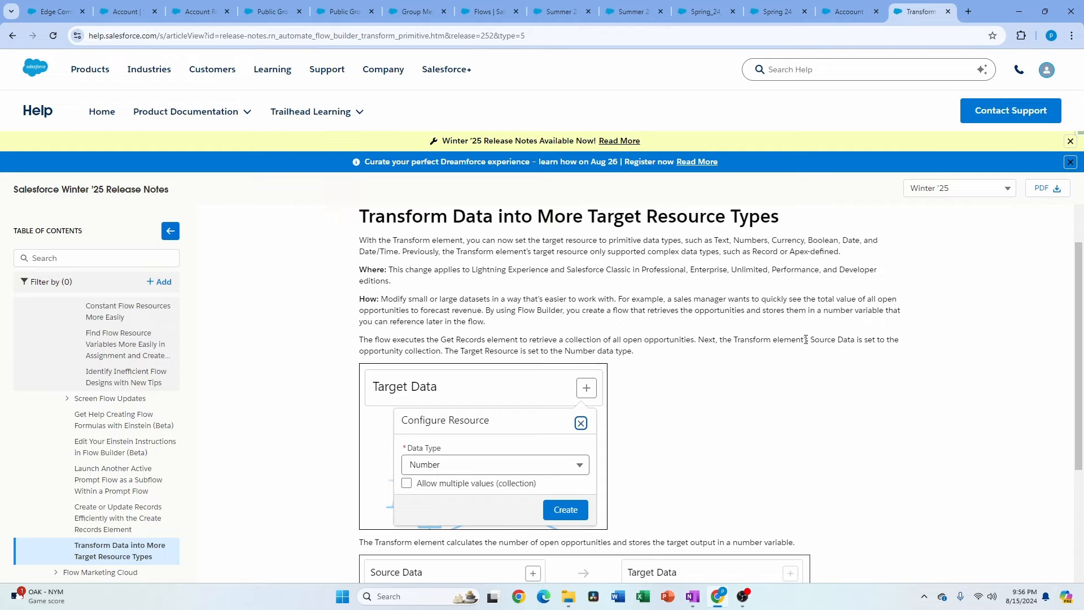
mouse_move(744, 425)
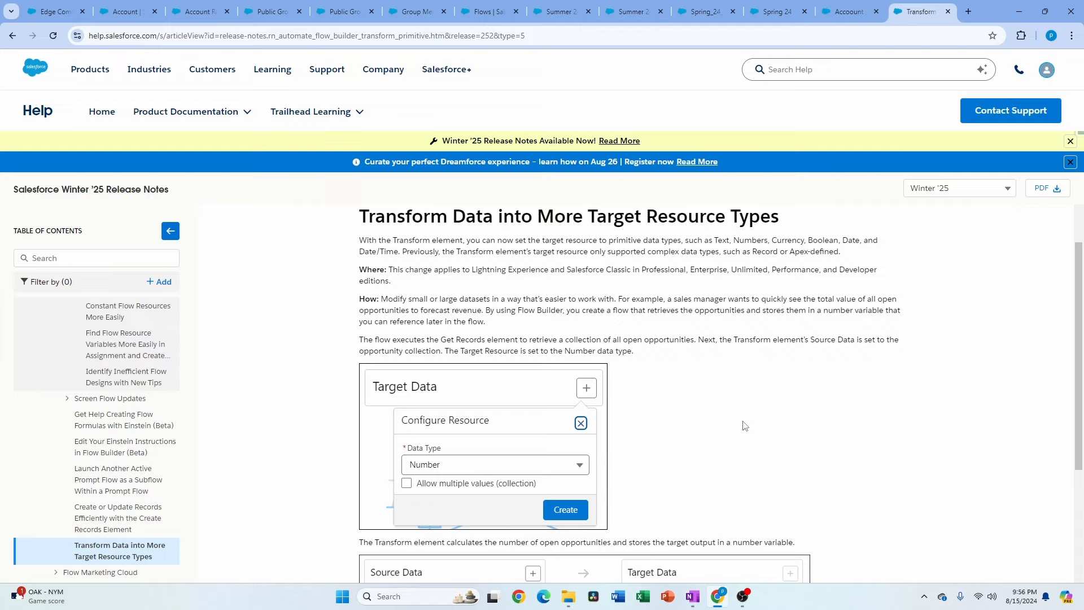
mouse_move(391, 302)
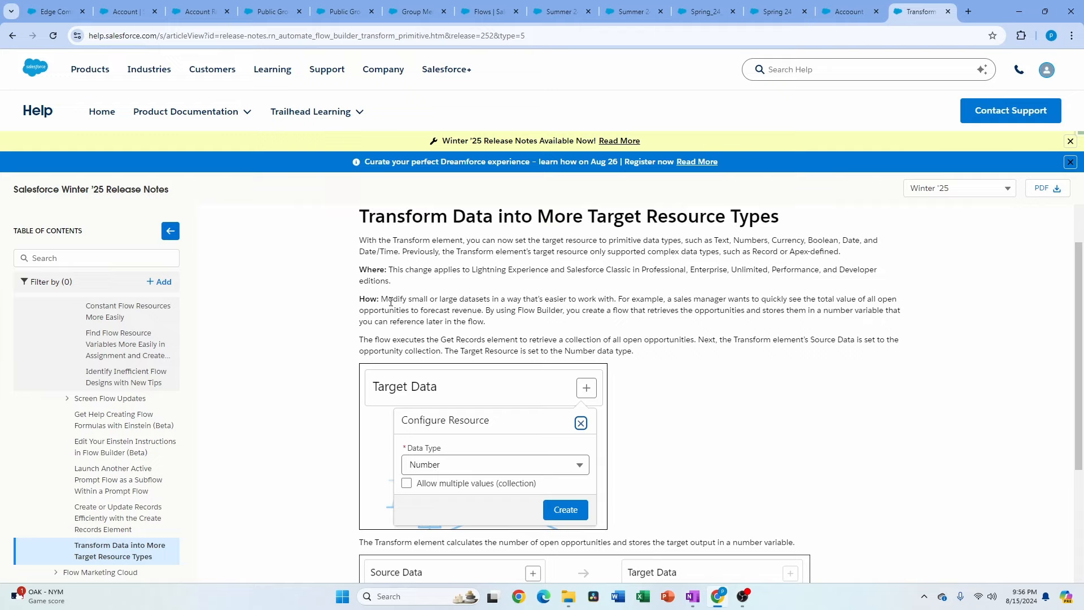
mouse_move(757, 386)
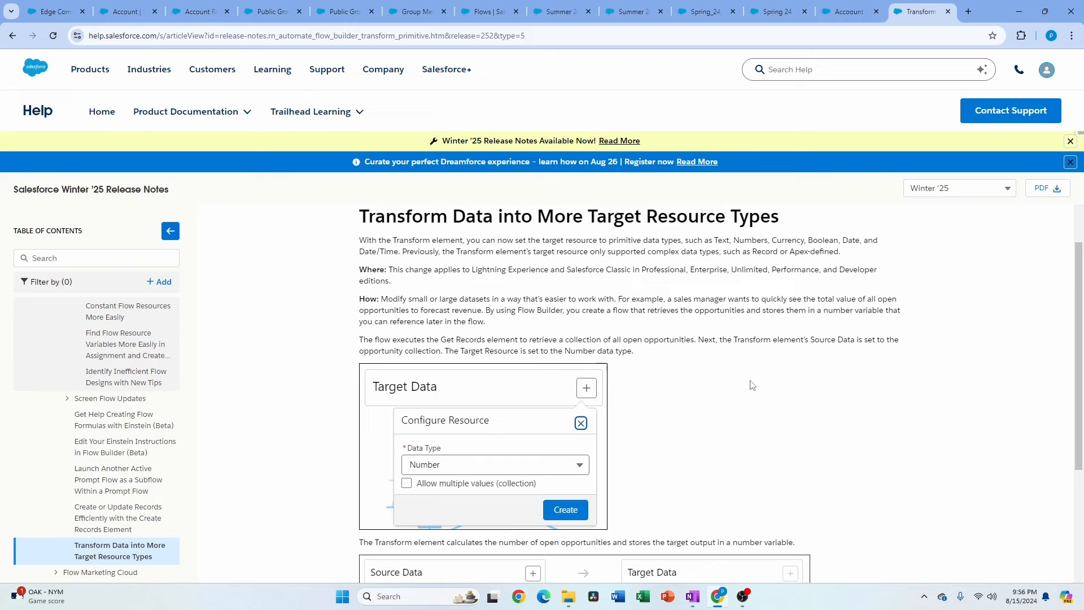
mouse_move(123, 419)
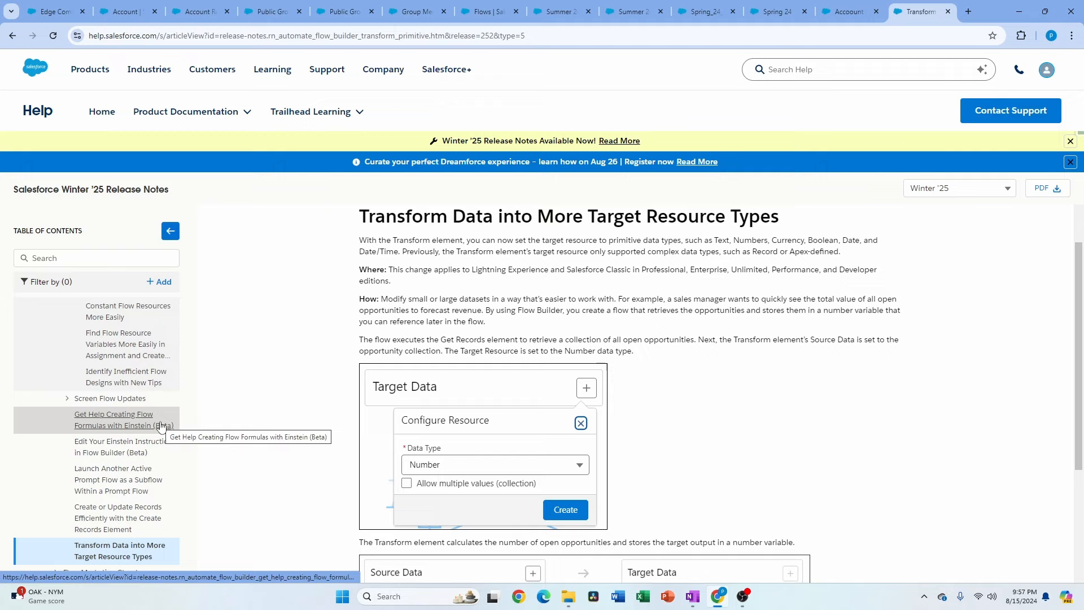
mouse_move(156, 419)
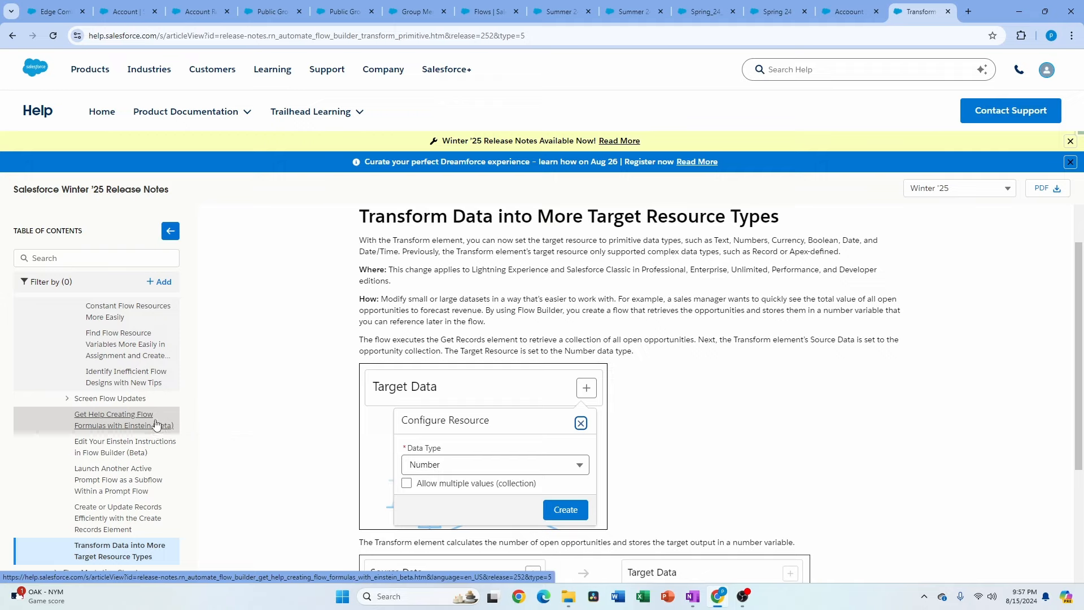
mouse_move(159, 416)
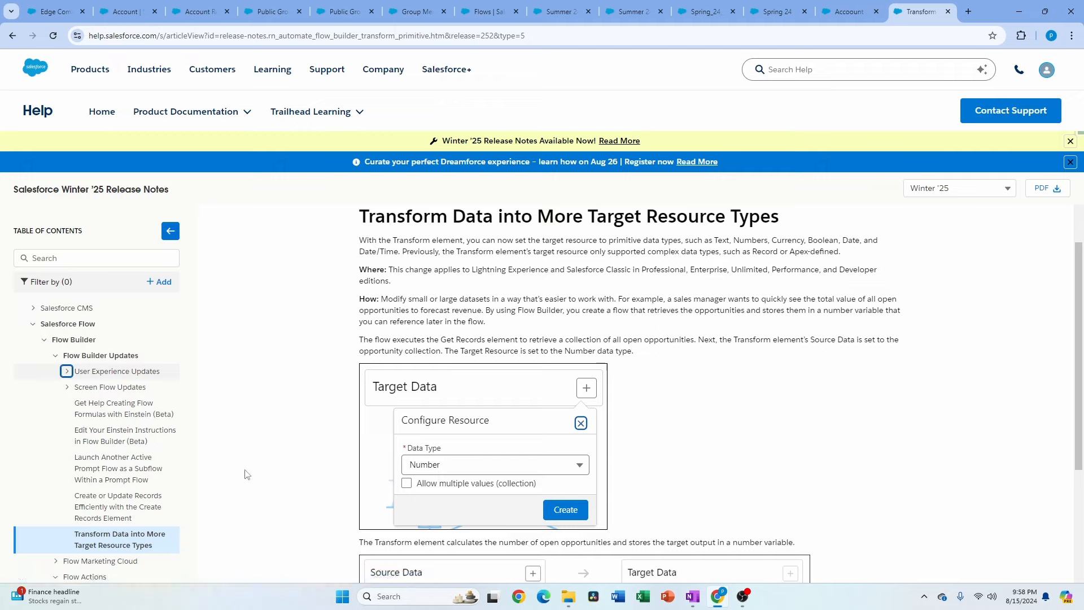
mouse_move(197, 537)
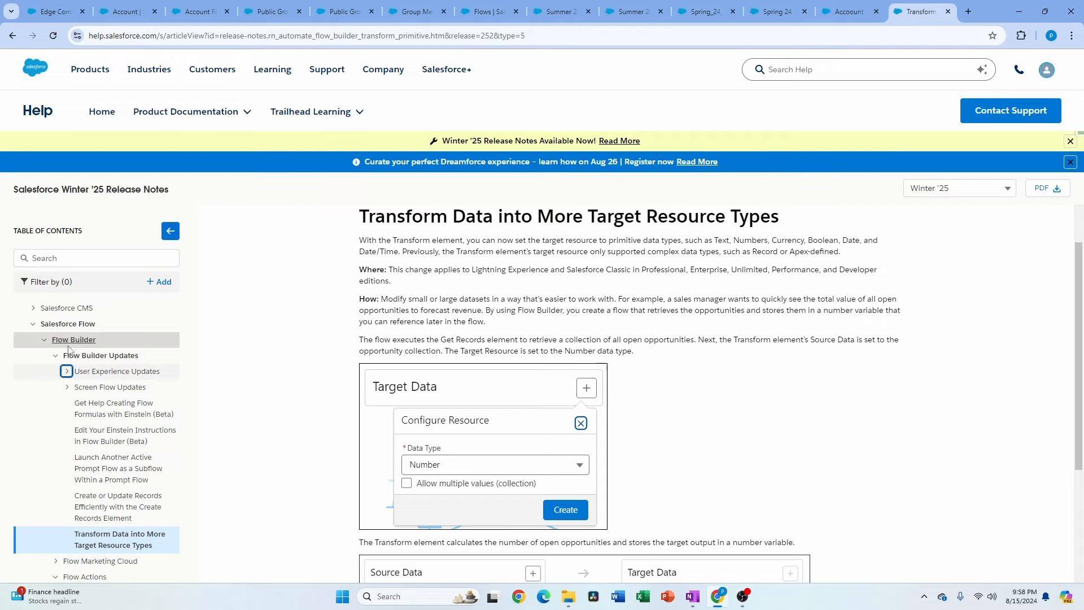
mouse_move(73, 340)
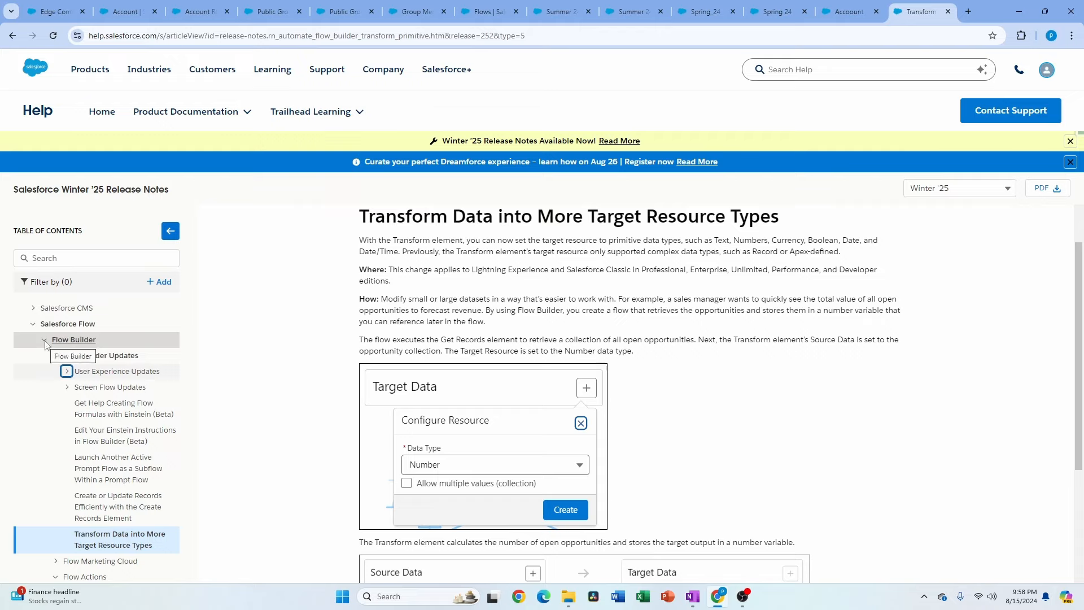